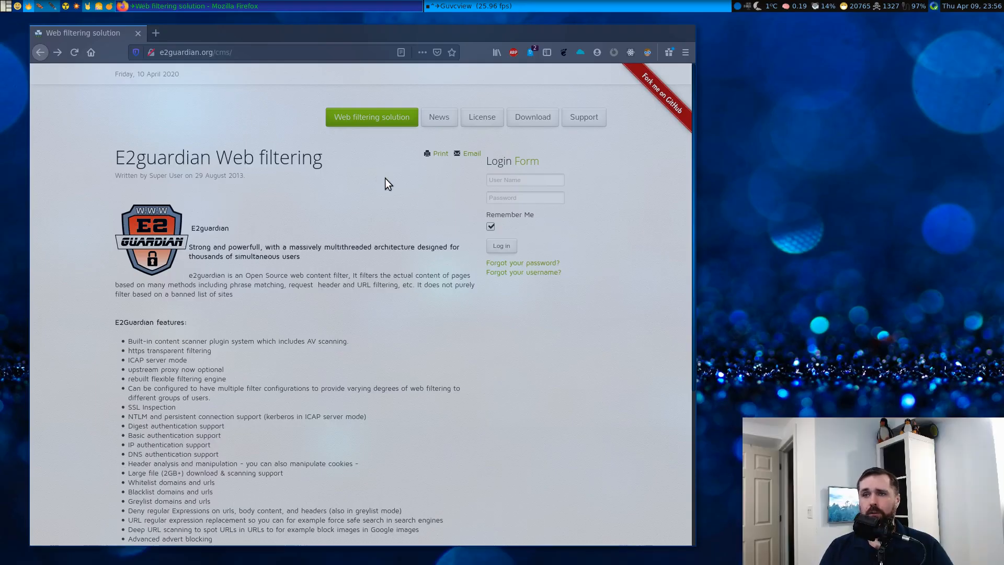
# Go from e2guardian.org downloads to GitLab's v5.3 folder and open e2ubuntu_bionic_V5.3.4_20200130.deb
pyautogui.click(532, 117)
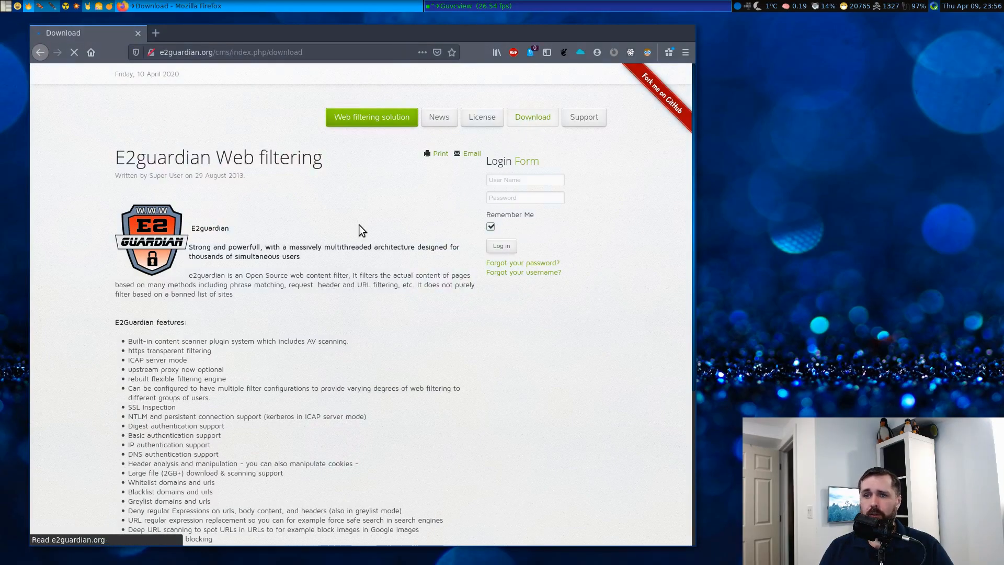
pyautogui.click(531, 117)
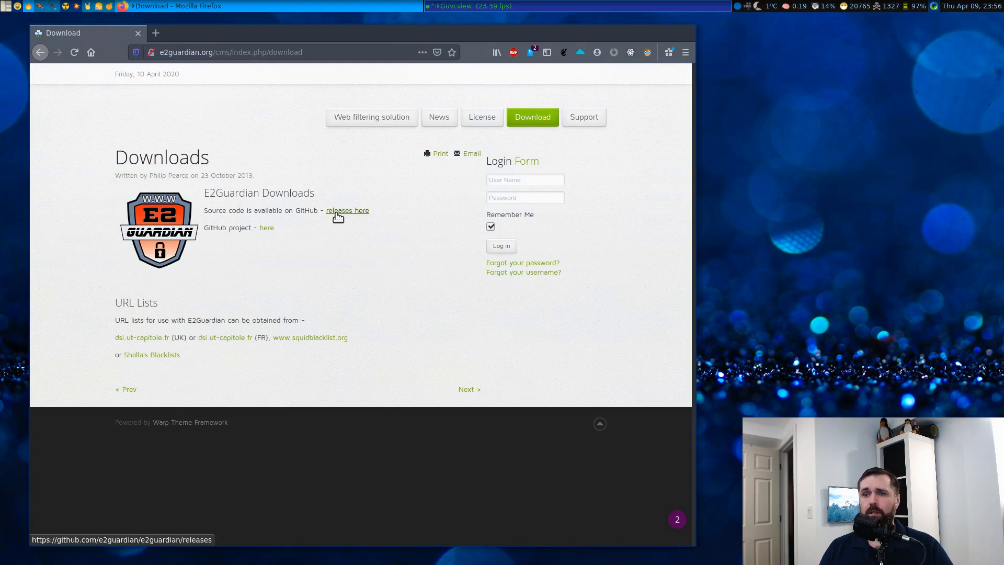
pyautogui.click(348, 211)
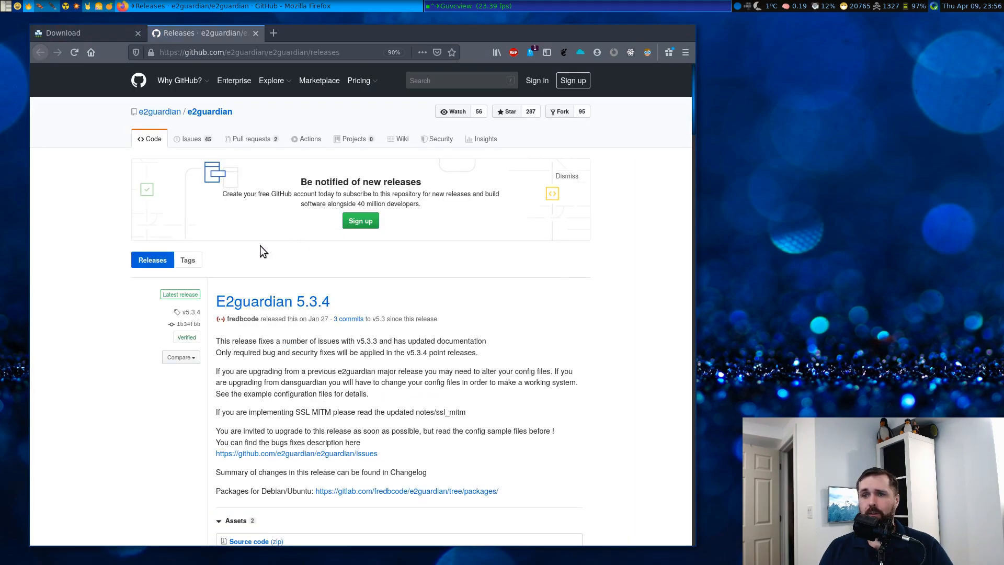
pyautogui.scroll(-3)
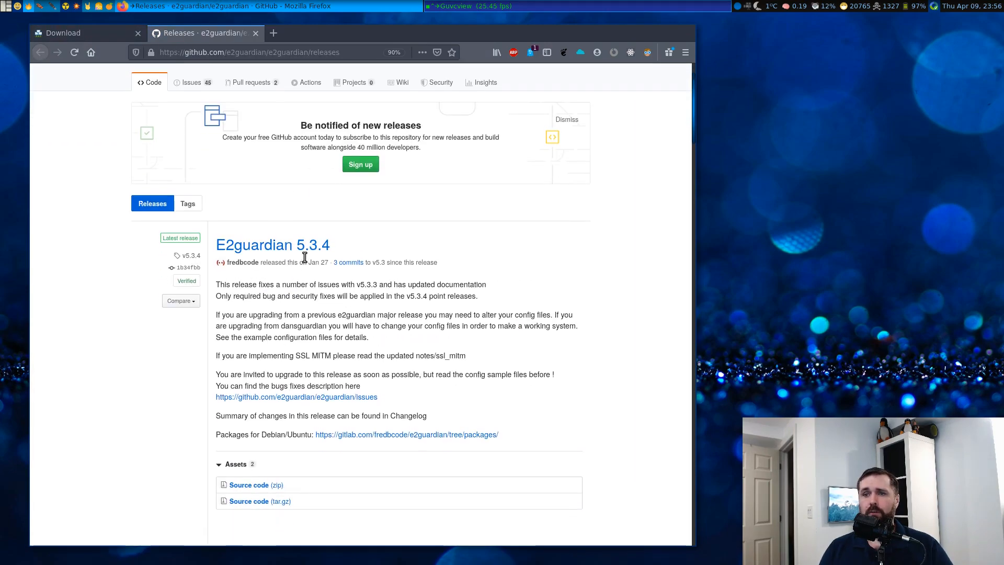
pyautogui.moveTo(320, 262)
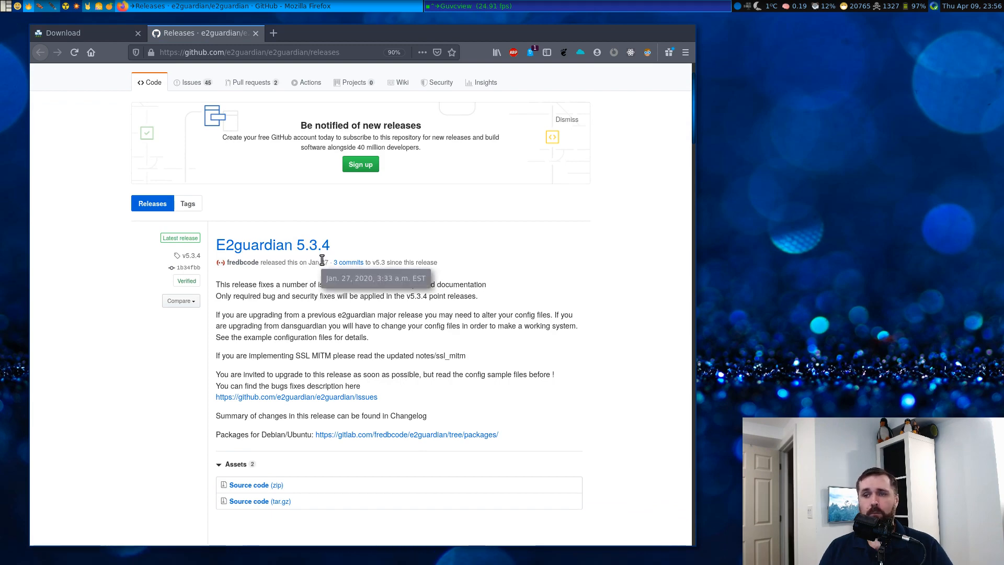
pyautogui.moveTo(308, 273)
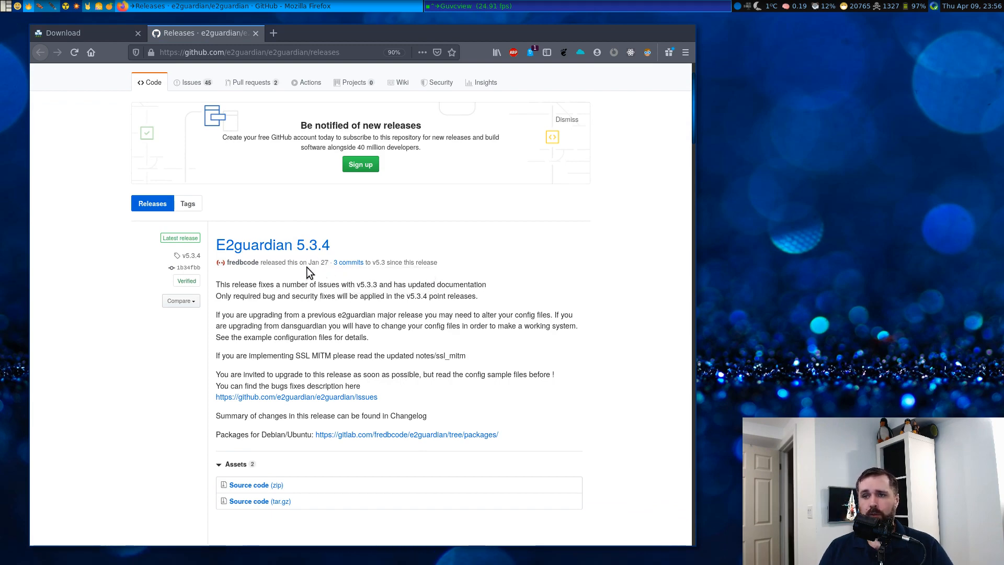
pyautogui.moveTo(345, 377)
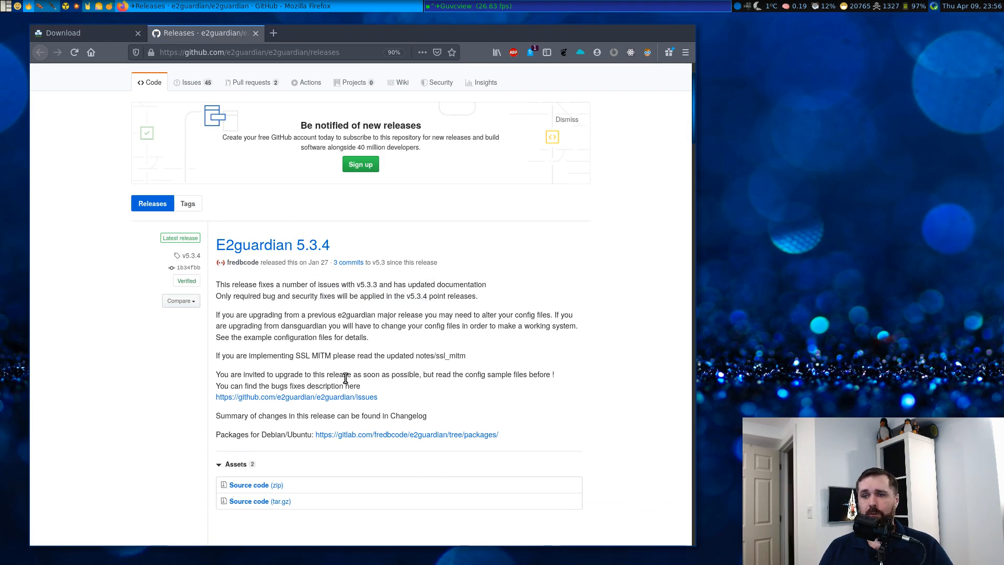
pyautogui.moveTo(262, 439)
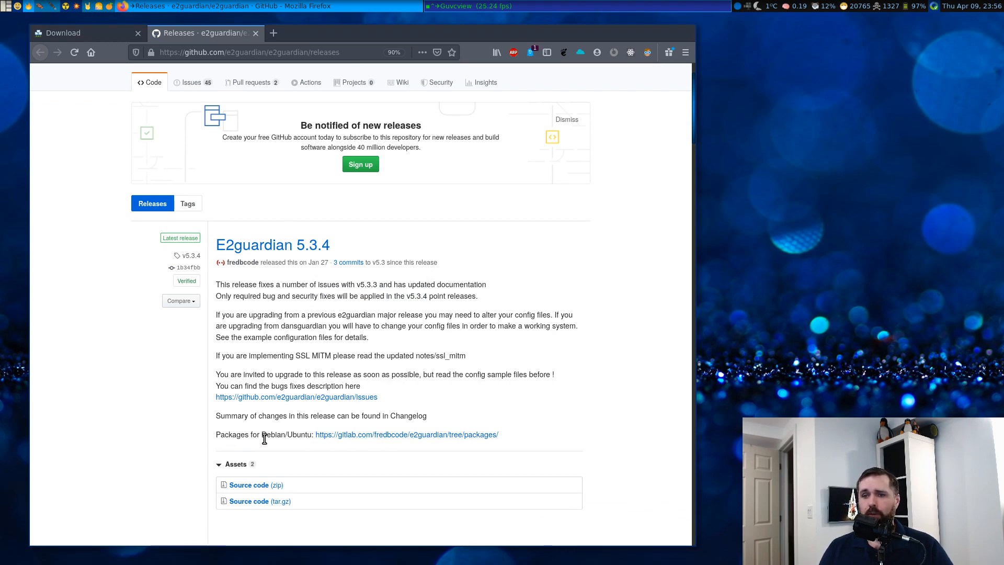
pyautogui.moveTo(332, 438)
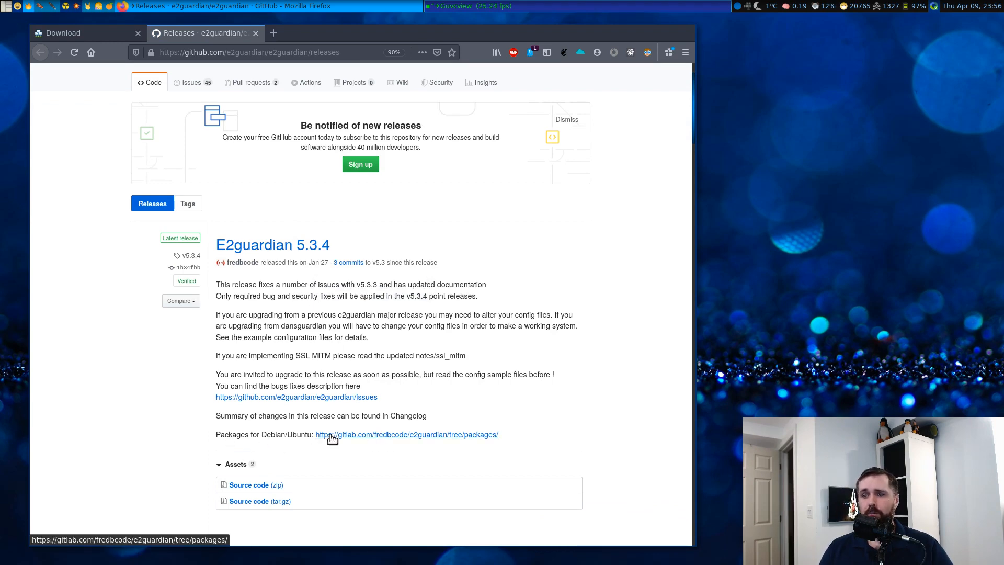
pyautogui.click(406, 434)
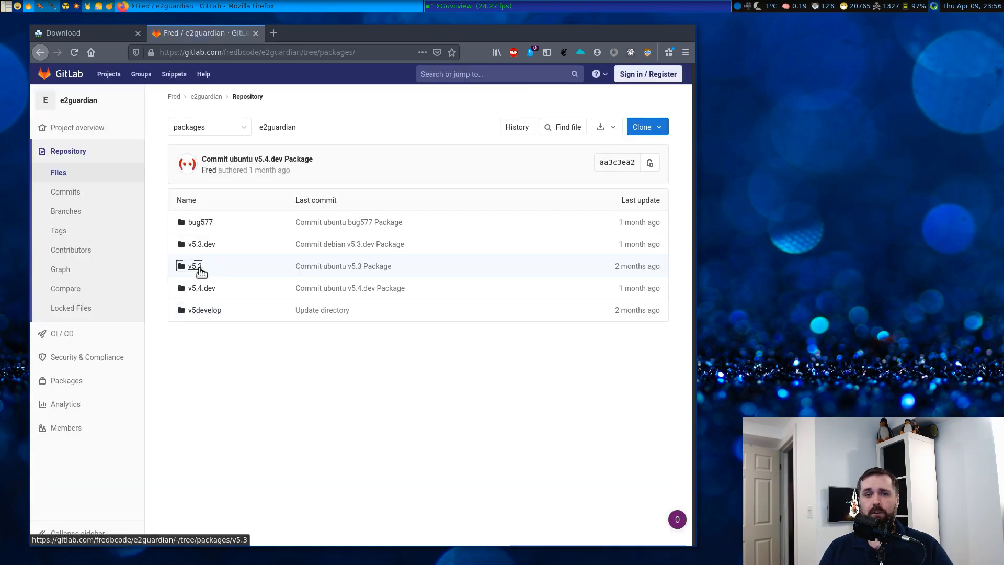
pyautogui.click(194, 265)
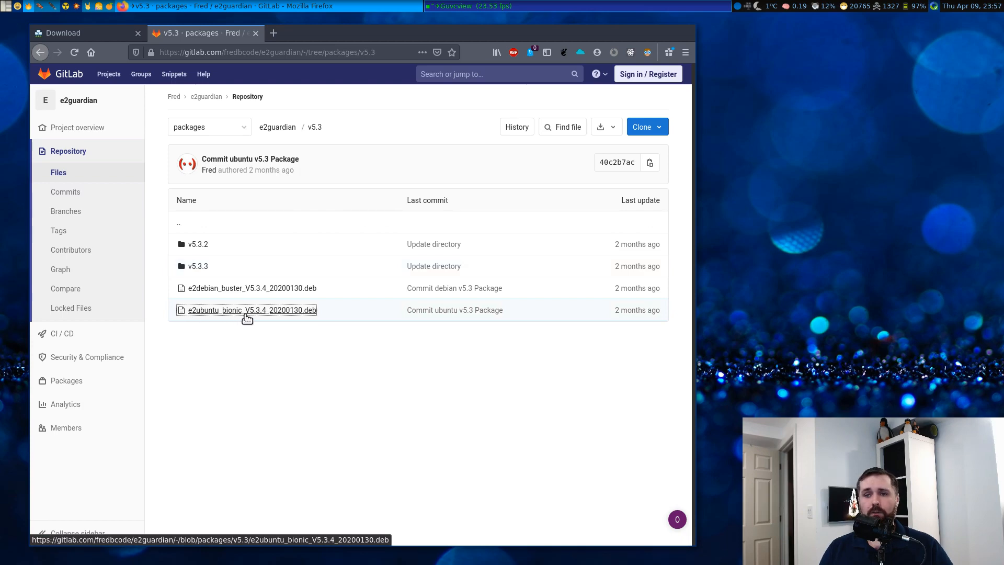
pyautogui.click(251, 310)
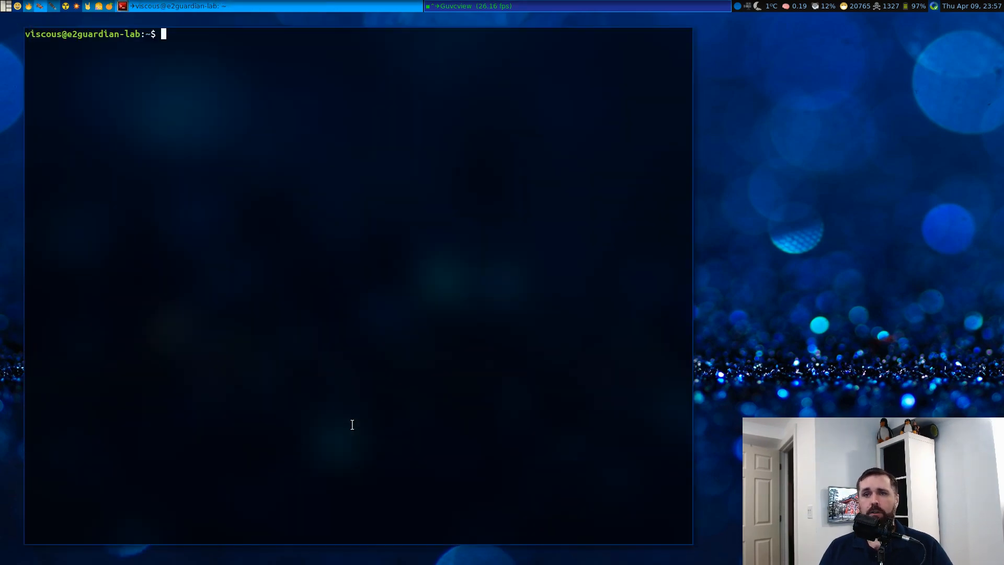
# Download e2ubuntu_bionic_V5.3.4_20200130.deb from the raw GitLab packages URL with wget
pyautogui.write('wget https://gitlab.com/fredbcode/e2guardian/-/raw/packages/v5.3/e2ubuntu_bionic_V5.3.4_20200130.deb')
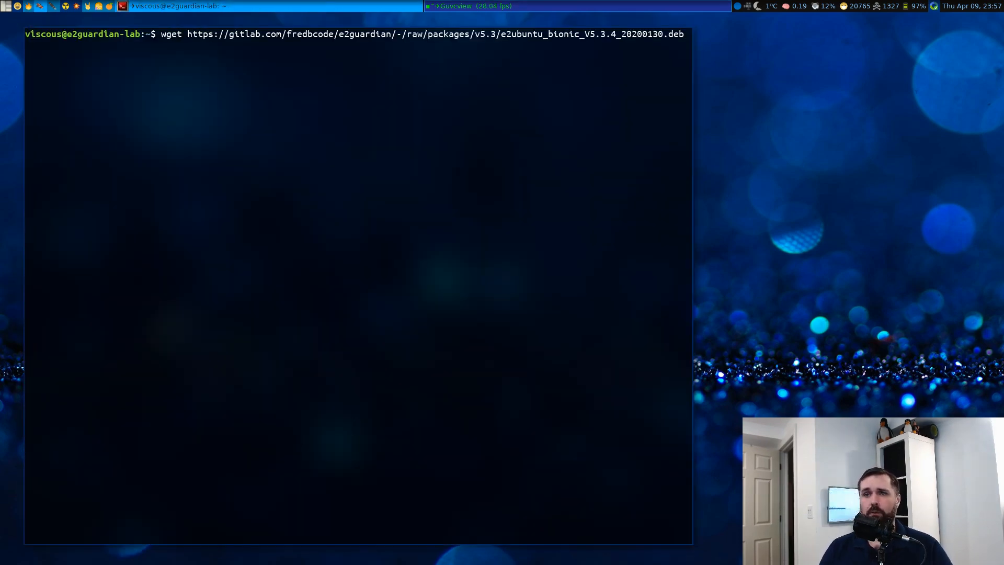
pyautogui.press('Return')
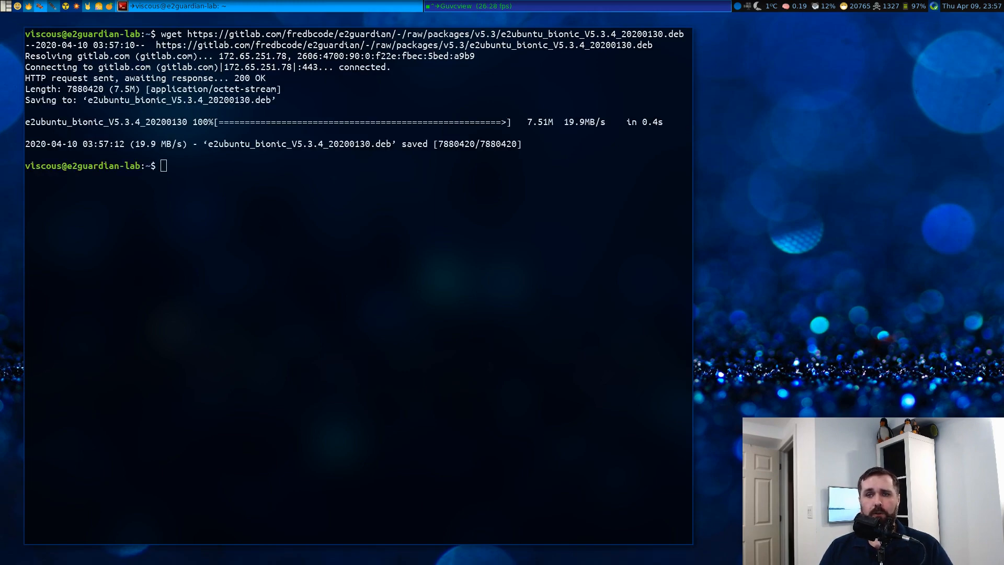
pyautogui.moveTo(86, 257)
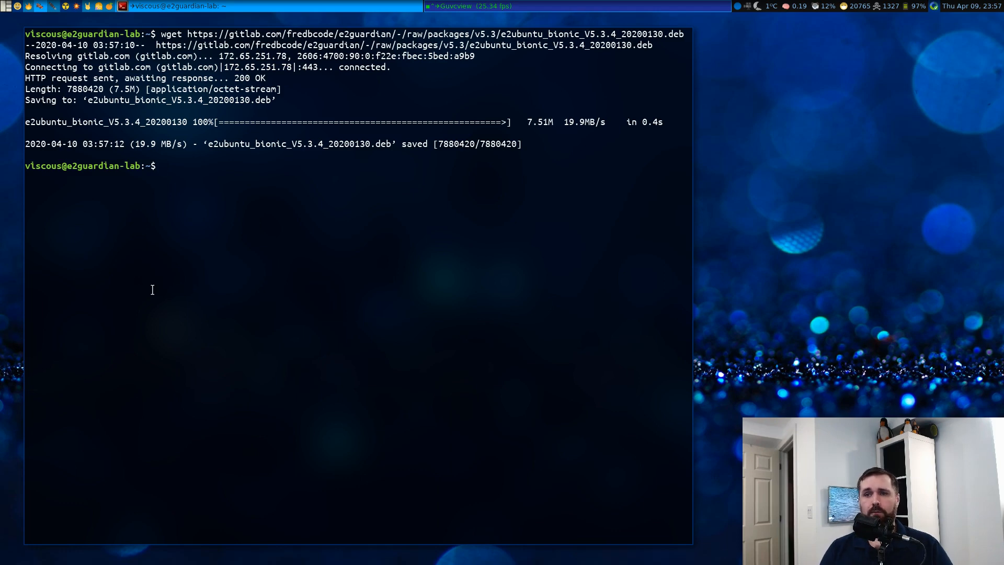
# Switch to a root shell and install libtommath1 and libevent-pthreads-2.1-6
pyautogui.write('sudo -s')
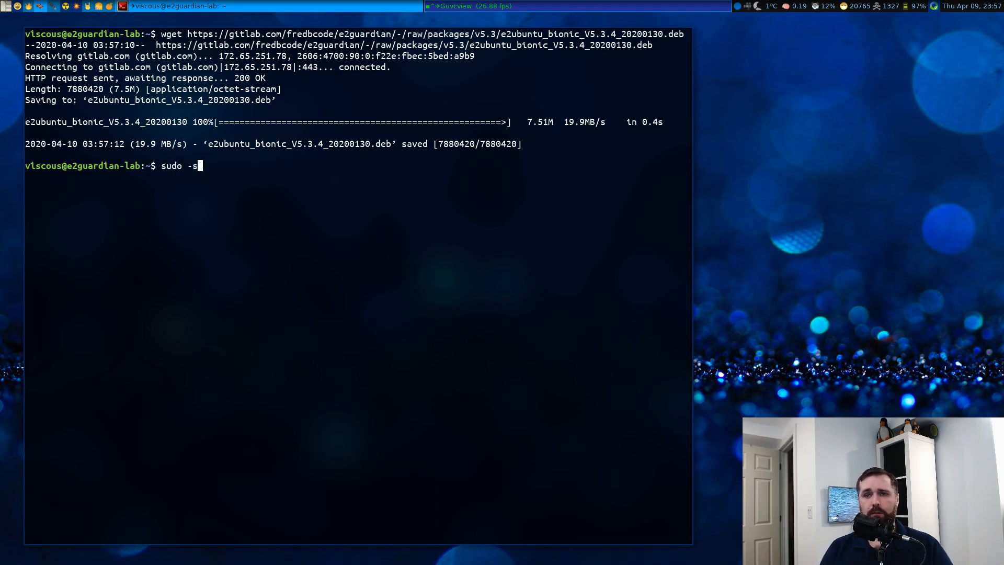
pyautogui.press('Return')
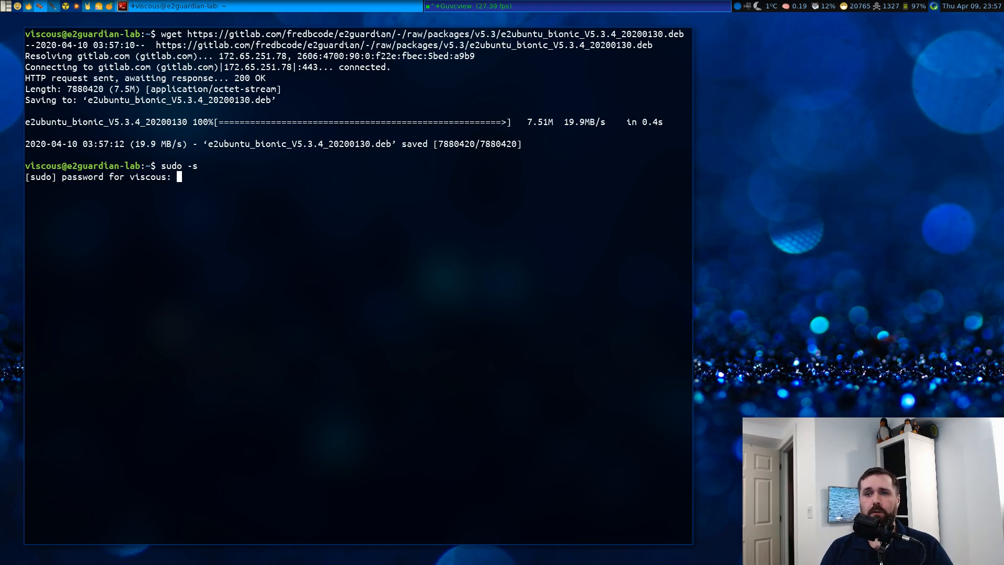
pyautogui.press('Return')
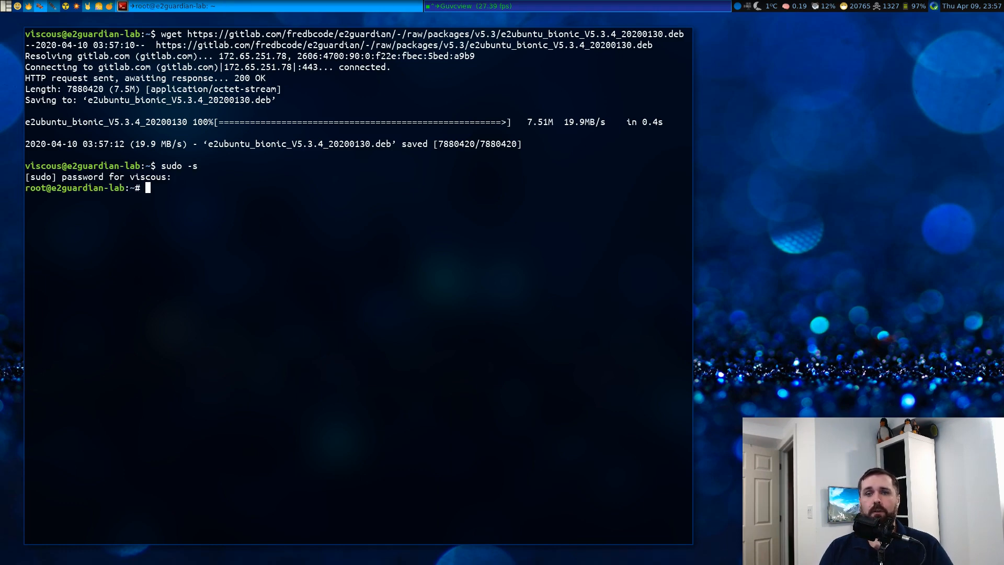
pyautogui.write('apt insta')
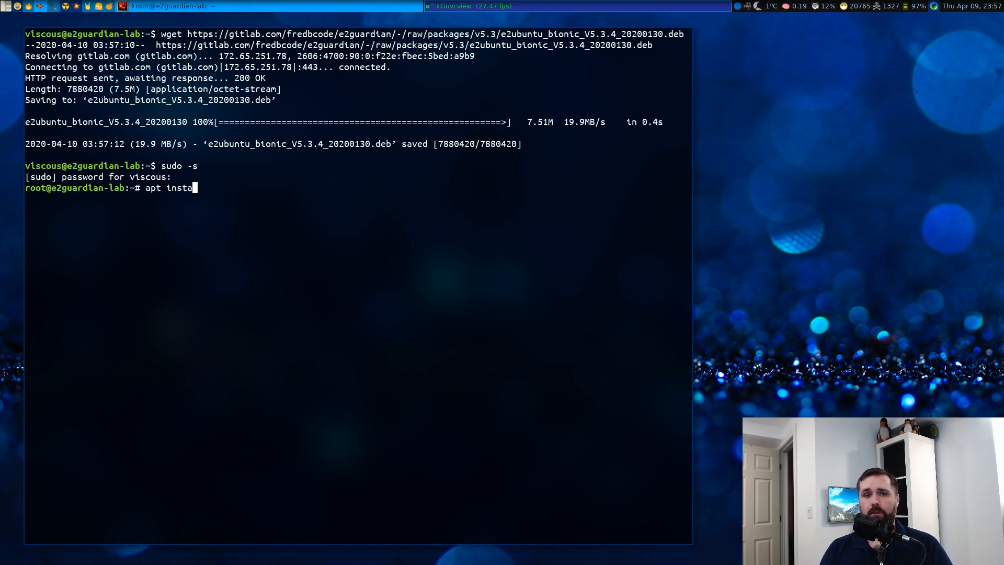
pyautogui.write('ll libtommath1 libevent-pthreads-2')
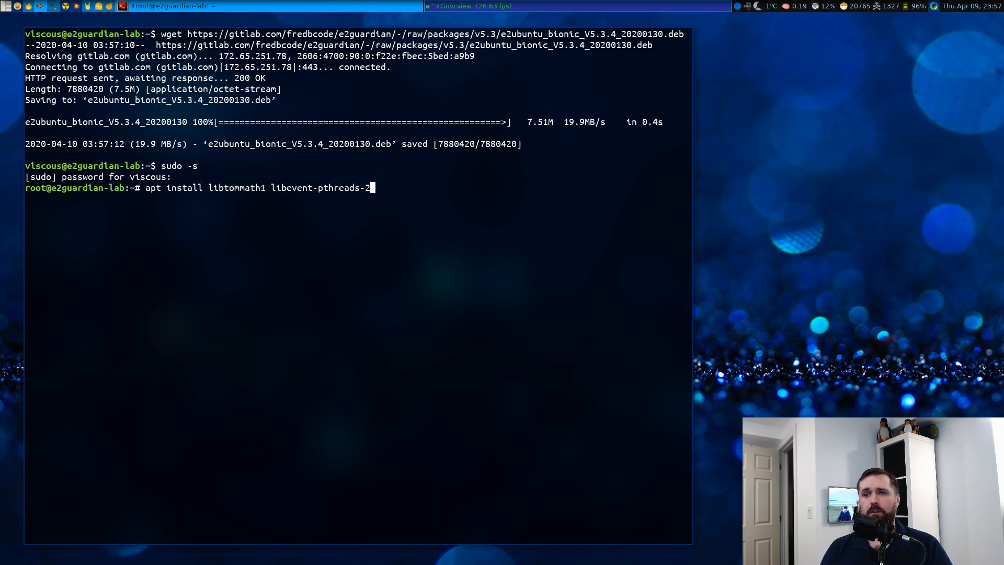
pyautogui.write('.1-6')
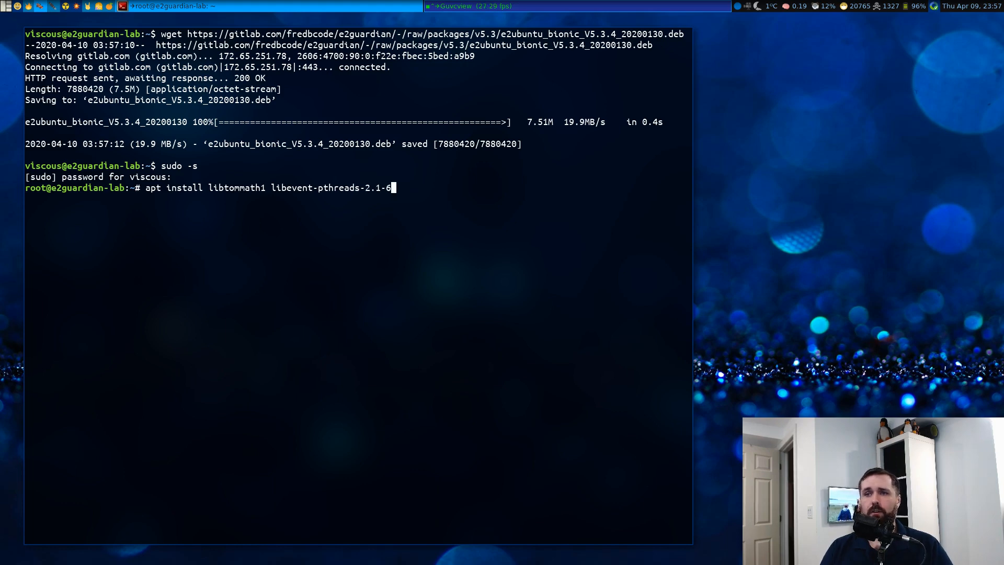
pyautogui.press('Return')
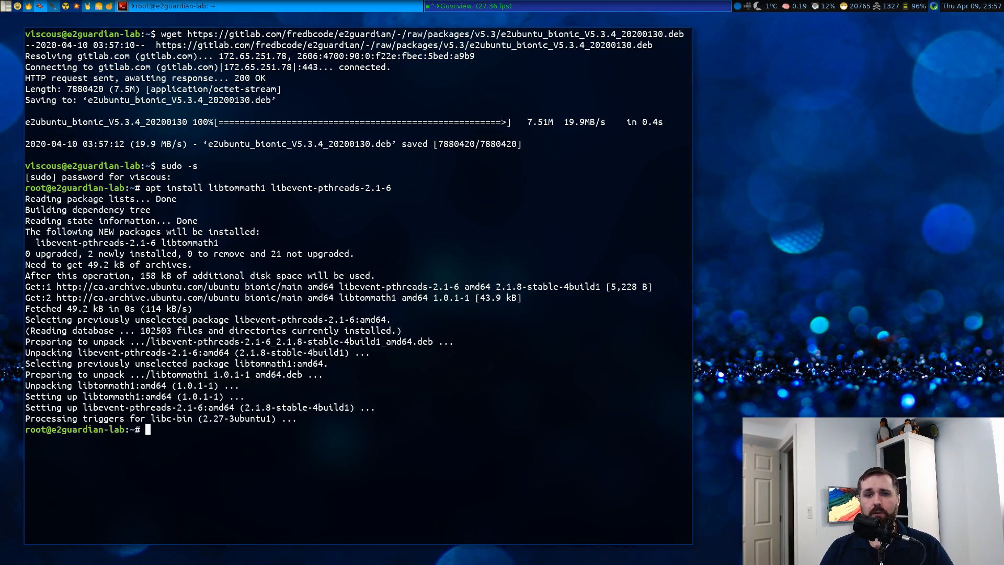
# Install e2ubuntu_bionic_V5.3.4_20200130.deb with dpkg -i
pyautogui.write('dpkig -i')
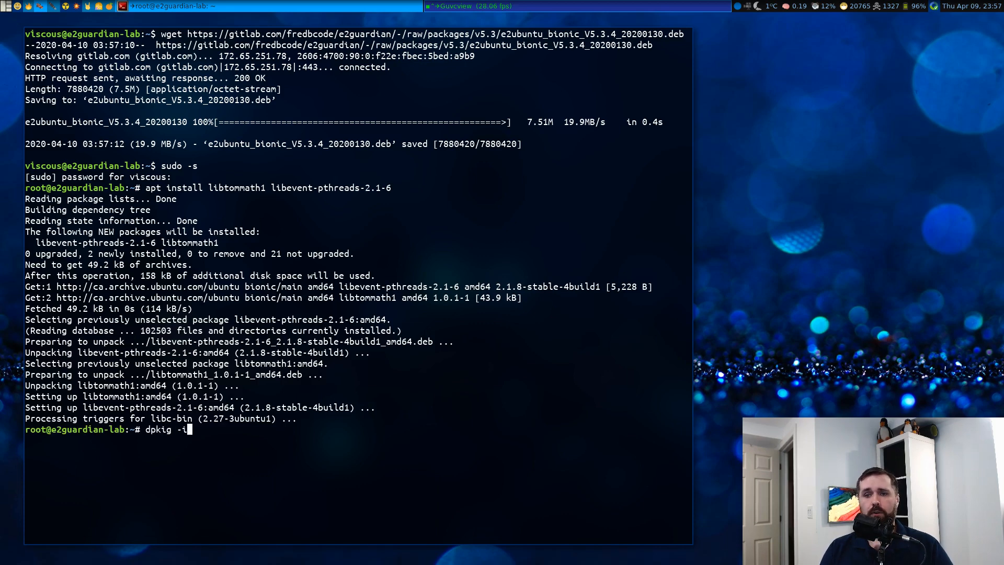
pyautogui.write('e')
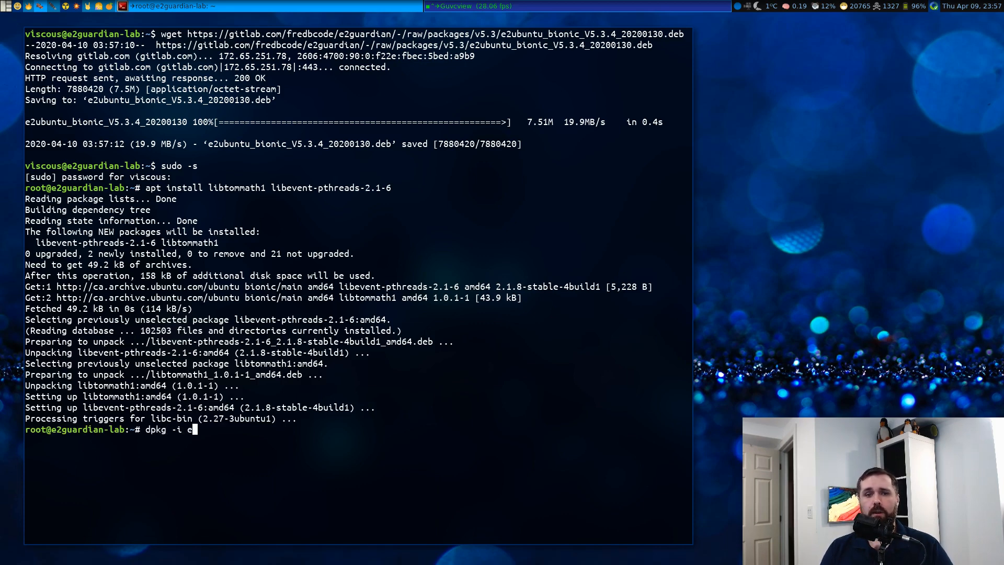
pyautogui.write('2ubuntu_bionic_V5.3.4_20200130.deb')
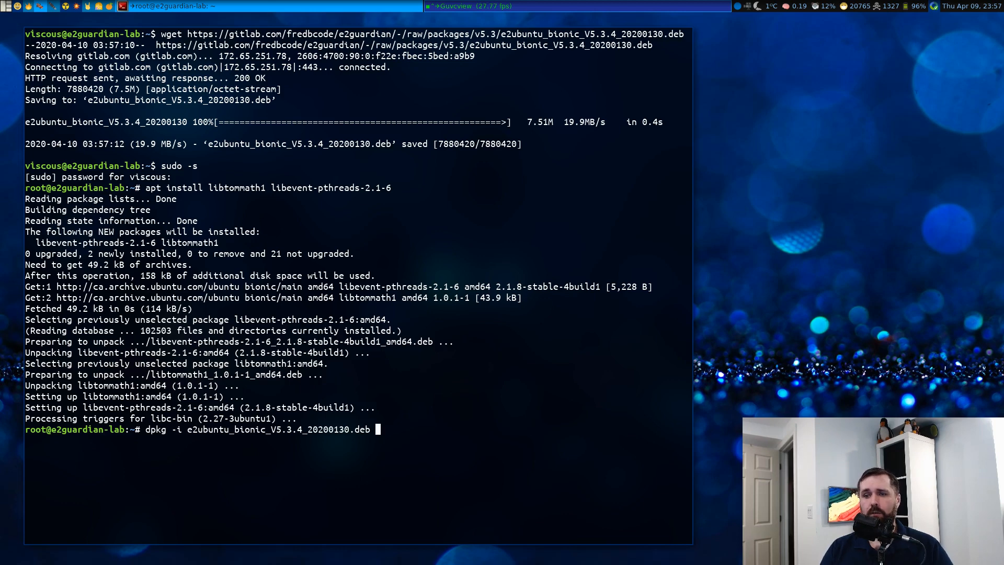
pyautogui.press('Return')
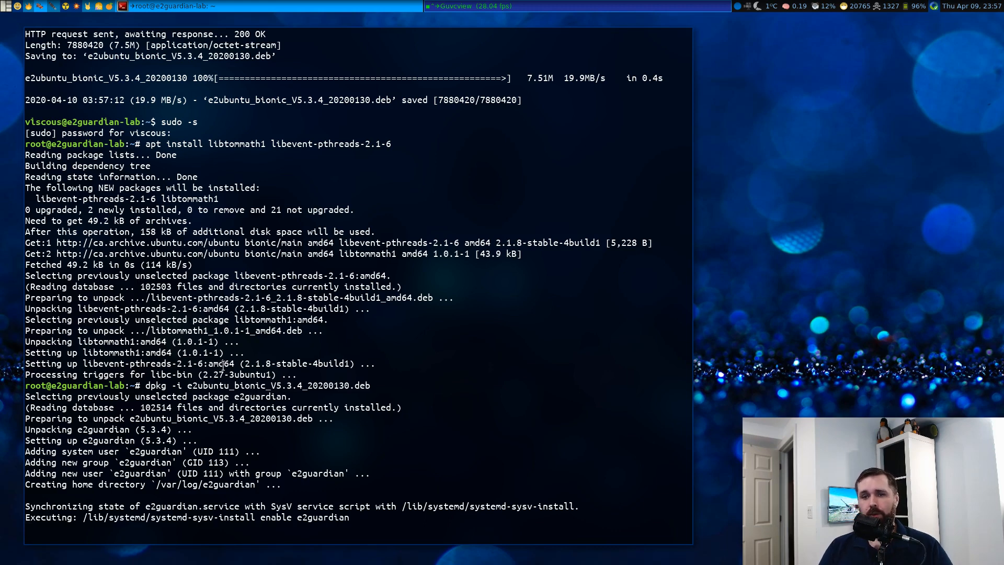
pyautogui.scroll(-3)
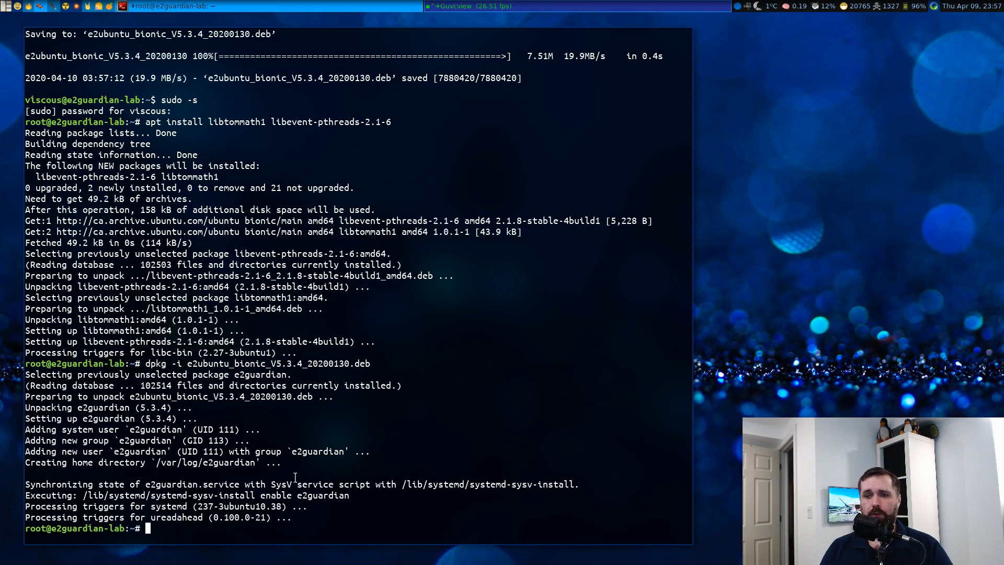
# Check the e2guardian service status and confirm it listens on ports 8080 and 8443
pyautogui.write('service e2g')
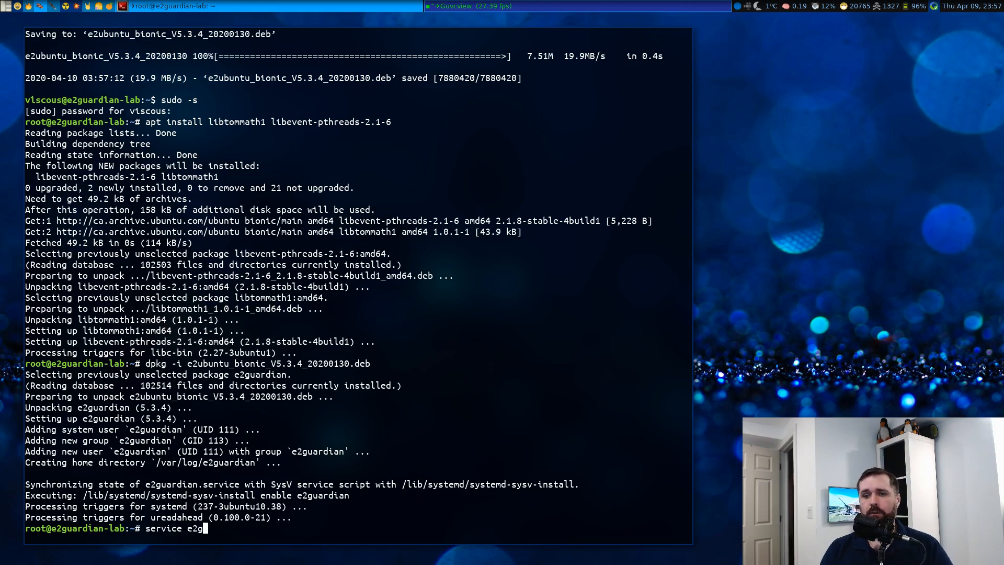
pyautogui.press('Return')
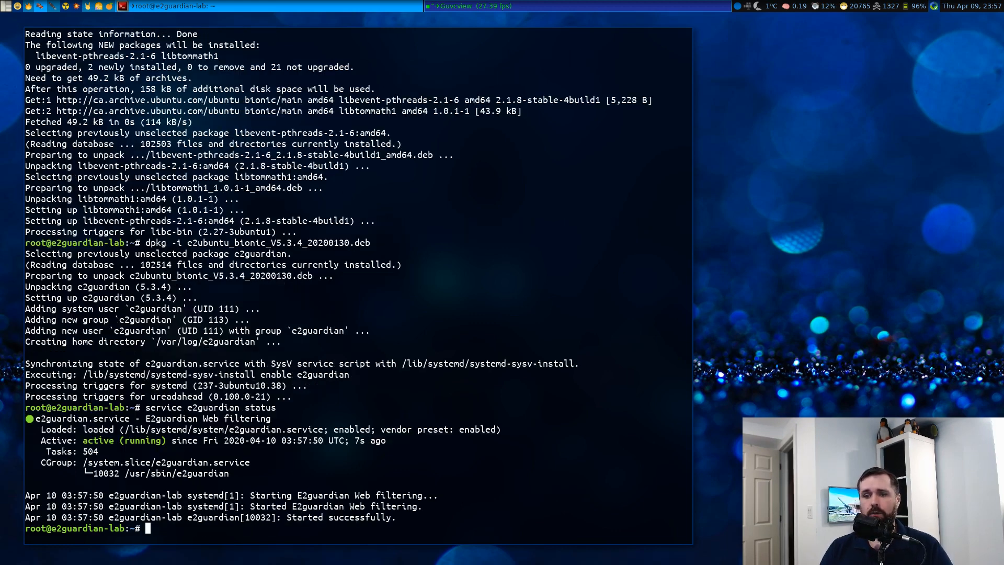
pyautogui.write('n')
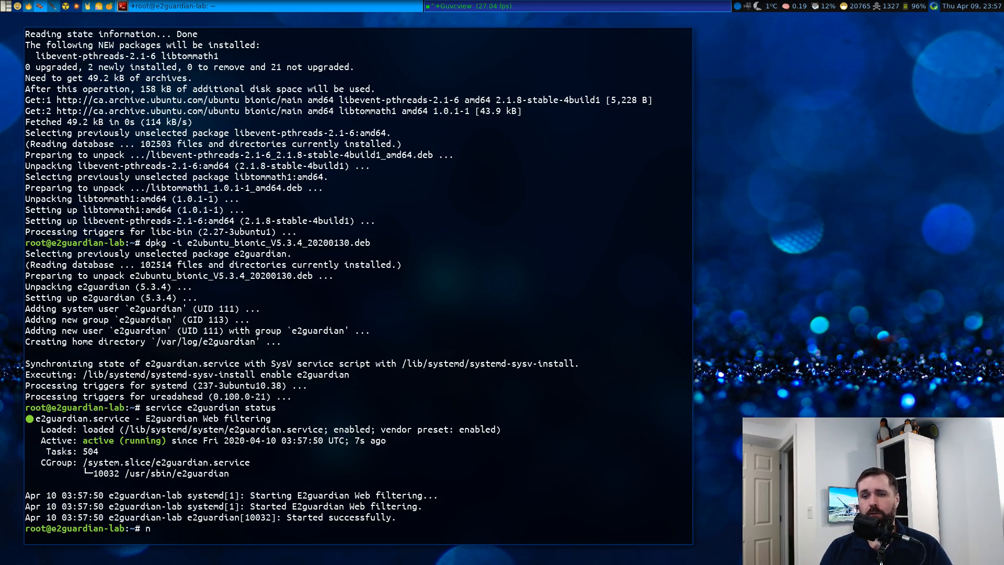
pyautogui.write('etstat -lntup')
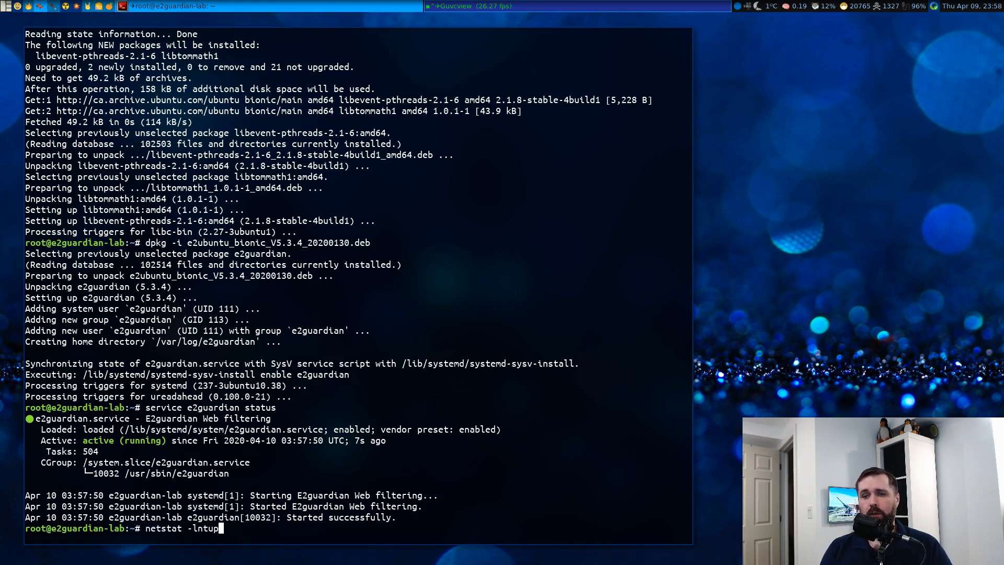
pyautogui.write('| grep e2gu')
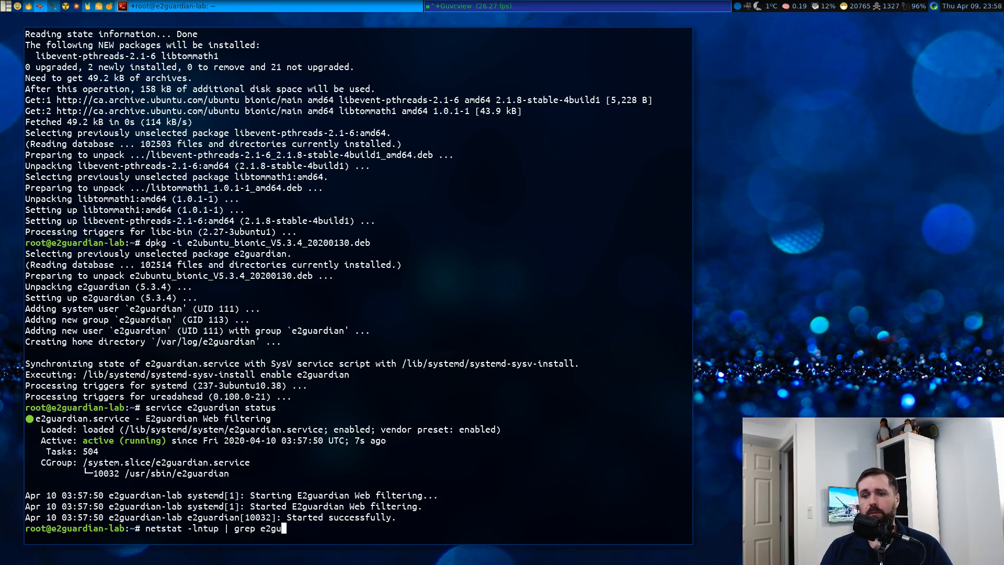
pyautogui.press('Return')
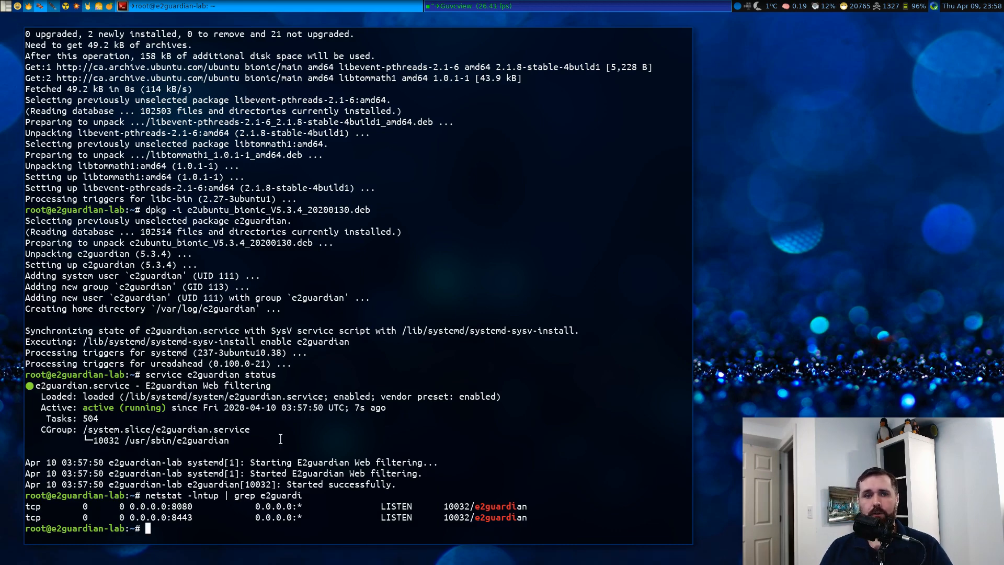
# Create the /etc/e2guardian/ssl/generatedcerts directory with mkdir -p
pyautogui.write('mkdir -')
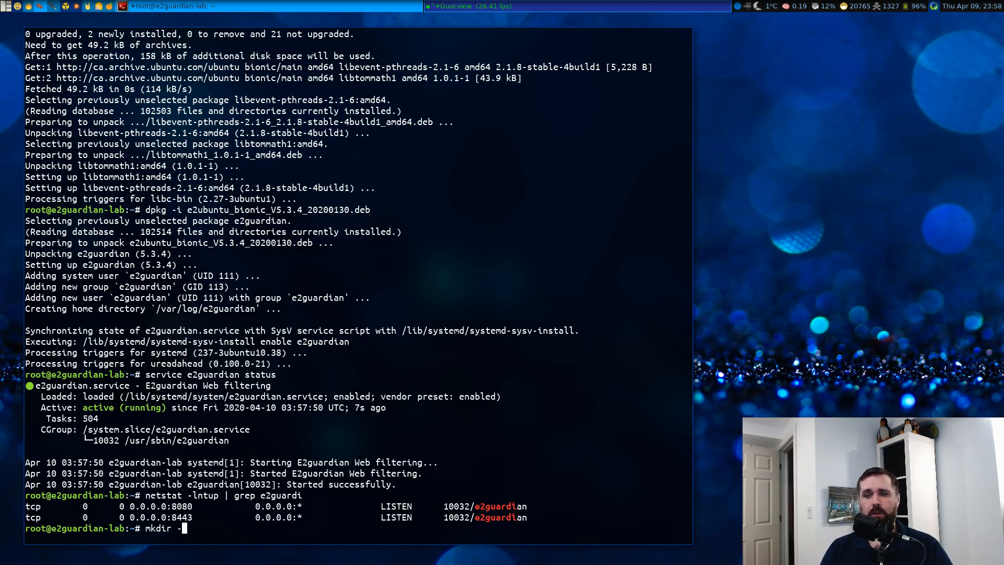
pyautogui.write('-p /etc/e2guardian/')
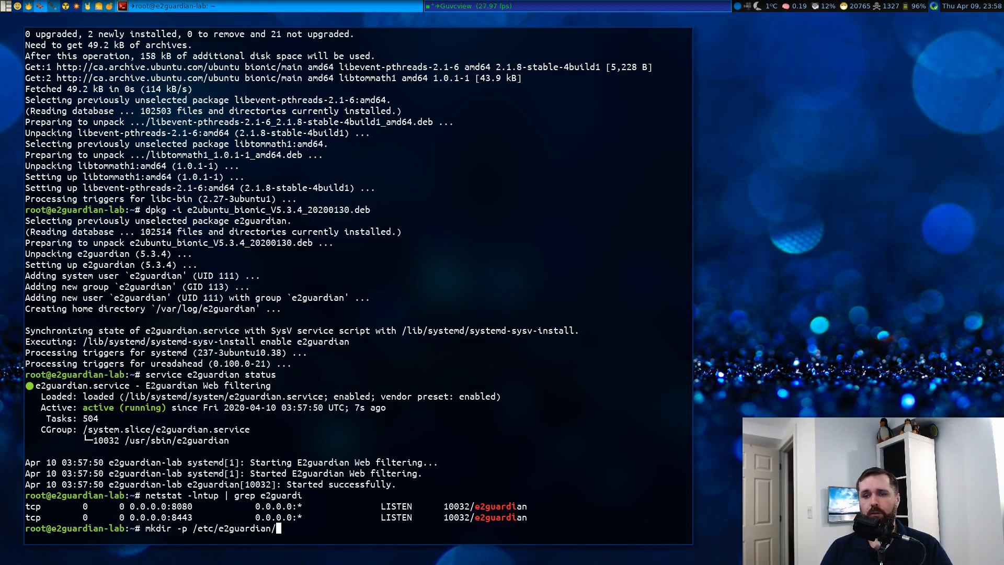
pyautogui.write('ssl/g')
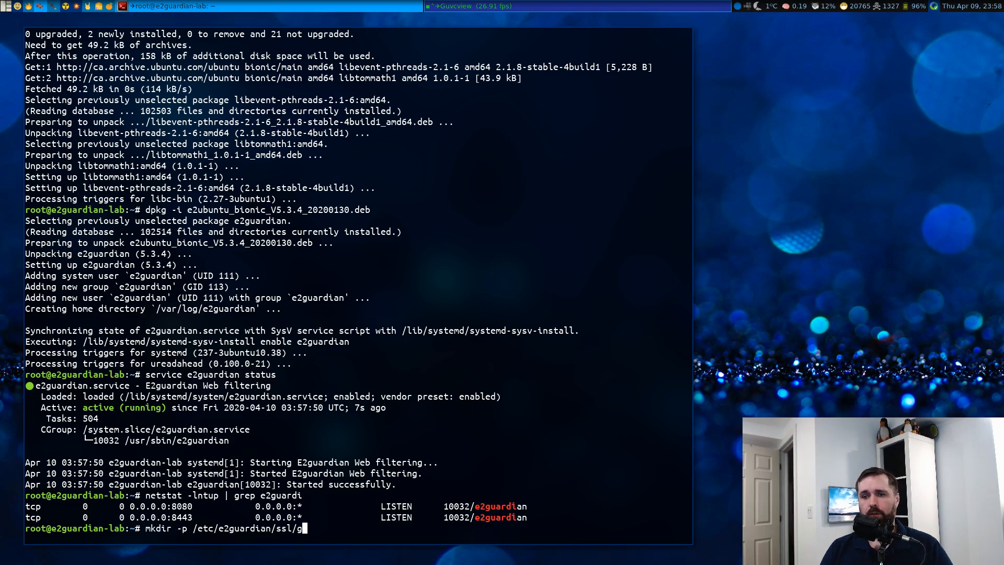
pyautogui.write('eneratedcerts')
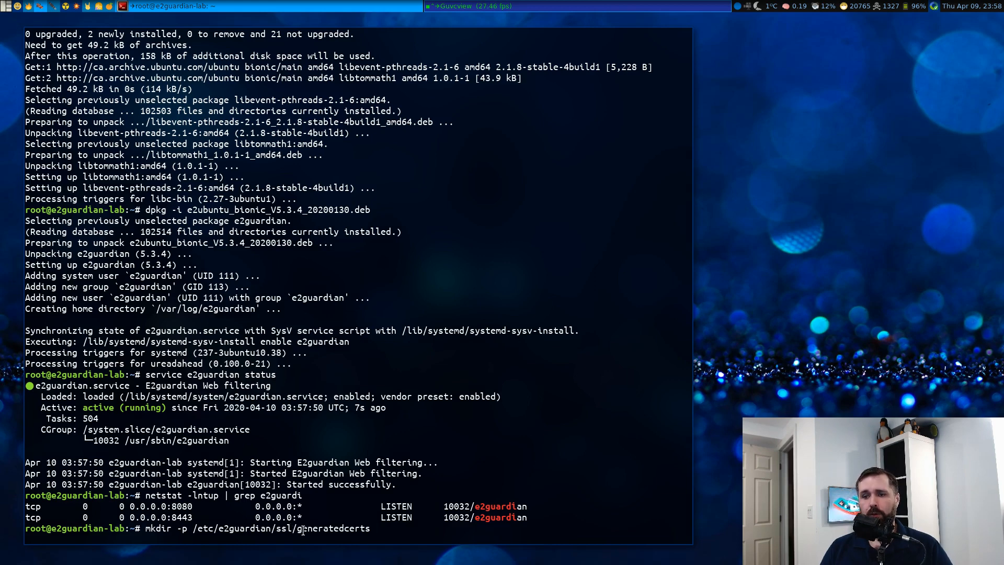
pyautogui.moveTo(362, 498)
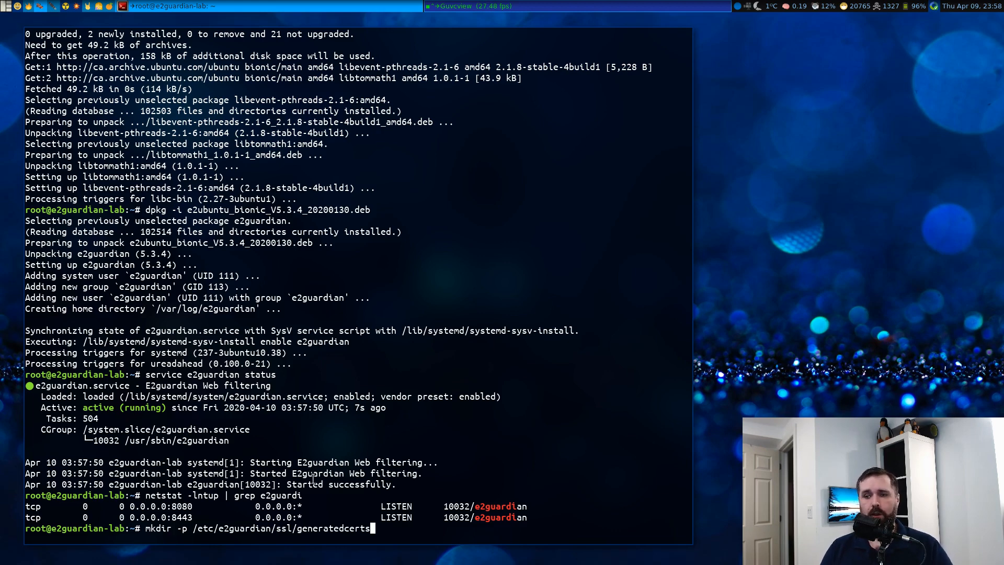
pyautogui.moveTo(363, 505)
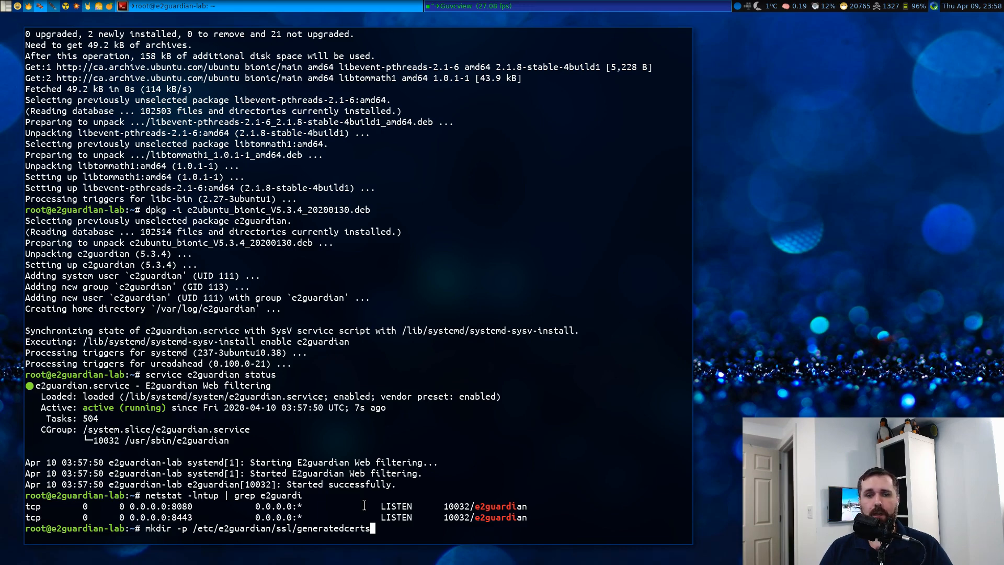
pyautogui.press('Return')
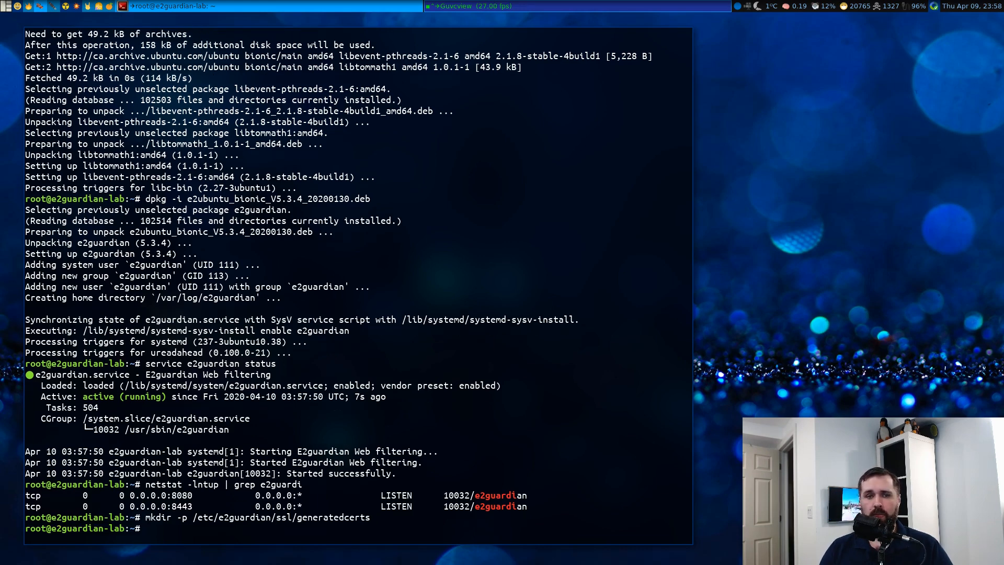
# Make e2guardian the recursive owner of /etc/e2guardian/ssl
pyautogui.write('chown -R')
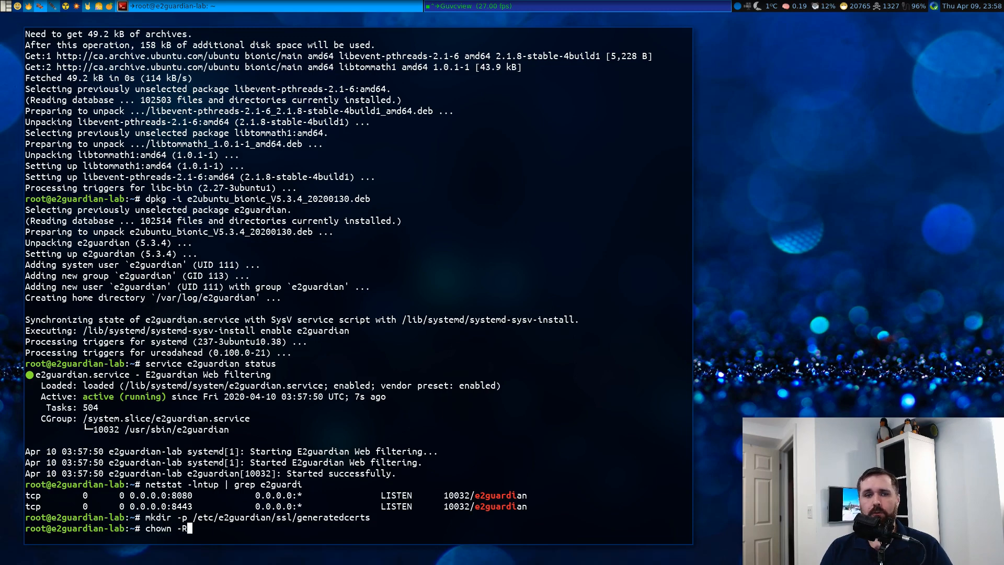
pyautogui.write('e2guardian. /e')
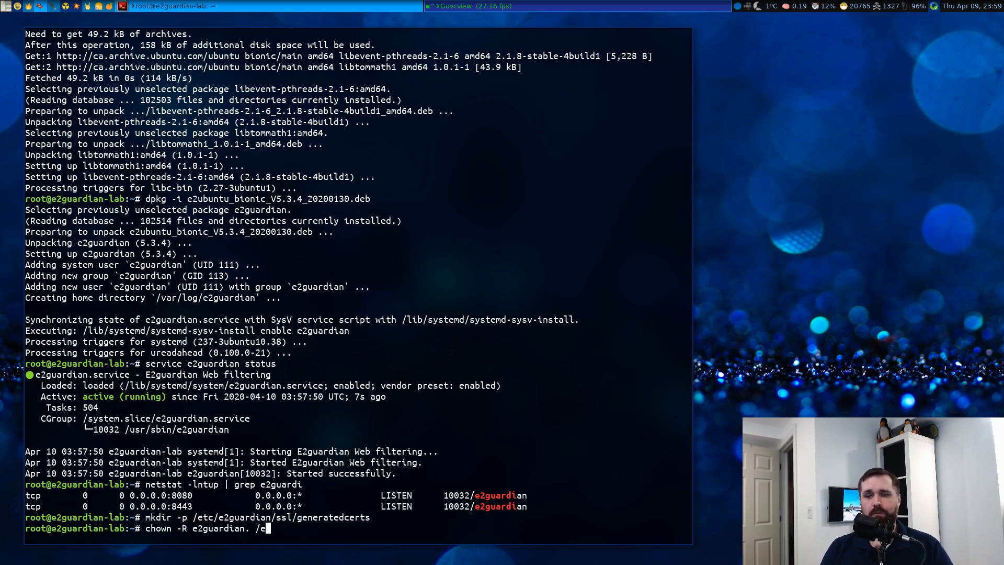
pyautogui.write('c/e2guardian/ssl')
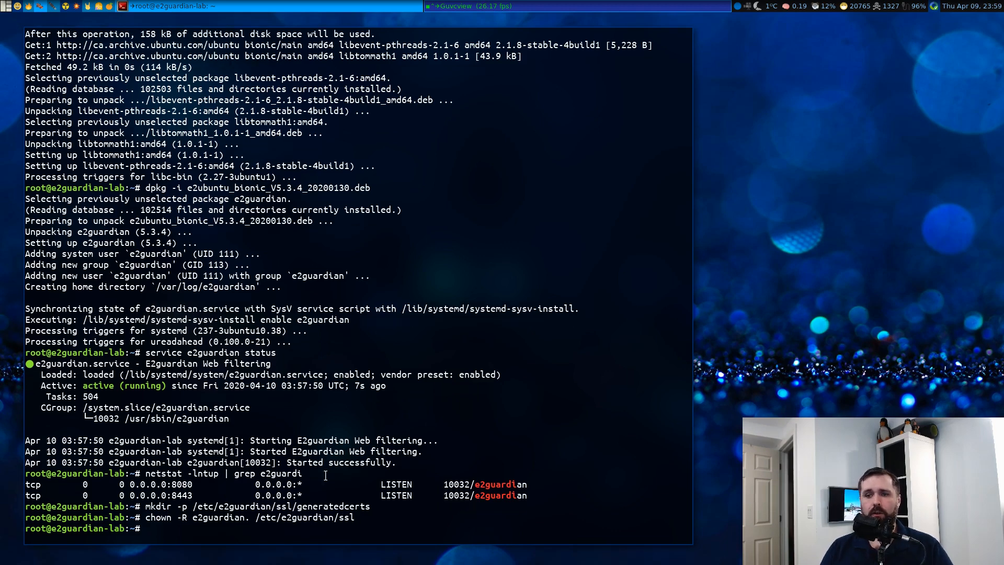
pyautogui.write('cd')
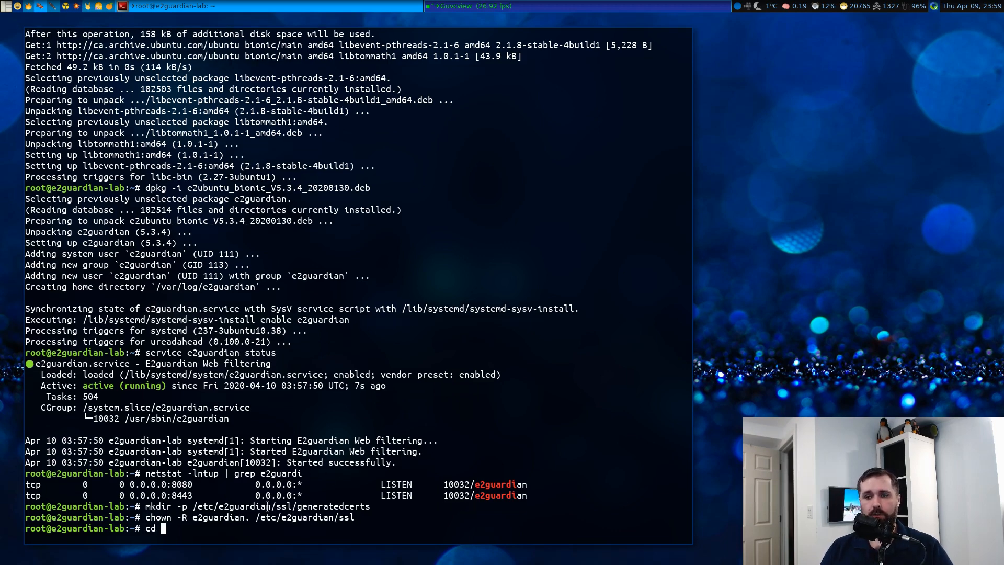
# Generate a 4096-bit RSA key private_root.pem inside /etc/e2guardian/ssl
pyautogui.write('/etc/e2guardian/ssl')
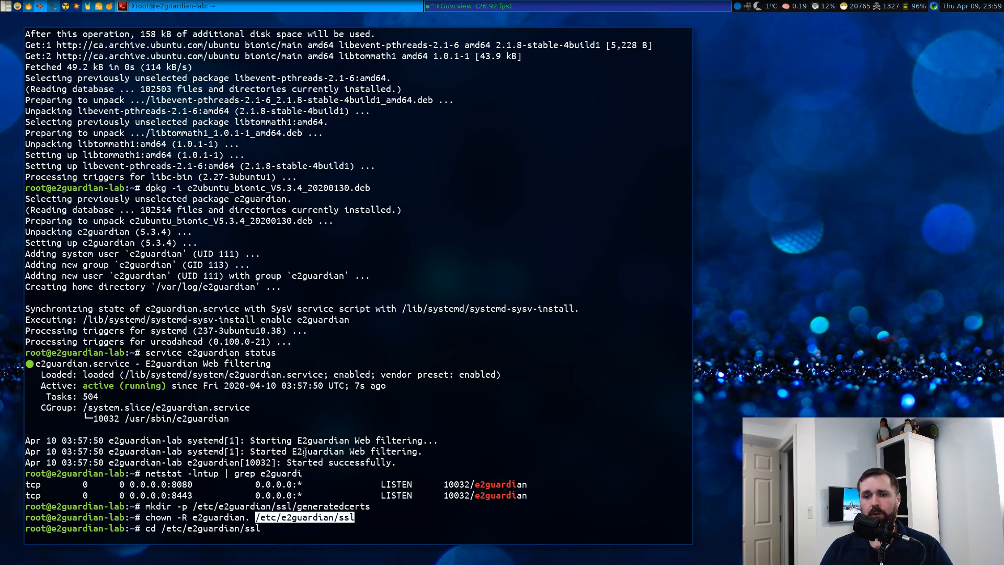
pyautogui.press('Return')
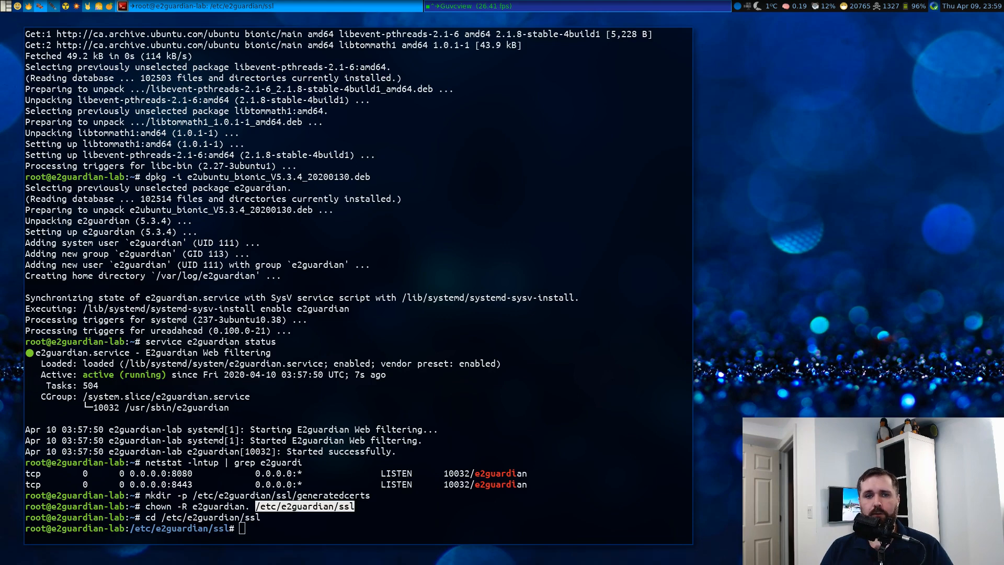
pyautogui.moveTo(547, 407)
pyautogui.write('open')
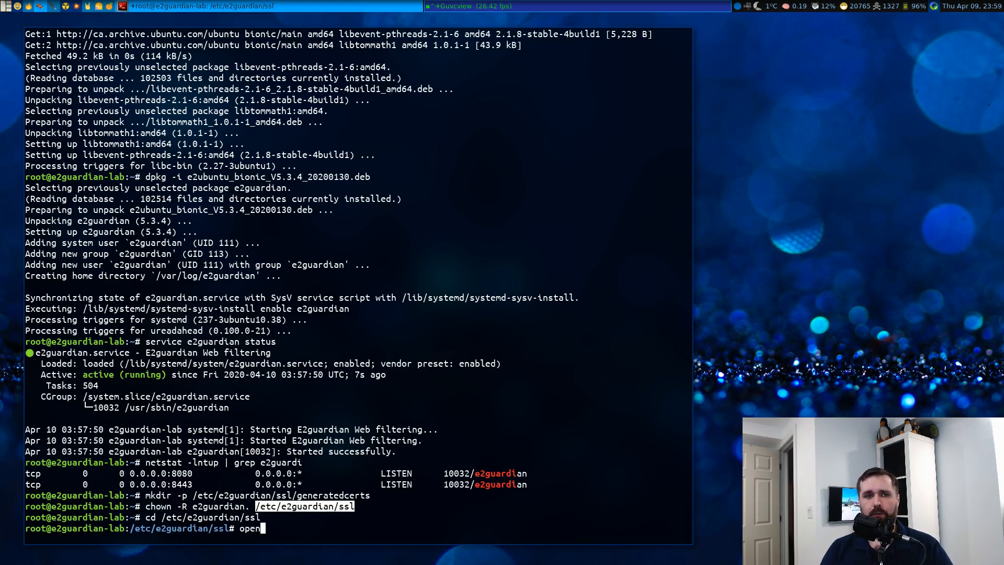
pyautogui.write('ssl gen')
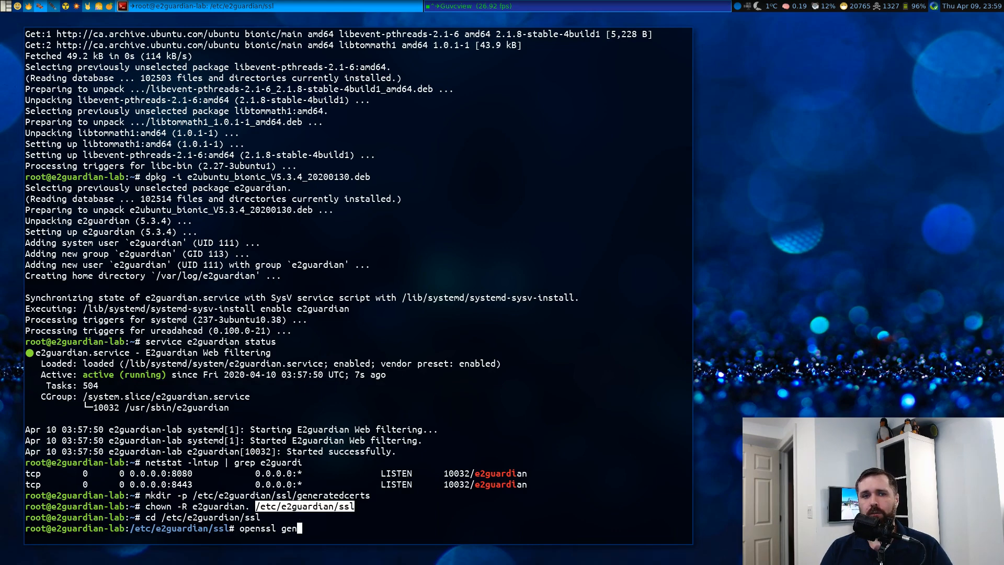
pyautogui.write('rsa 4096 >')
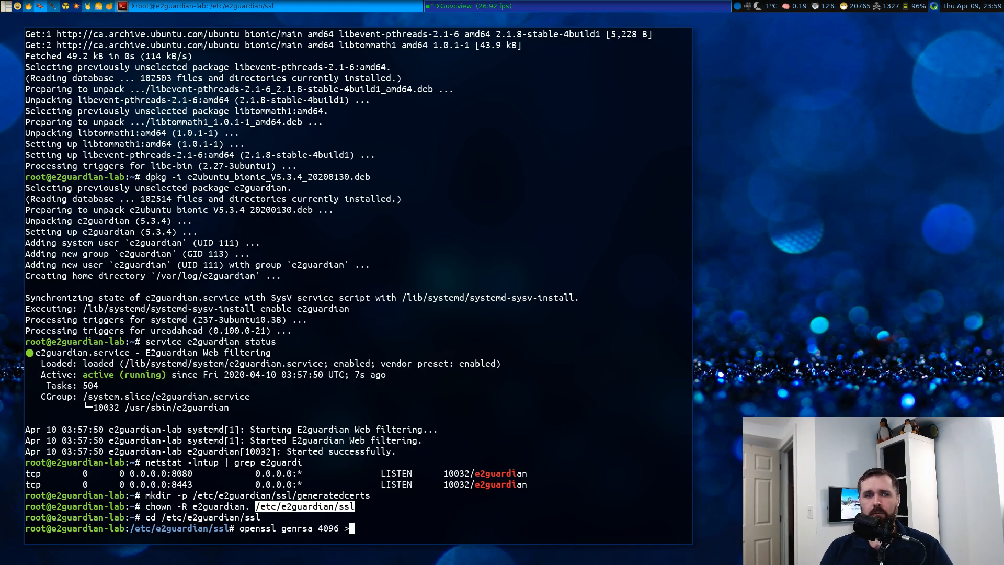
pyautogui.write('pri')
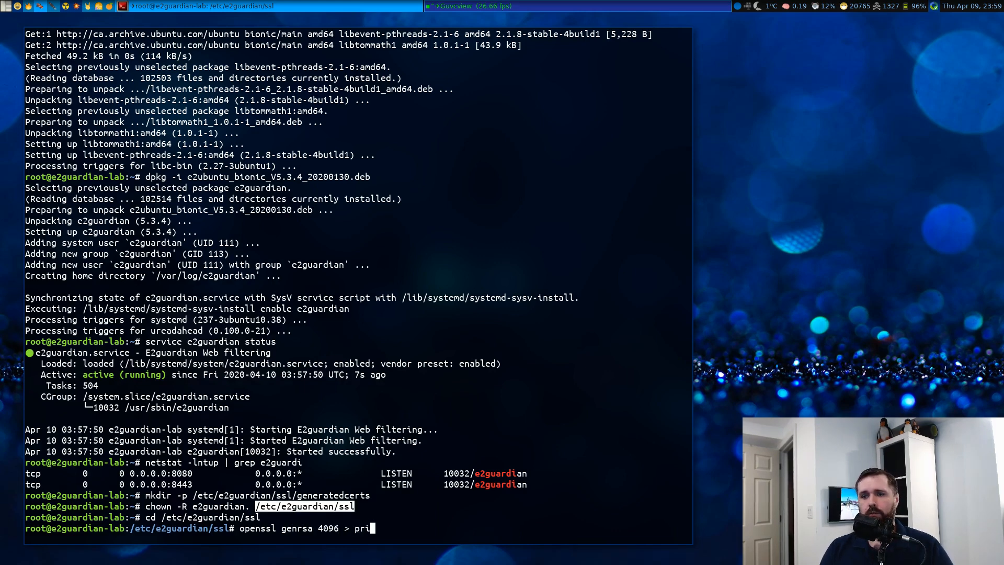
pyautogui.write('vate_root.pem')
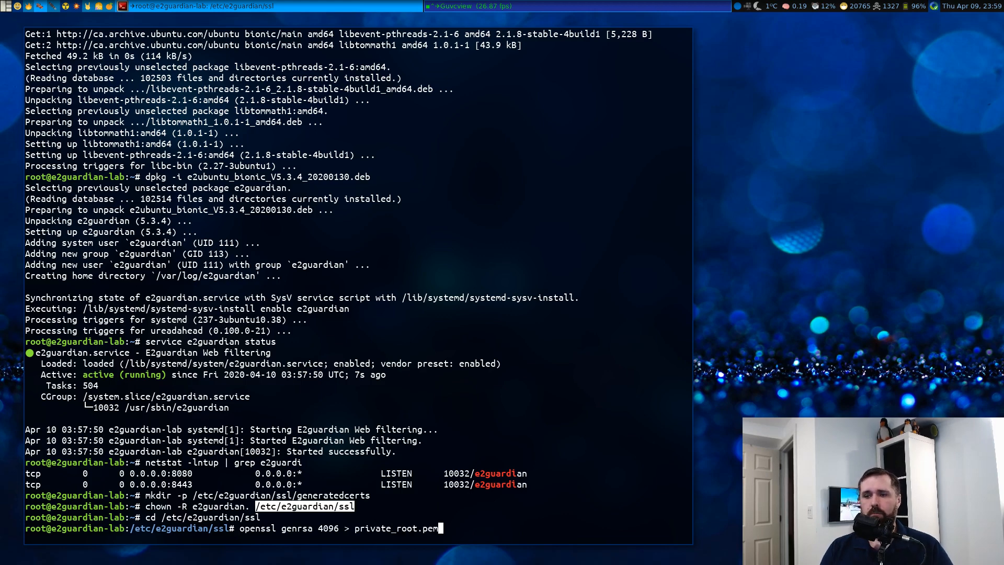
pyautogui.press('Return')
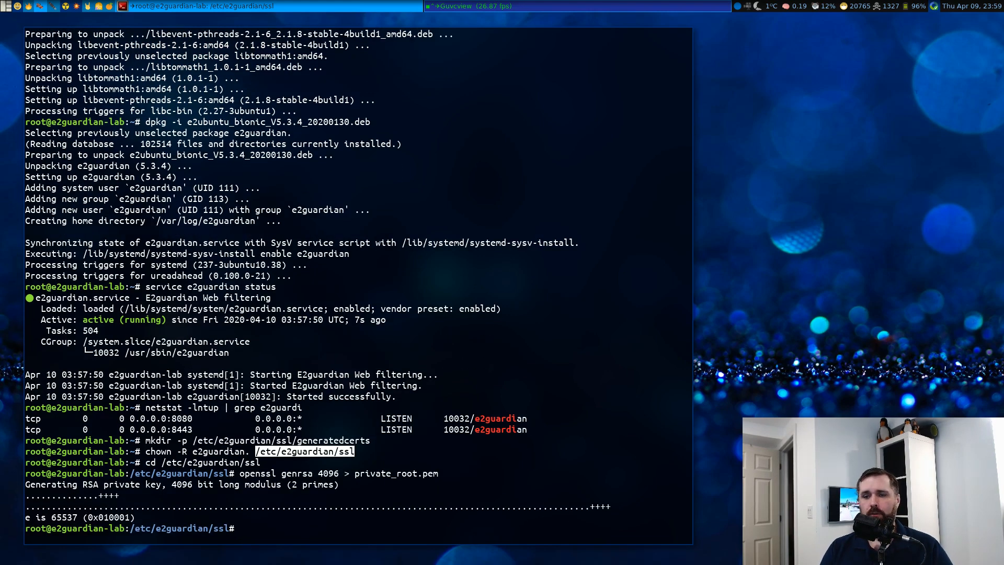
# Run openssl req for a 3650-day x509 root certificate my_rootCA.crt from private_root.pem
pyautogui.write('openssl req')
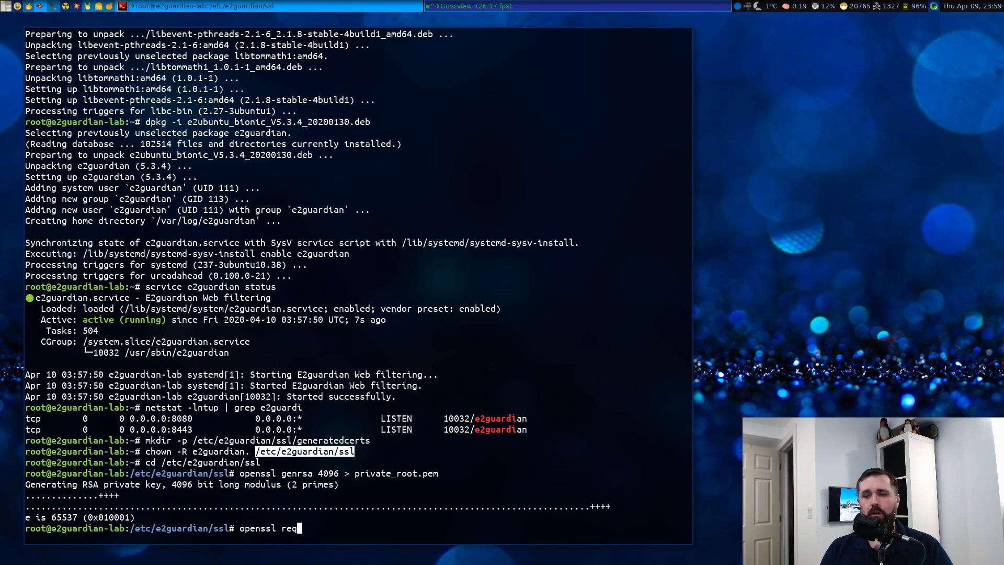
pyautogui.write('-new -x')
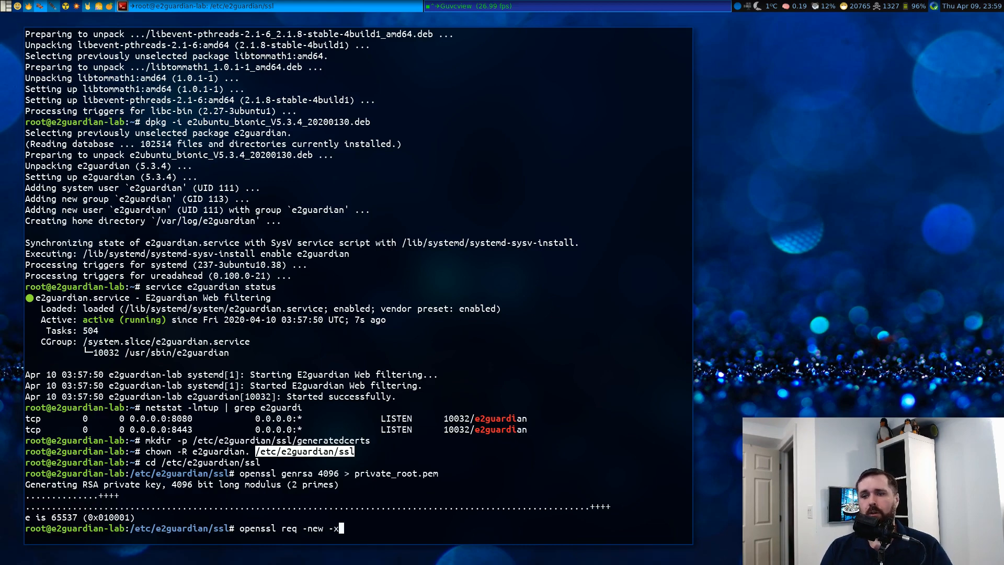
pyautogui.write('509 -day')
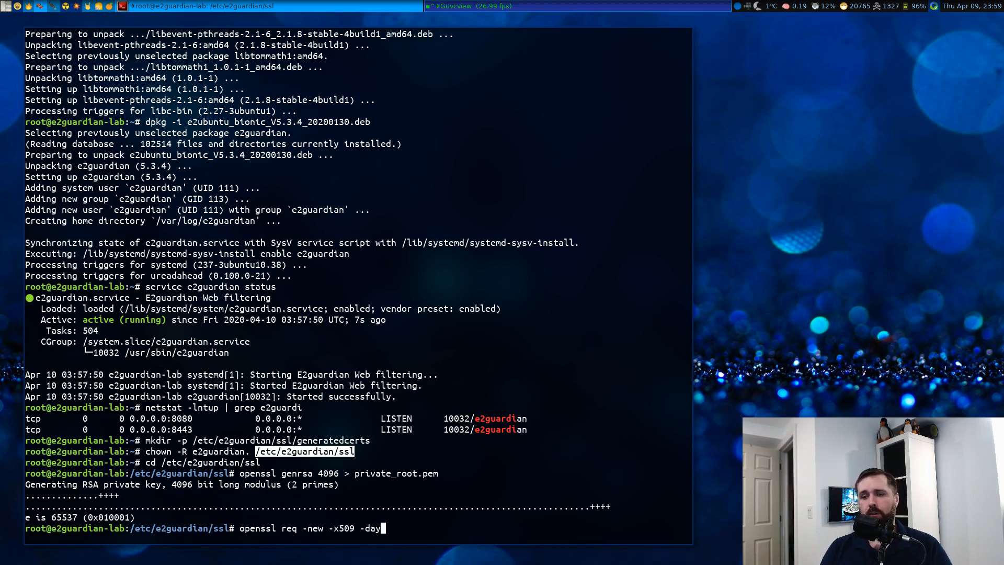
pyautogui.write('3650')
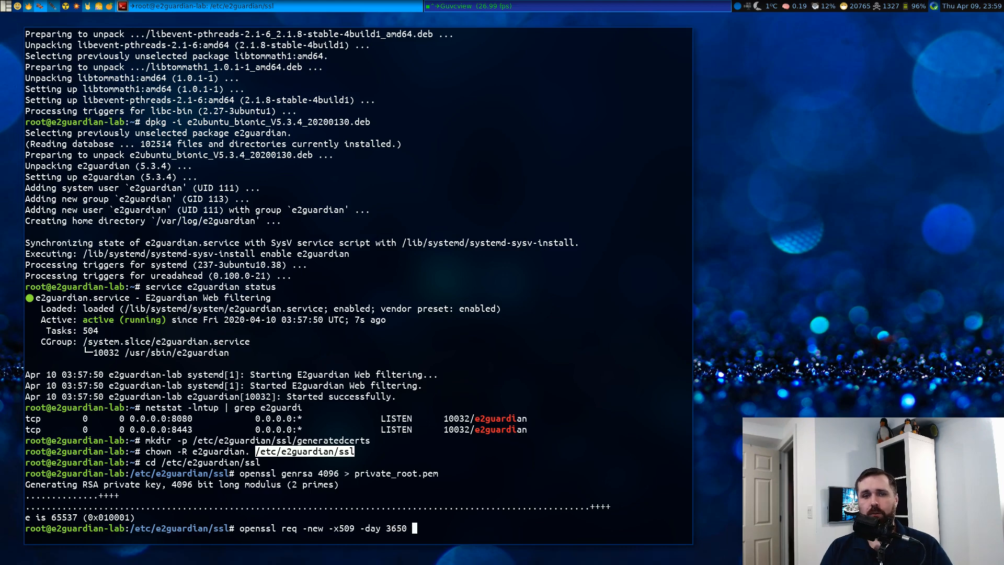
pyautogui.write('-key')
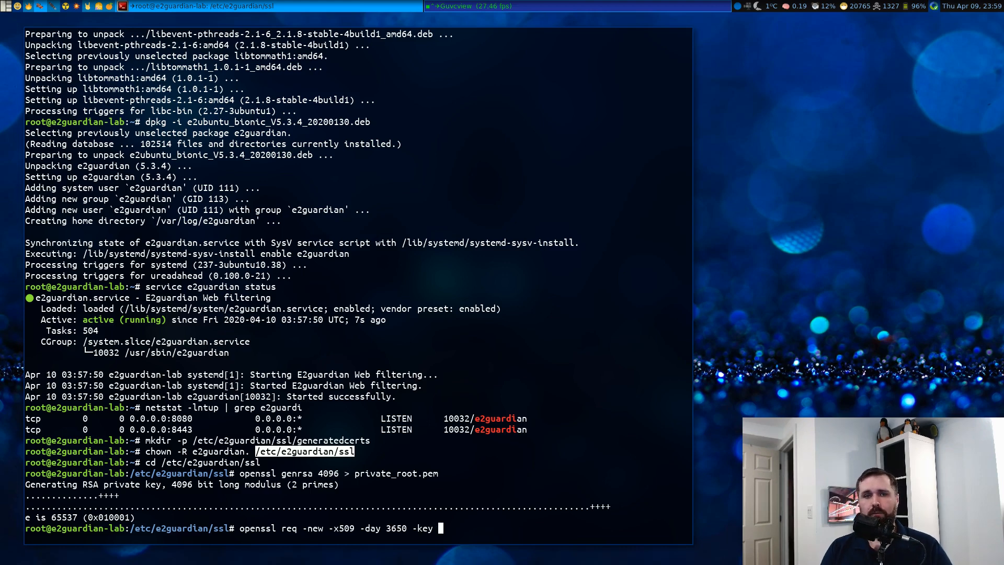
pyautogui.write('private_roo')
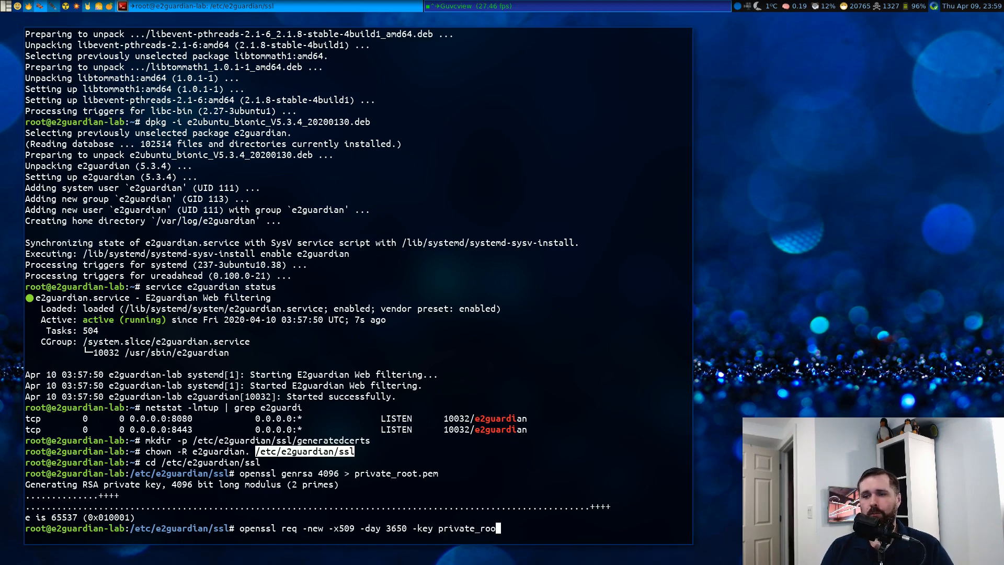
pyautogui.write('t.pem -')
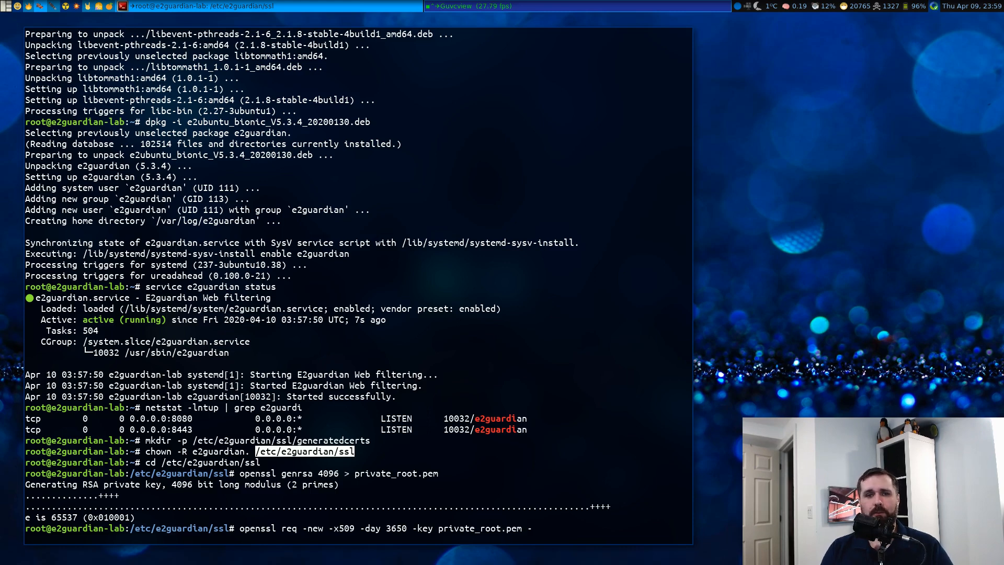
pyautogui.write('-out my_r')
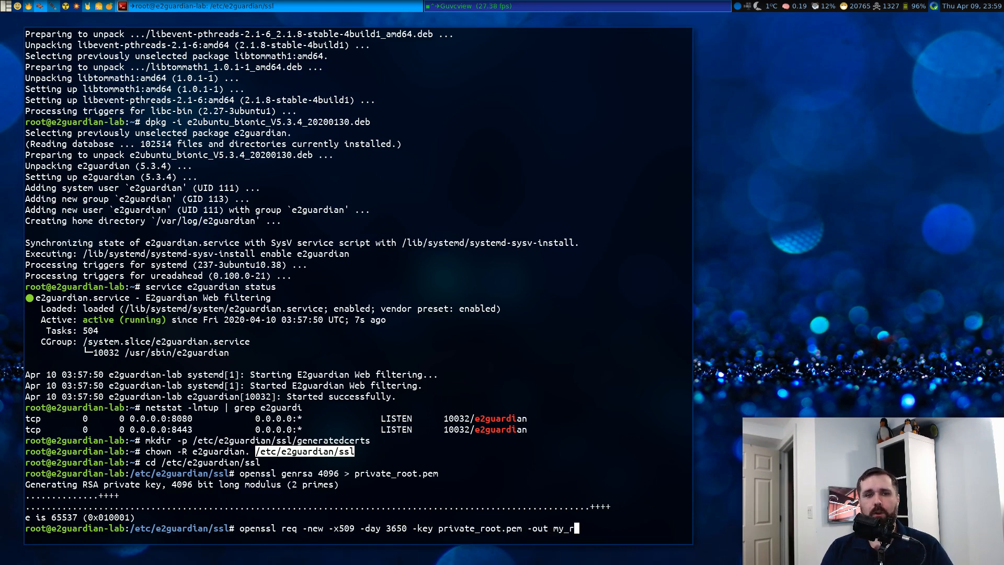
pyautogui.write('ootCA.')
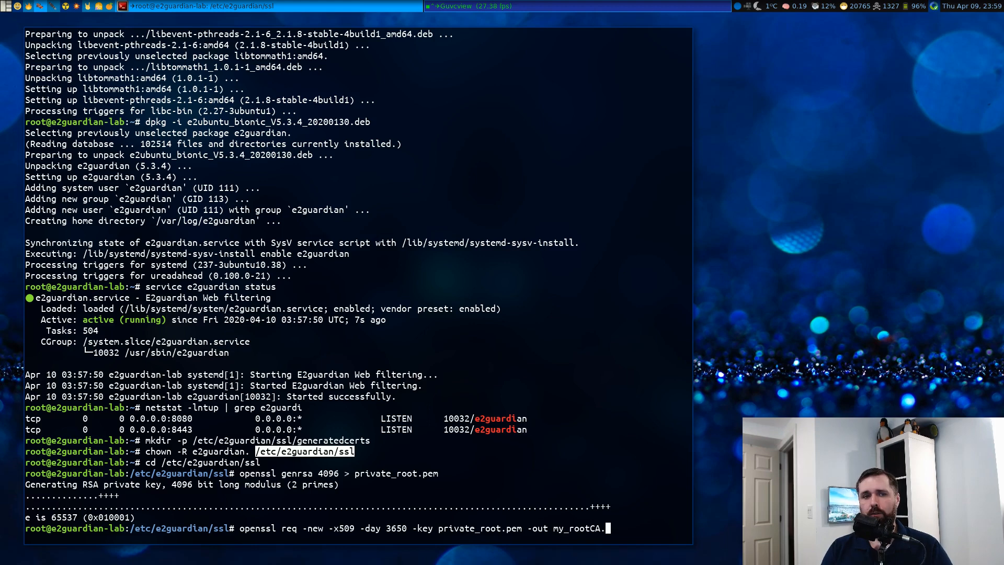
pyautogui.press('Return')
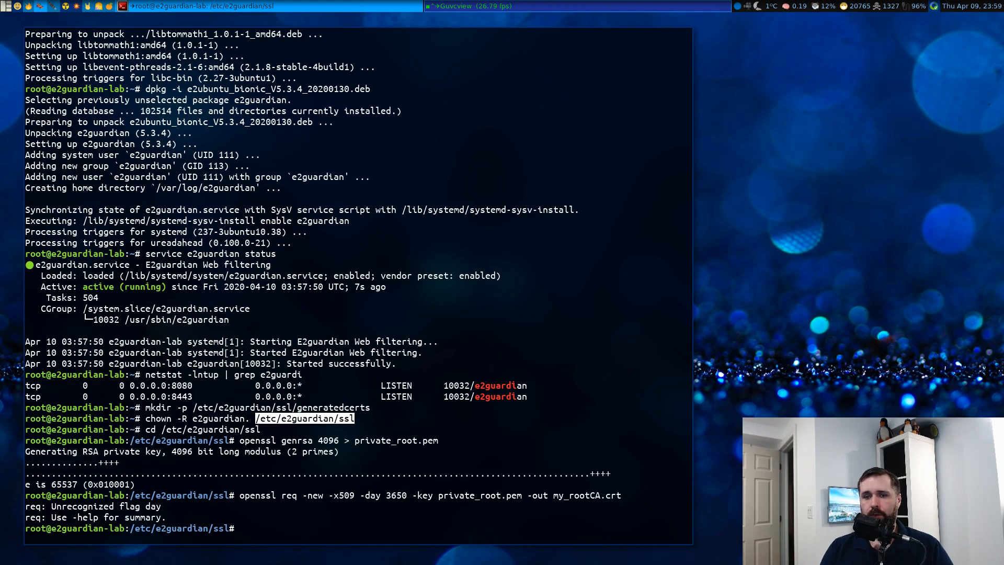
# Rerun the corrected command and answer the prompts: CA, Toronto, Homelab, CN 192.168.1.48
pyautogui.write('openssl req -new -x509 -day 3650 -key private_root.pem -out my_rootCA.crt')
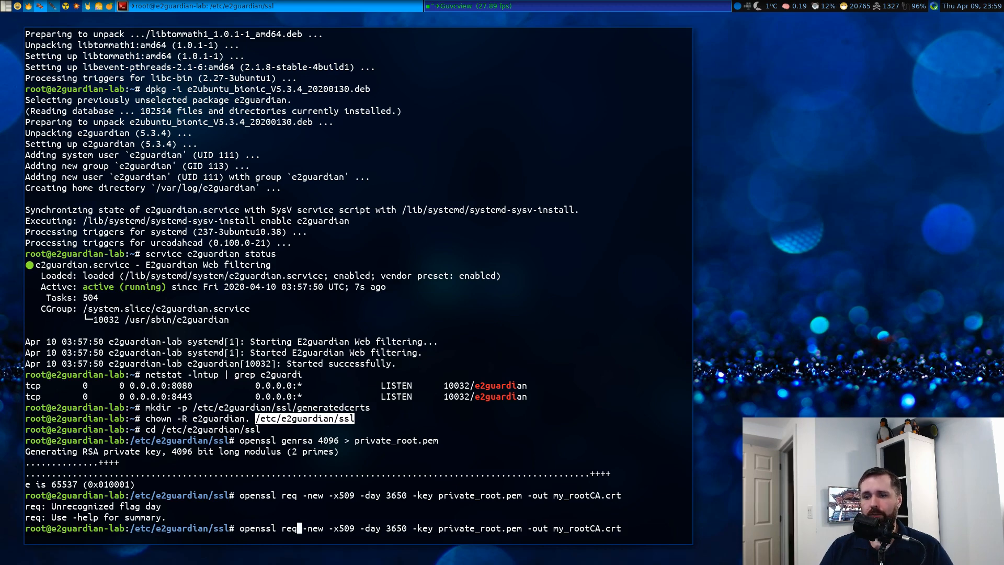
pyautogui.press('Return')
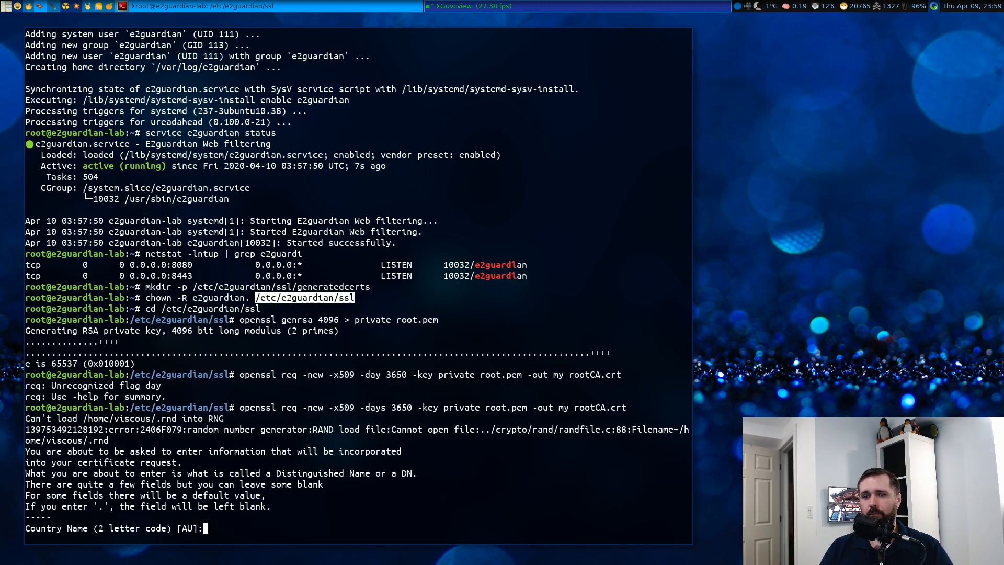
pyautogui.write('CA')
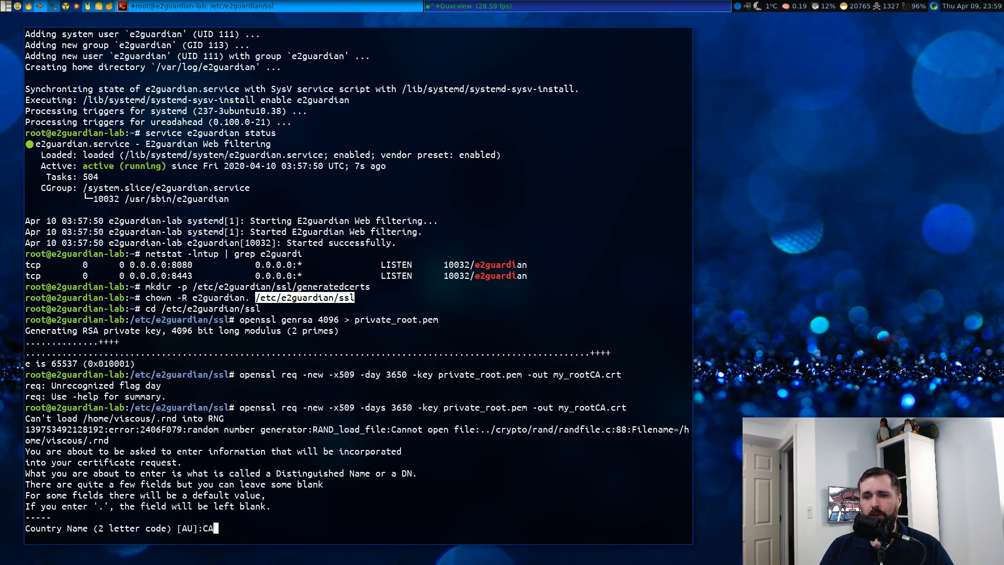
pyautogui.press('Return')
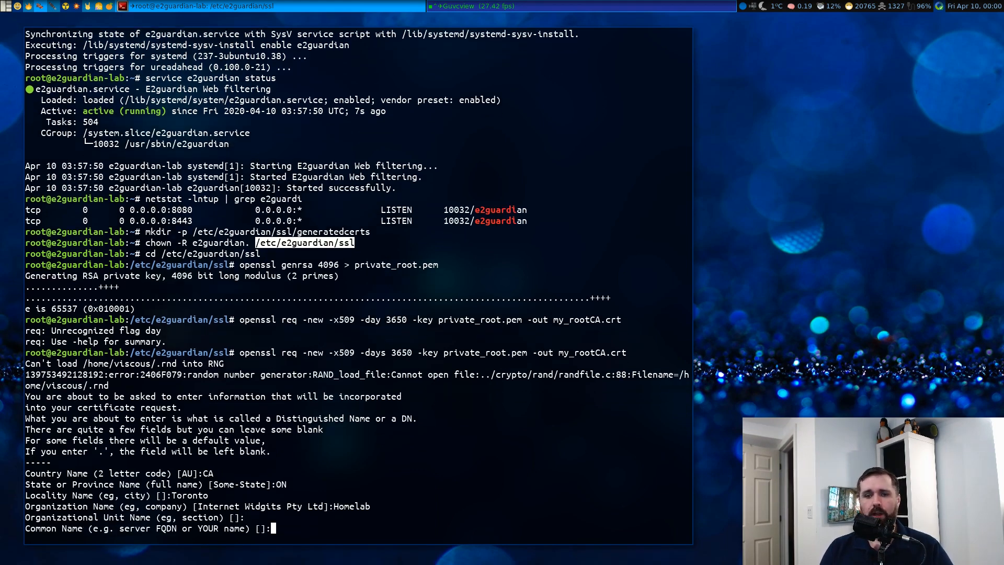
pyautogui.write('192.168.1.48')
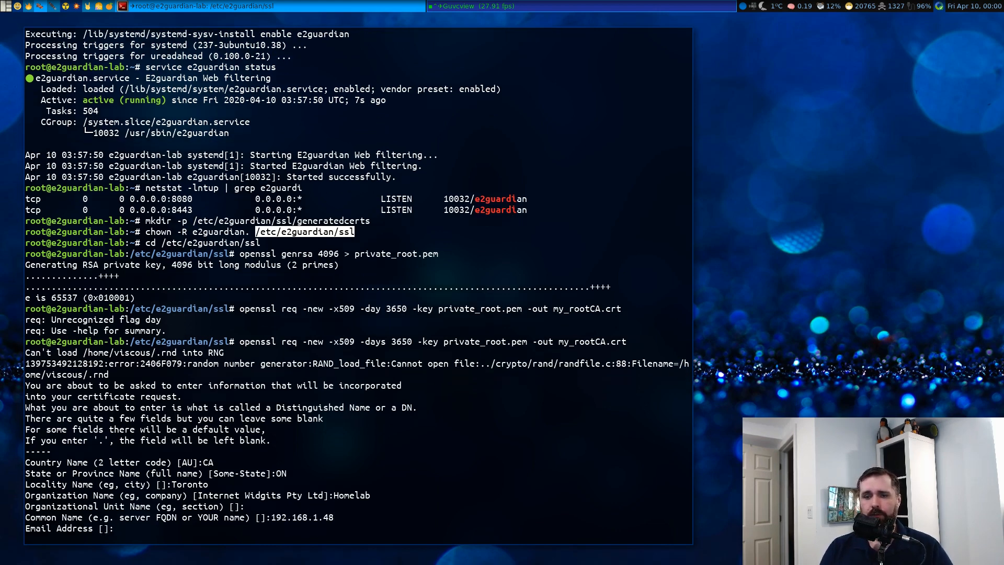
pyautogui.press('Return')
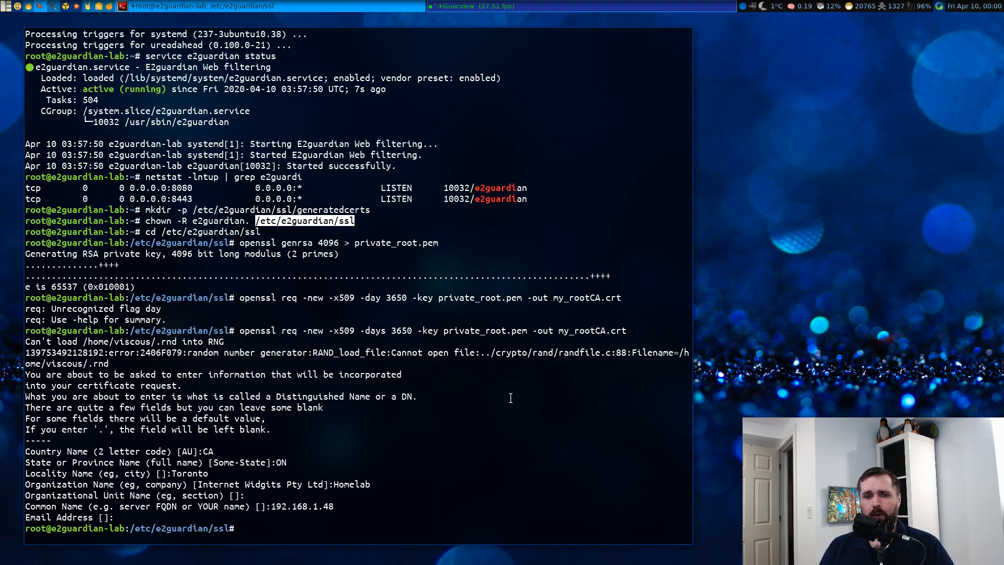
pyautogui.write('openssl req -new -x509 -days 3650 -key private_root.pem -out my_rootCA.crt')
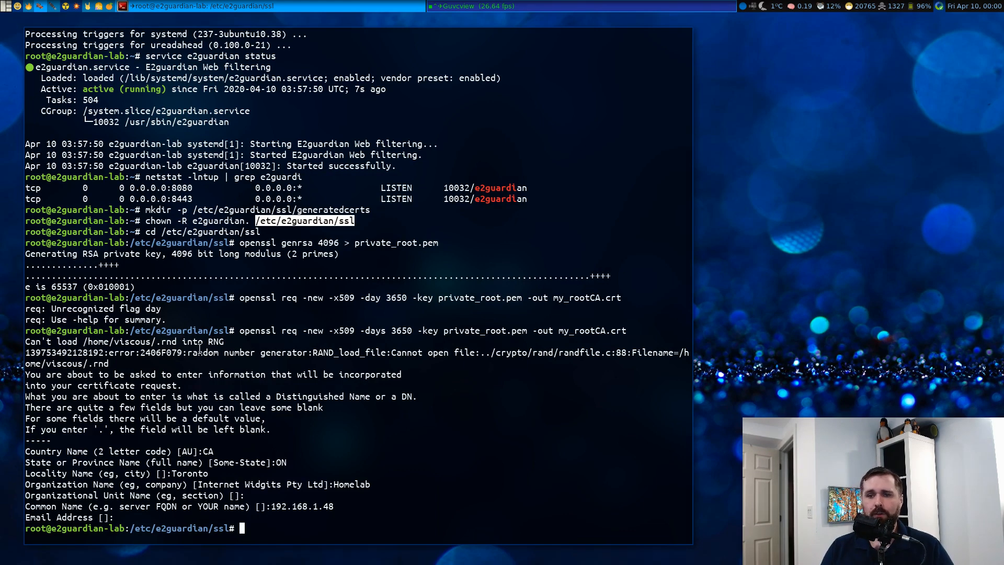
# Generate a 2048-bit private key saved as private_cert.pem
pyautogui.write('openss')
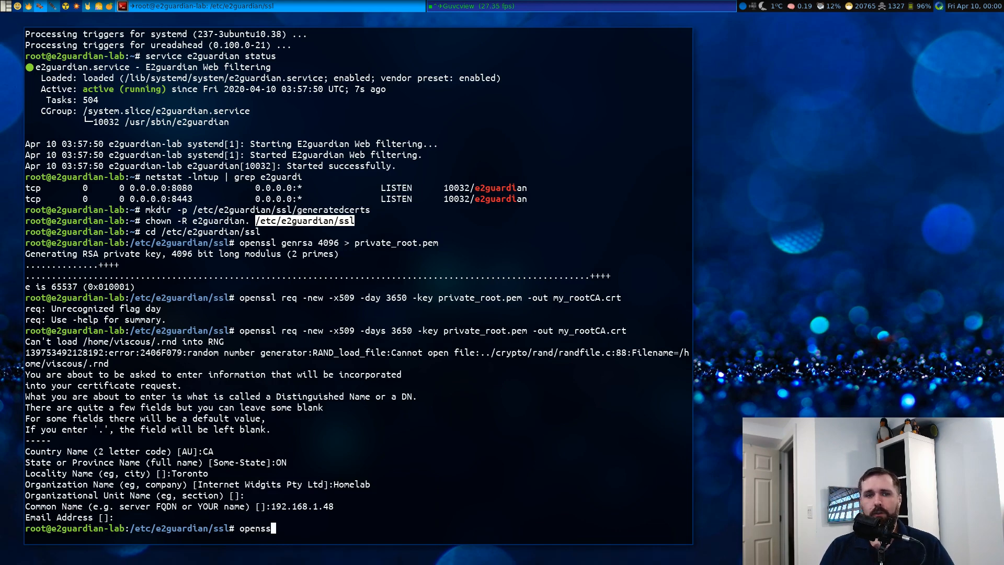
pyautogui.write('genrsa')
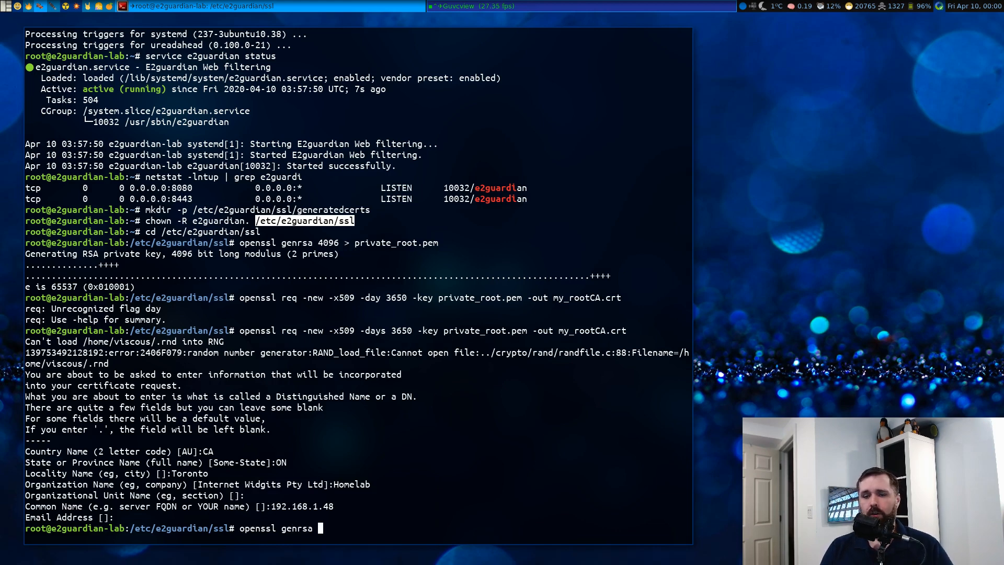
pyautogui.write('> p')
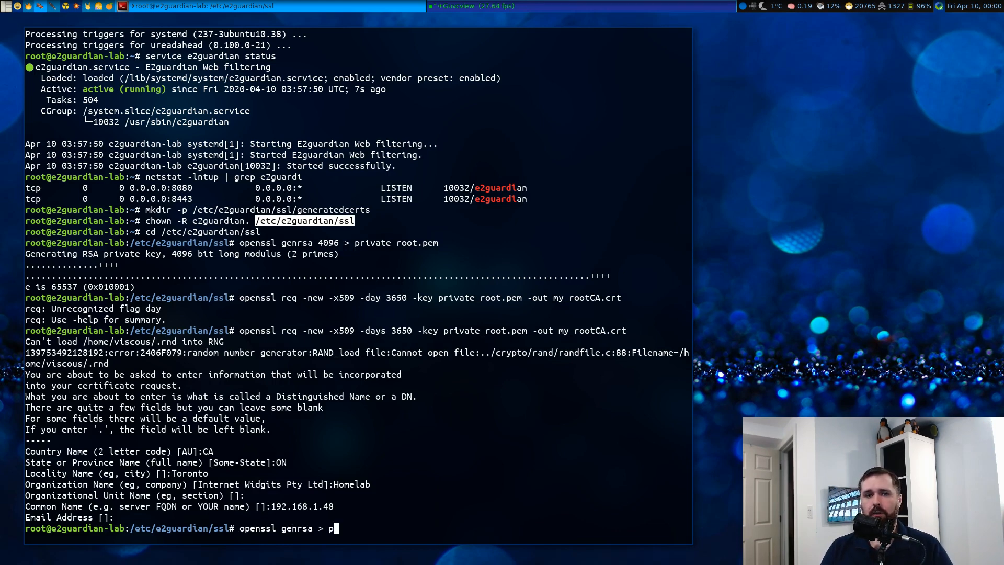
pyautogui.write('rivate_cert.p')
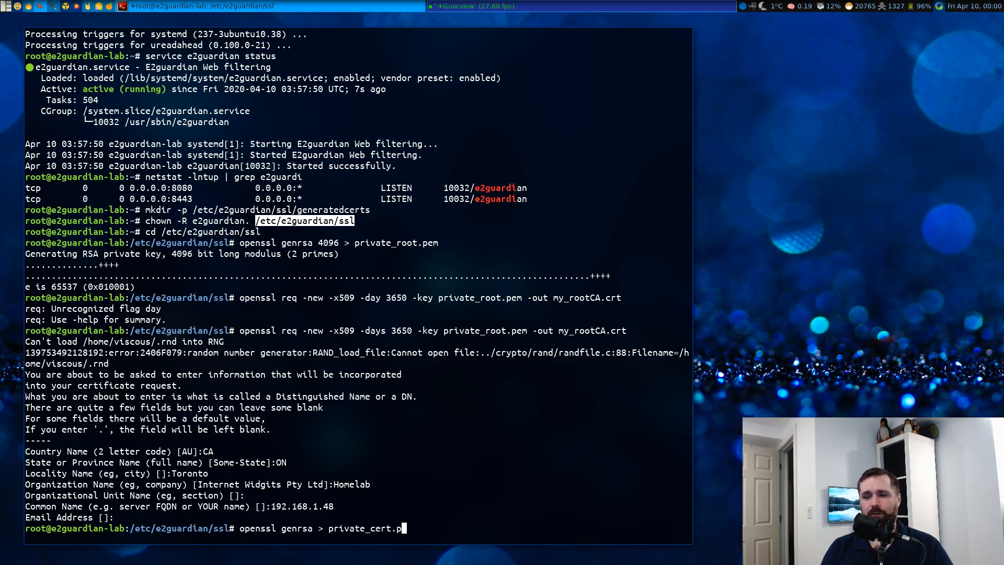
pyautogui.press('Return')
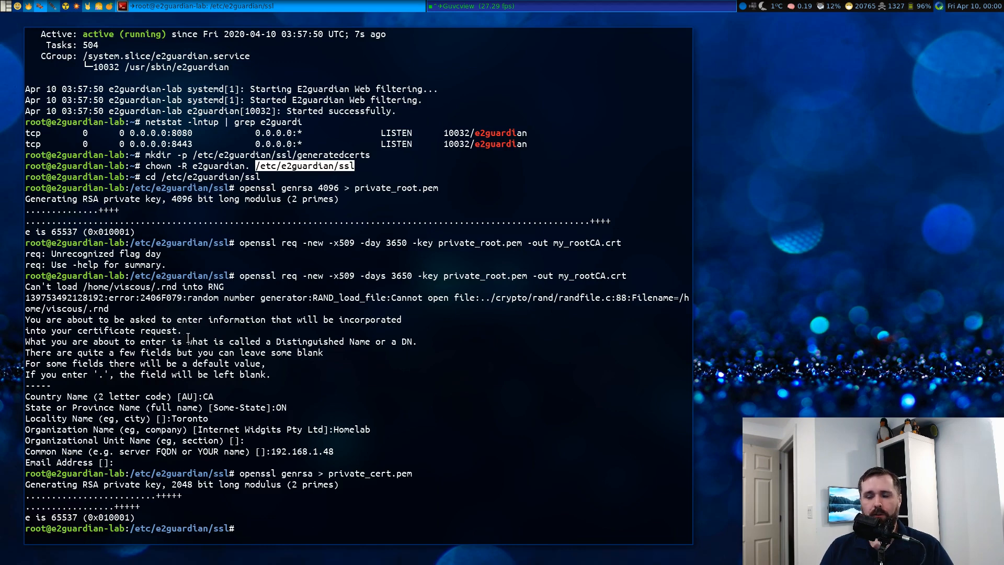
# Give the e2guardian user ownership of all files in the ssl folder
pyautogui.write('chown')
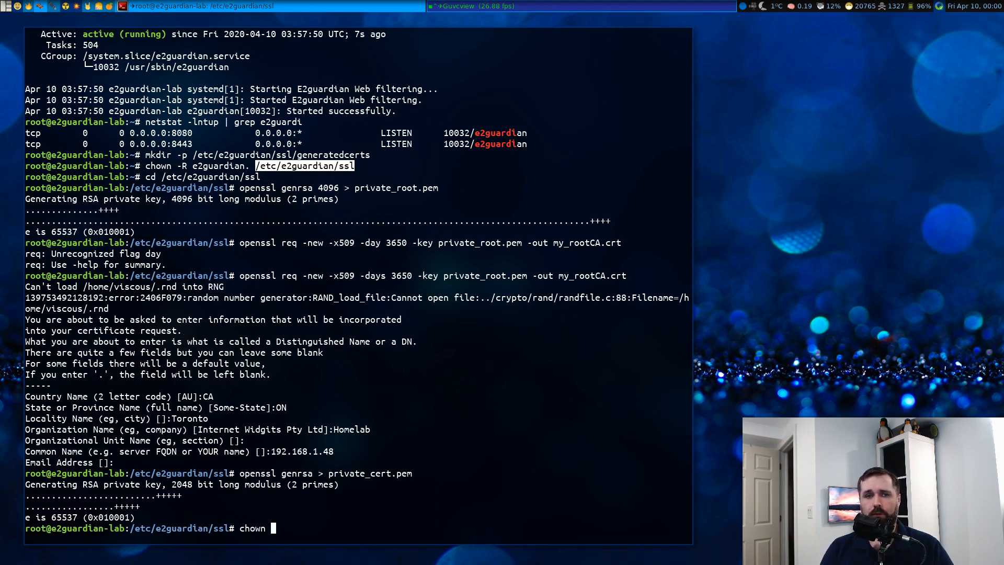
pyautogui.write('e2guar')
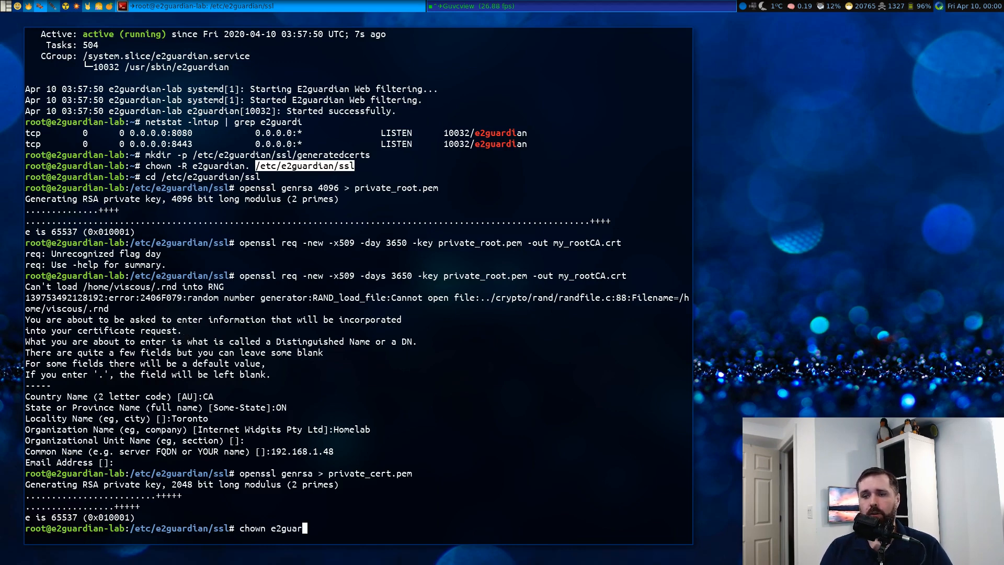
pyautogui.write('dian. *')
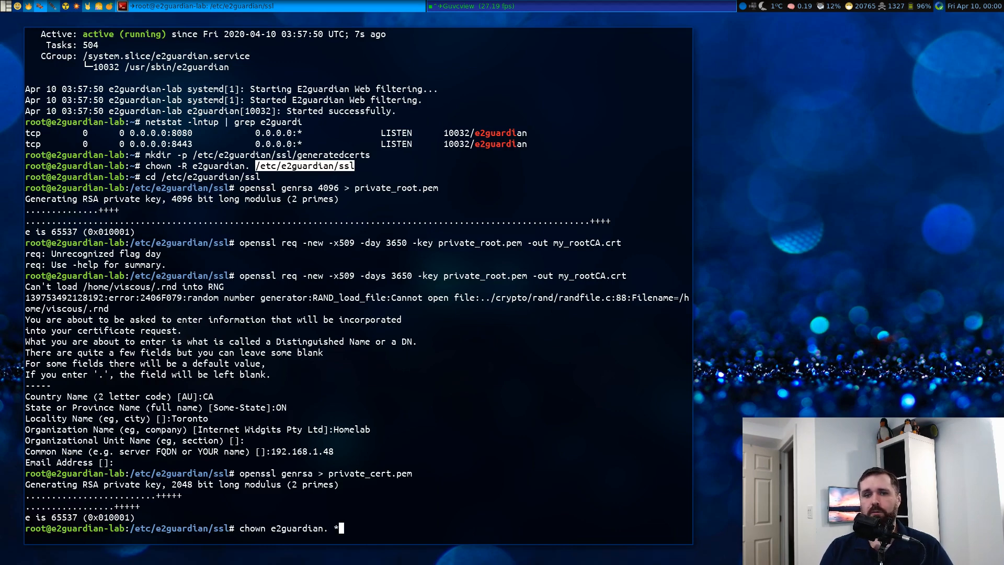
pyautogui.press('Return')
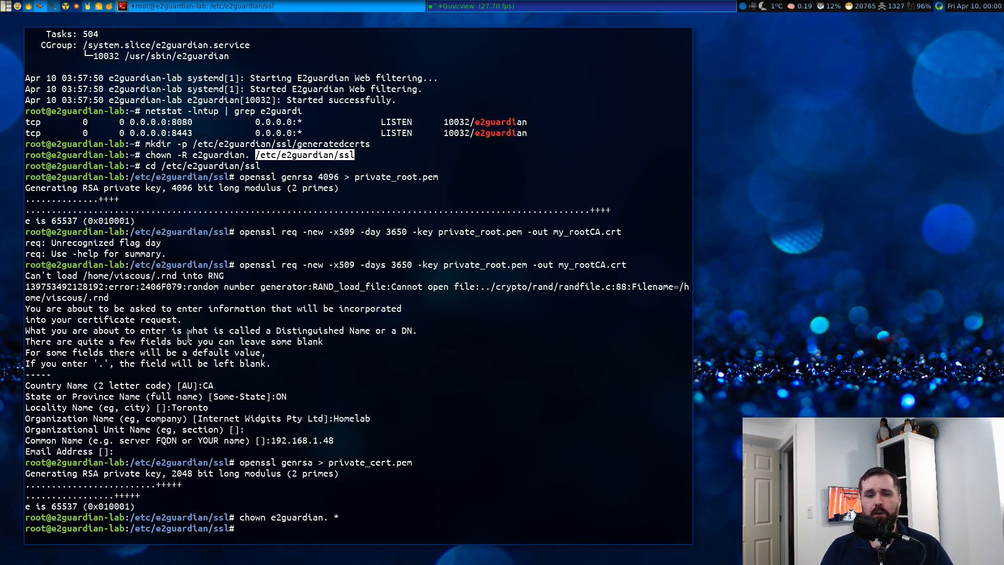
# Open /etc/e2guardian/e2guardian.conf in vi and turn enablessl on
pyautogui.write('vi /etc/e2guardian/e')
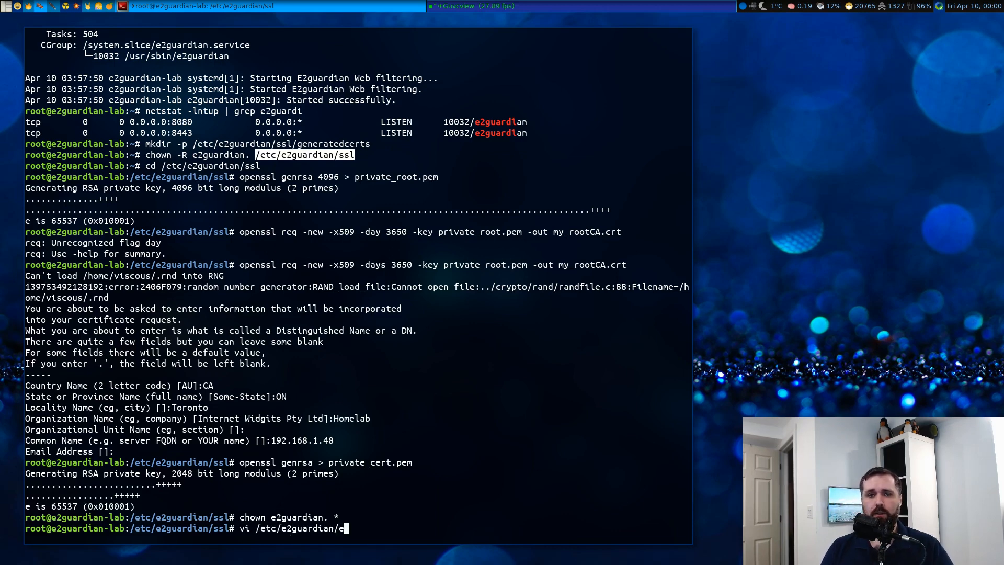
pyautogui.press('Return')
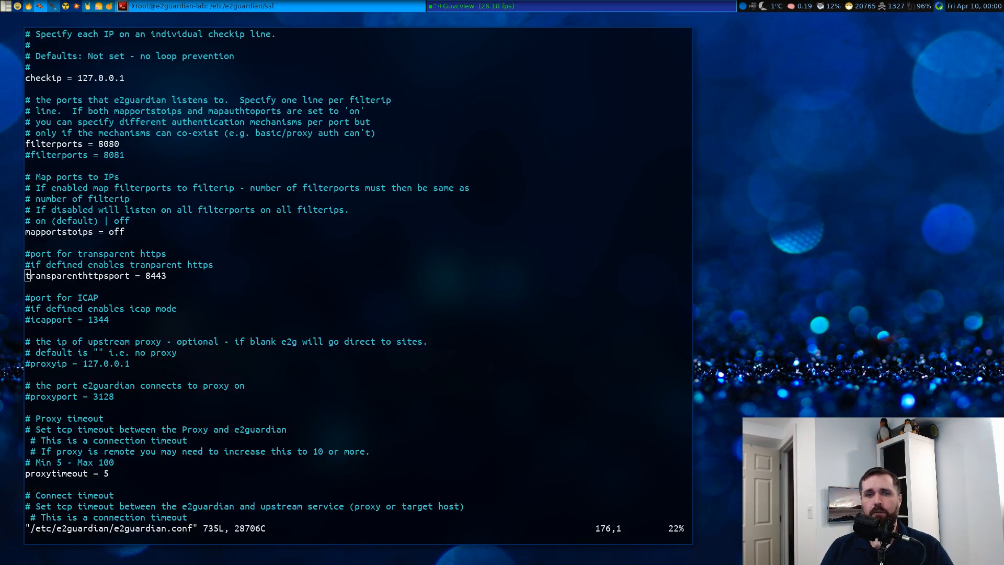
pyautogui.write('/enabless')
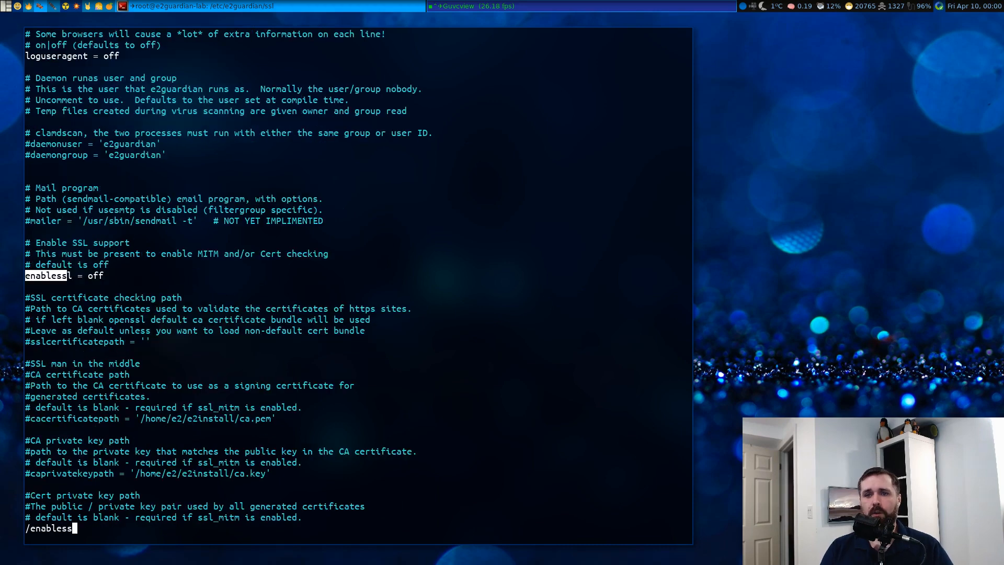
pyautogui.write('on')
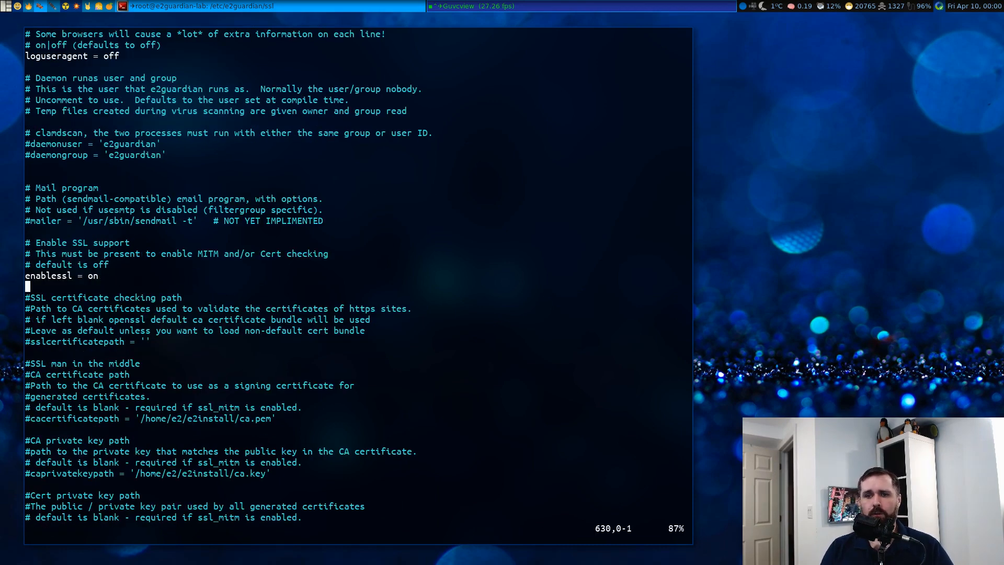
pyautogui.scroll(-3)
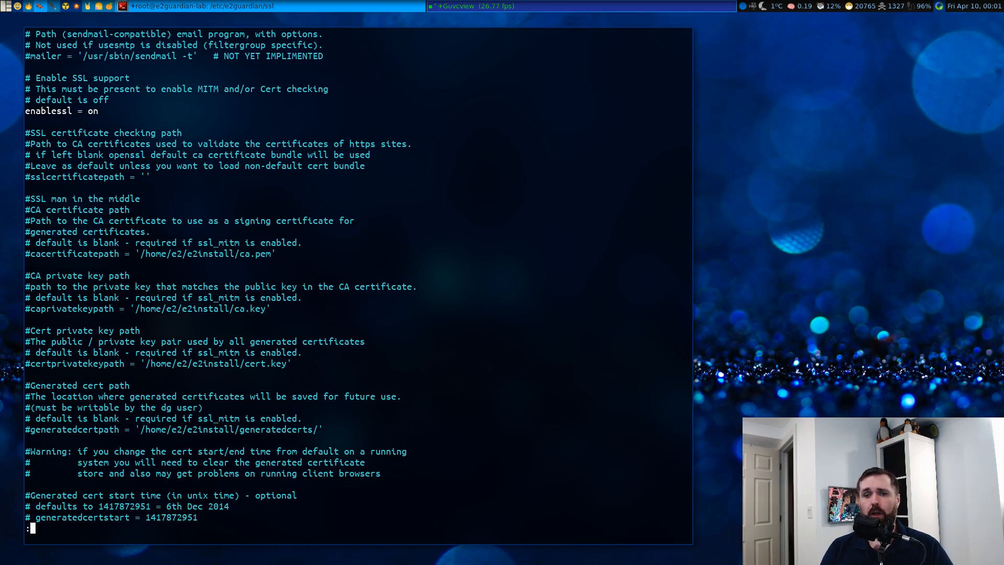
# Substitute the install path with /etc/e2guardian/ssl/ on all four certificate path lines
pyautogui.write(':1,$s/')
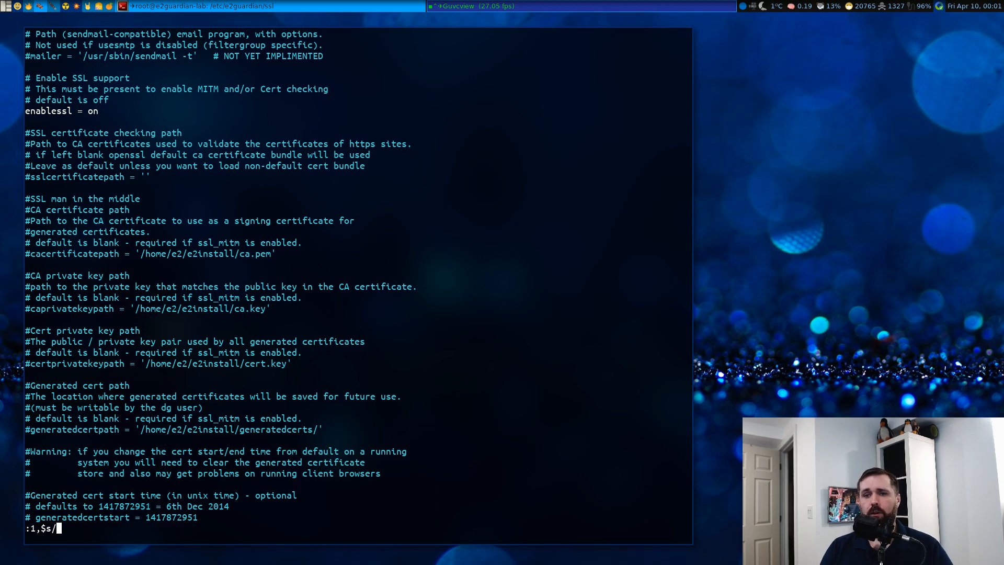
pyautogui.write('hom')
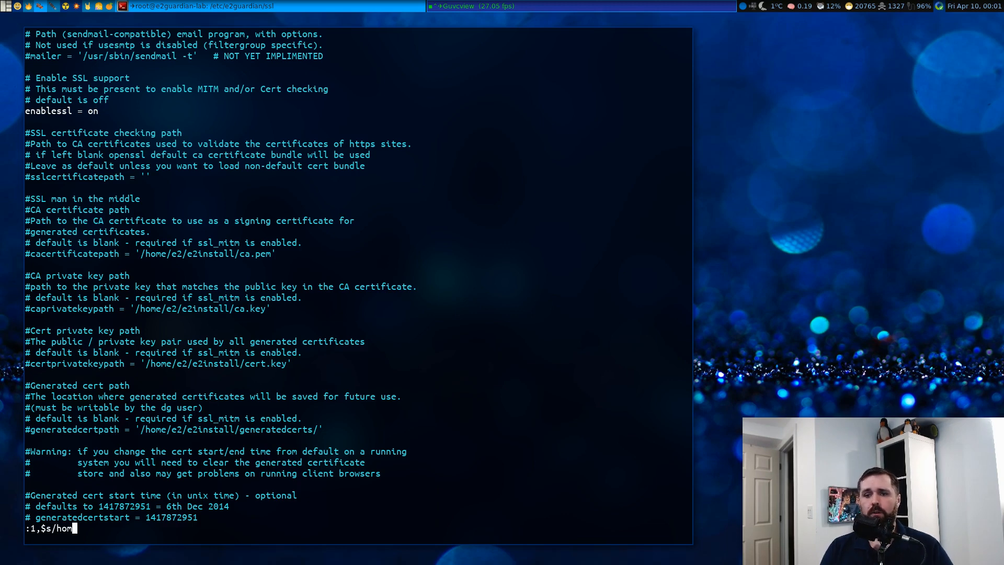
pyautogui.write('e\\/e2\\')
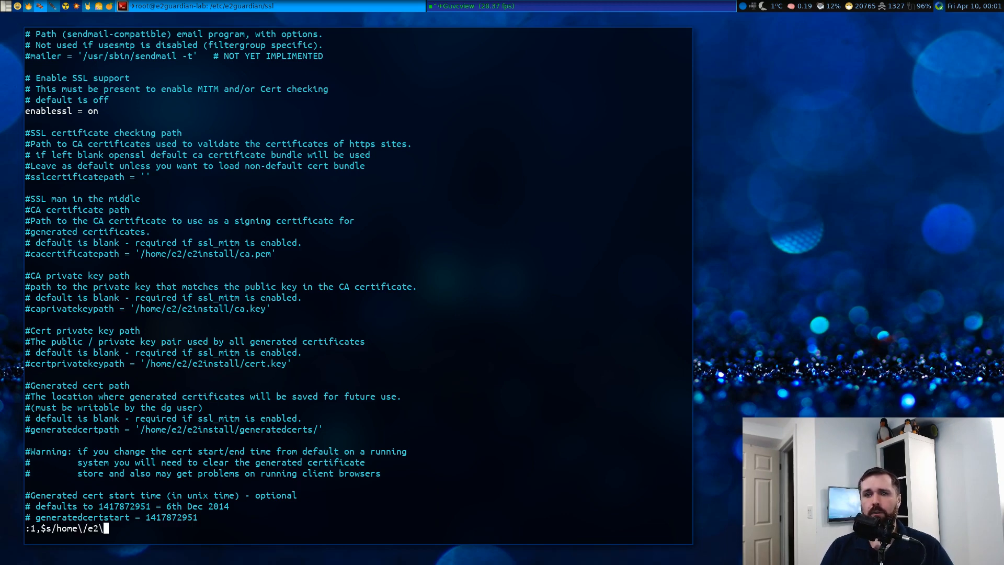
pyautogui.write('/e2i')
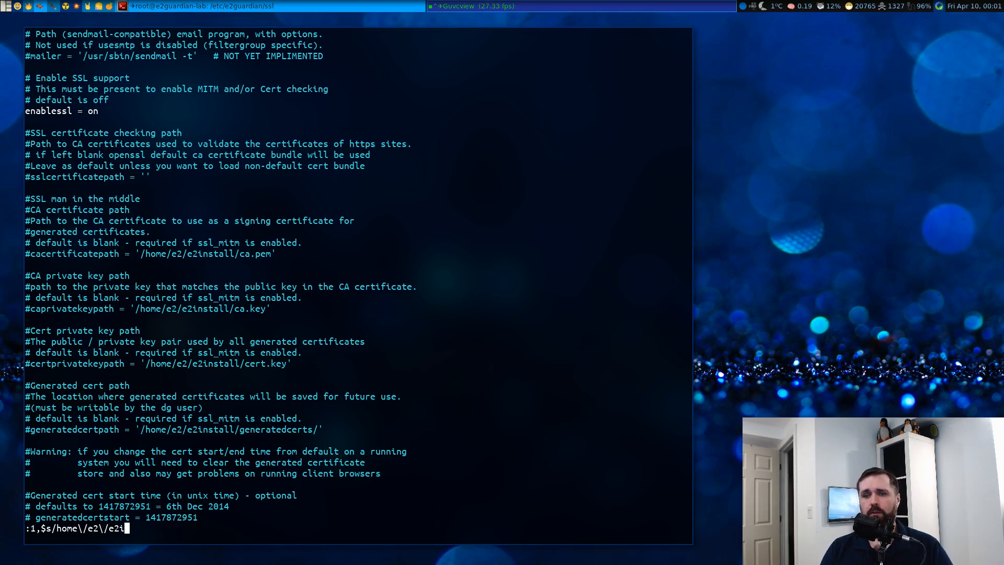
pyautogui.write('nstall')
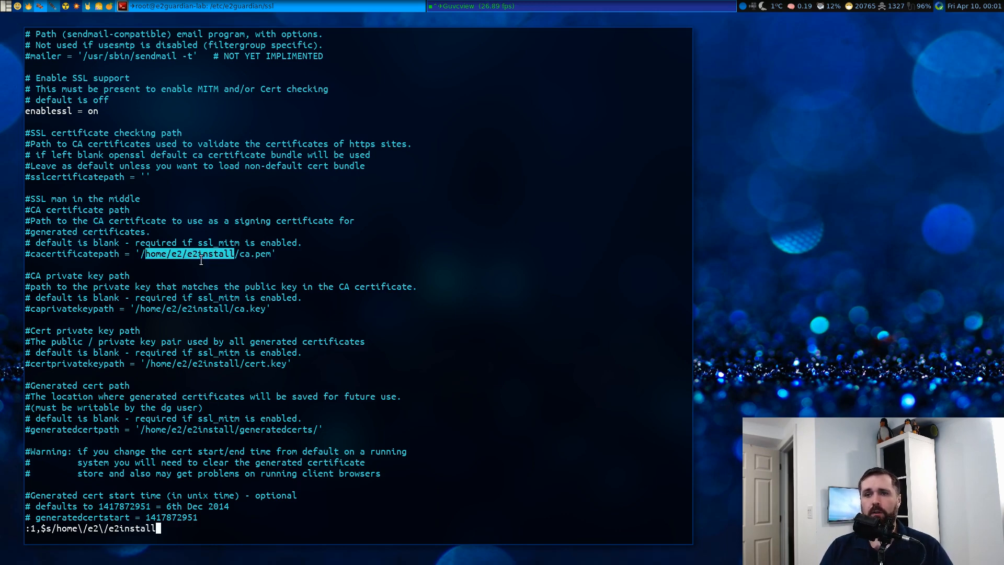
pyautogui.write('/')
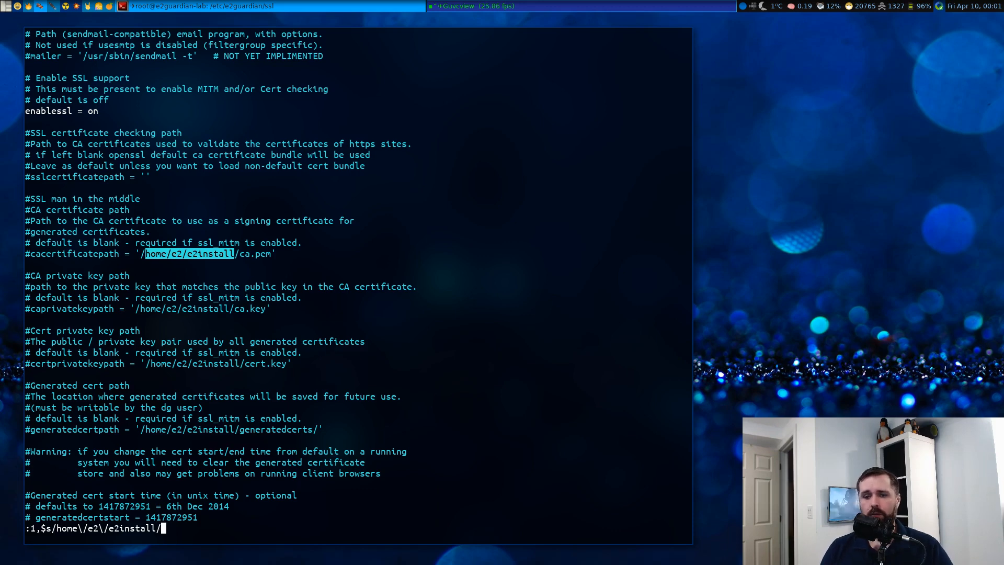
pyautogui.write('etc\\/')
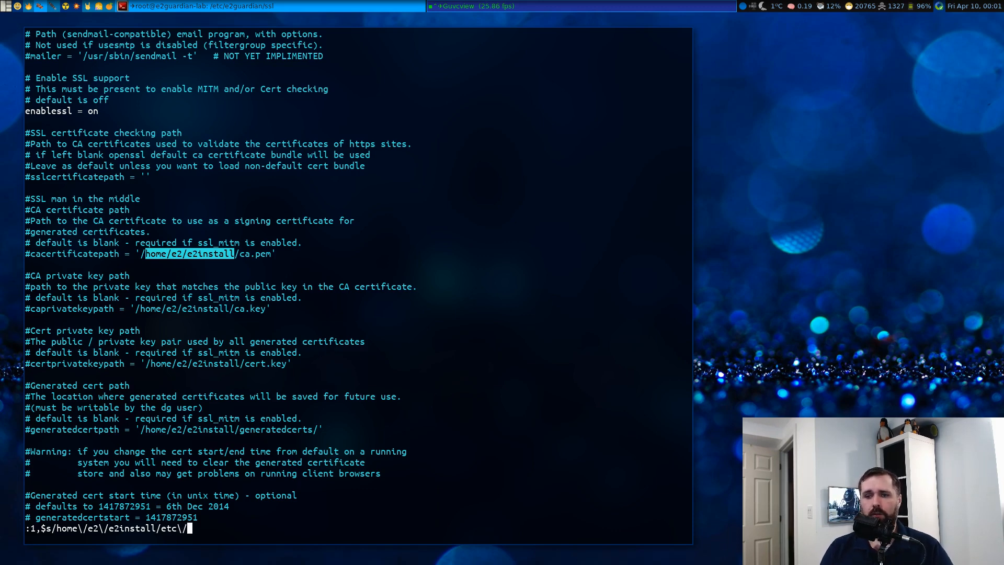
pyautogui.write('e2guardian\\')
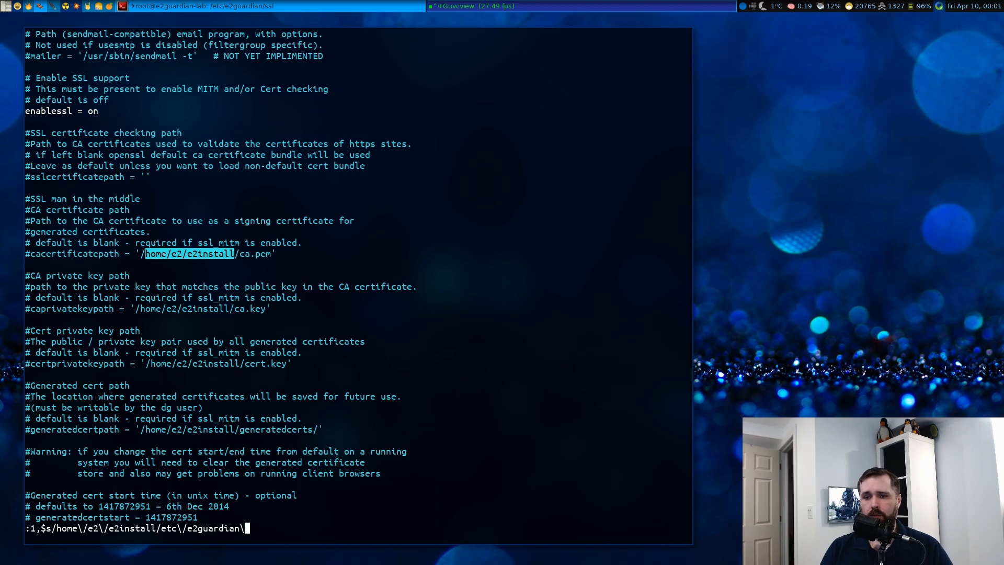
pyautogui.write('/')
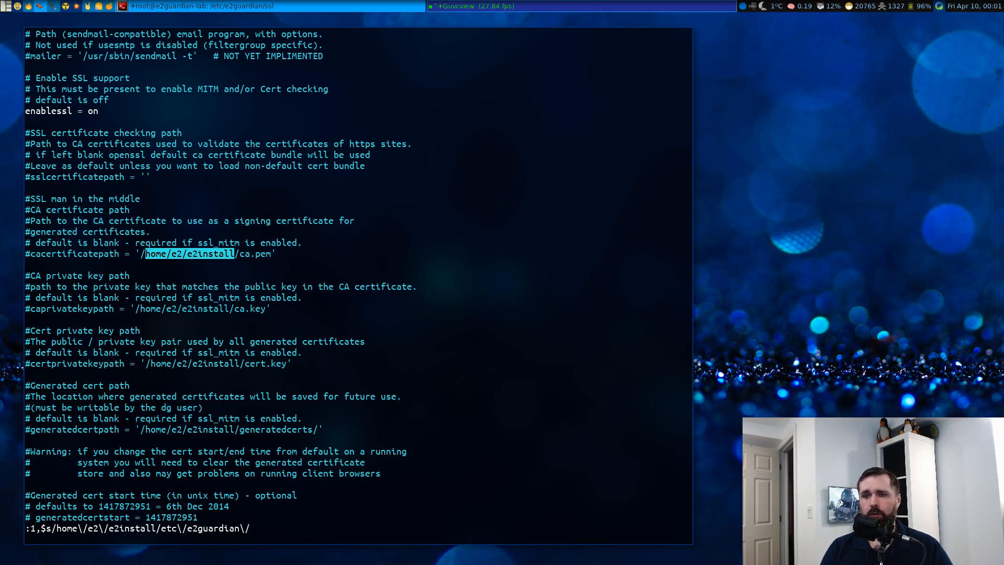
pyautogui.write('ssl/')
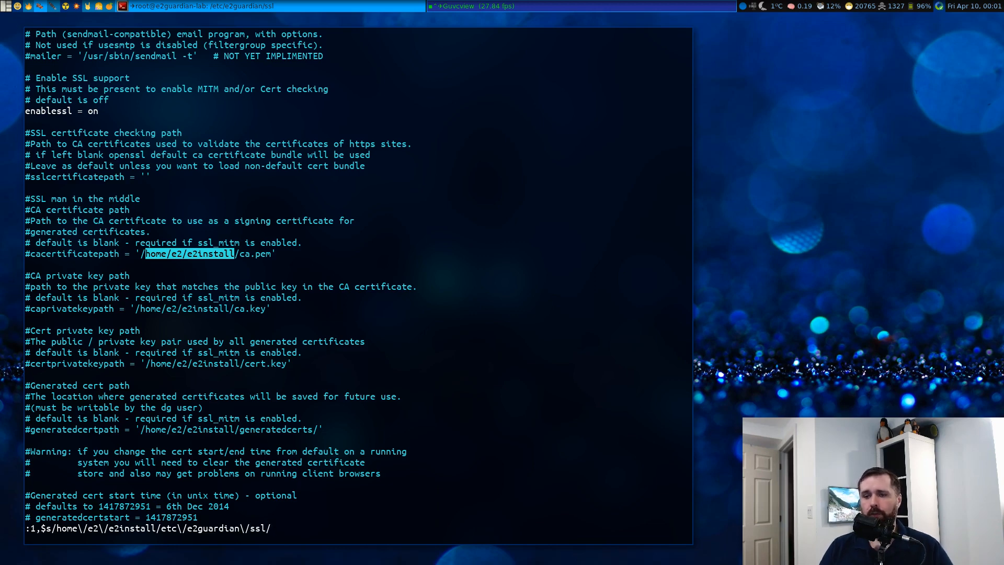
pyautogui.press('Return')
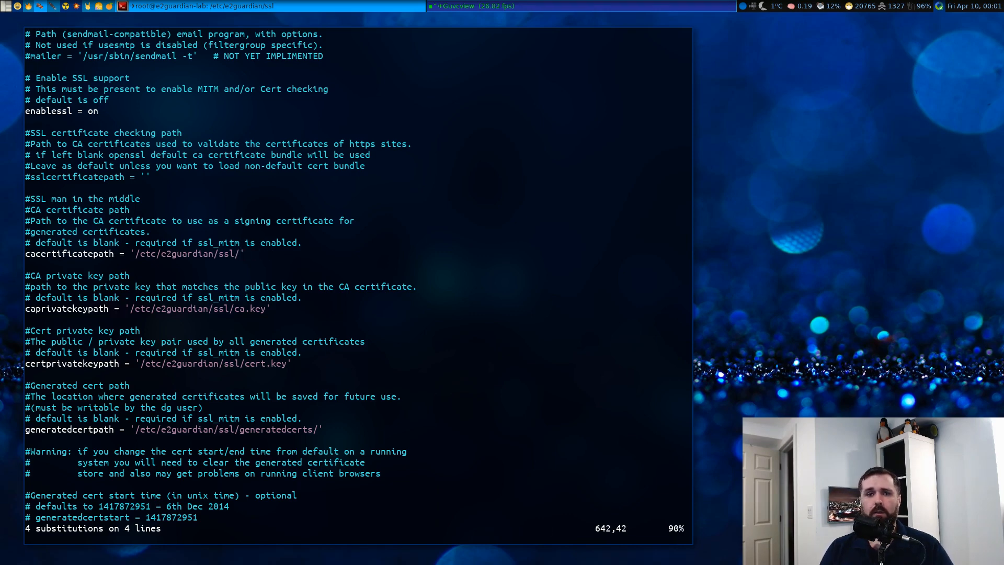
# Set the file names my_rootCA.crt, private_root.pem and private_cert.pem, then save and quit
pyautogui.write('my_')
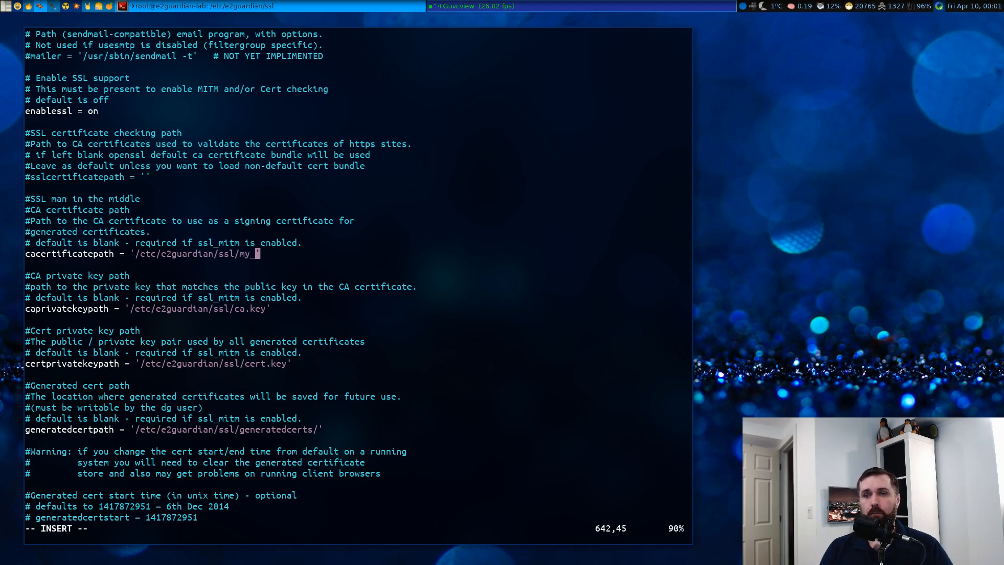
pyautogui.write("root'")
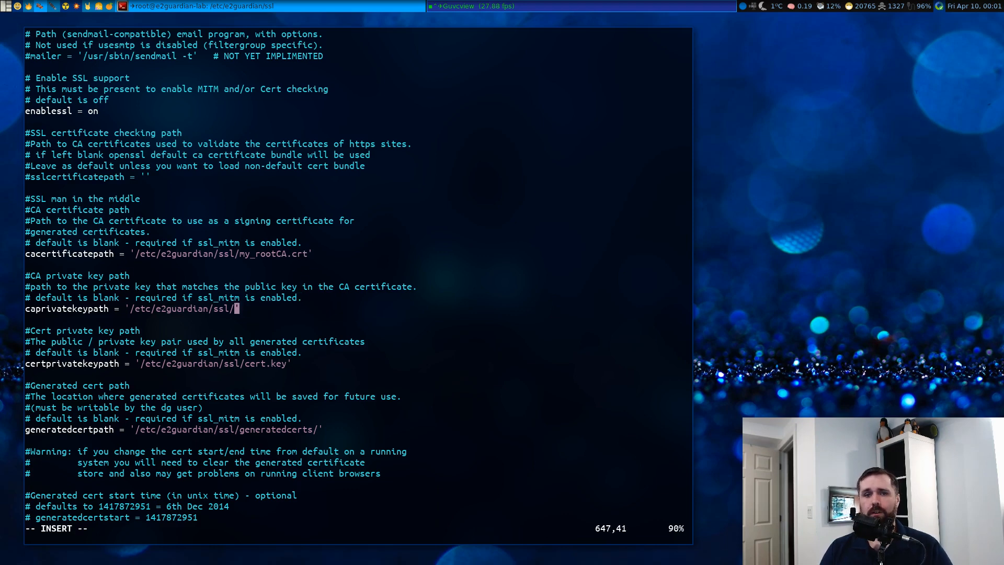
pyautogui.write('private_root')
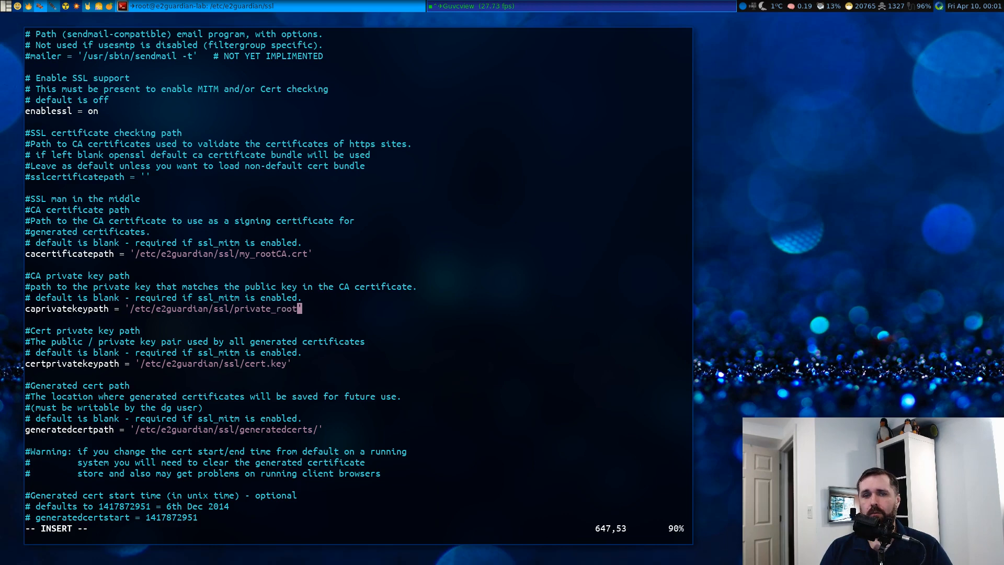
pyautogui.write('.pem')
pyautogui.click(159, 363)
pyautogui.write('privat')
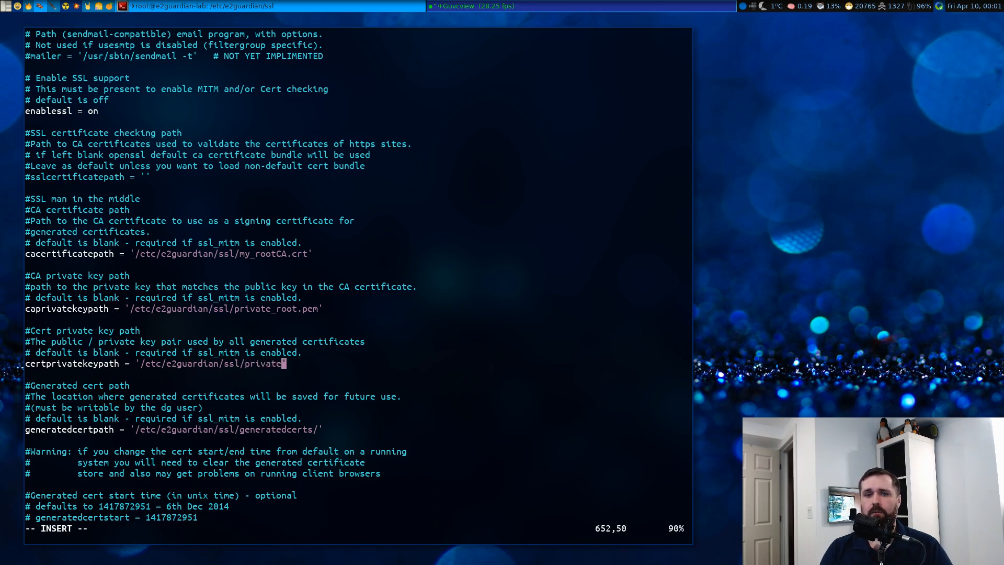
pyautogui.press('Escape')
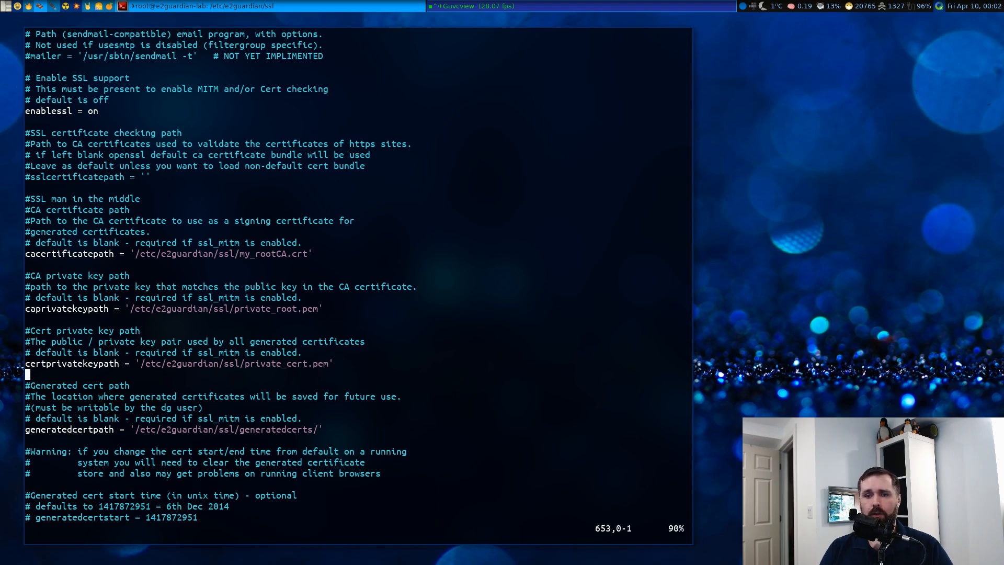
pyautogui.write('/ta')
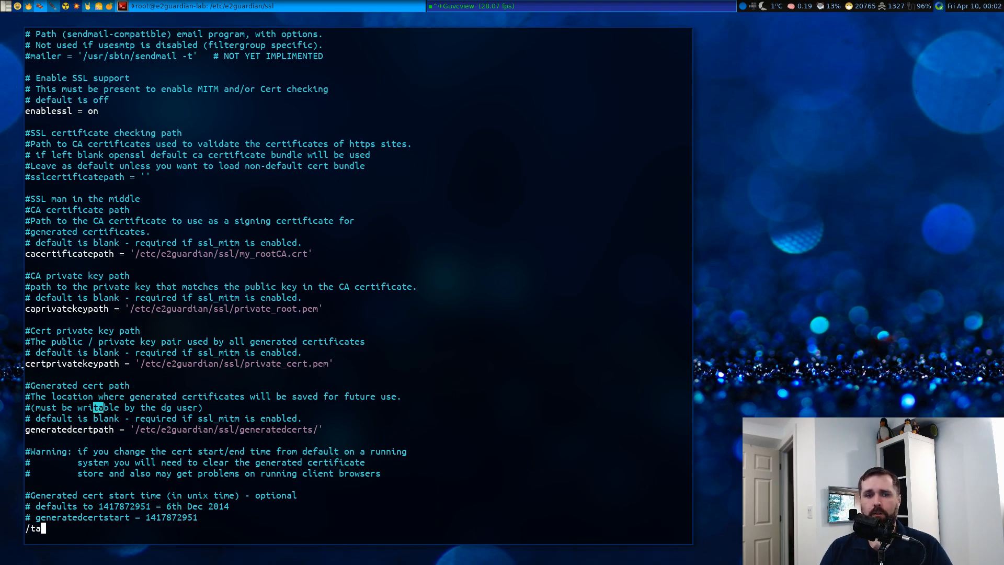
pyautogui.write('nspa')
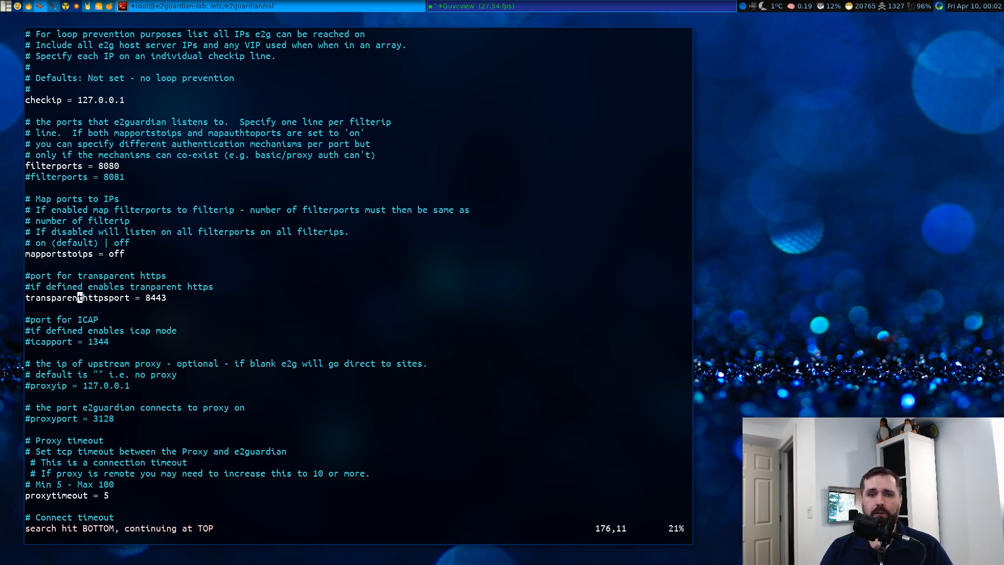
pyautogui.press('i')
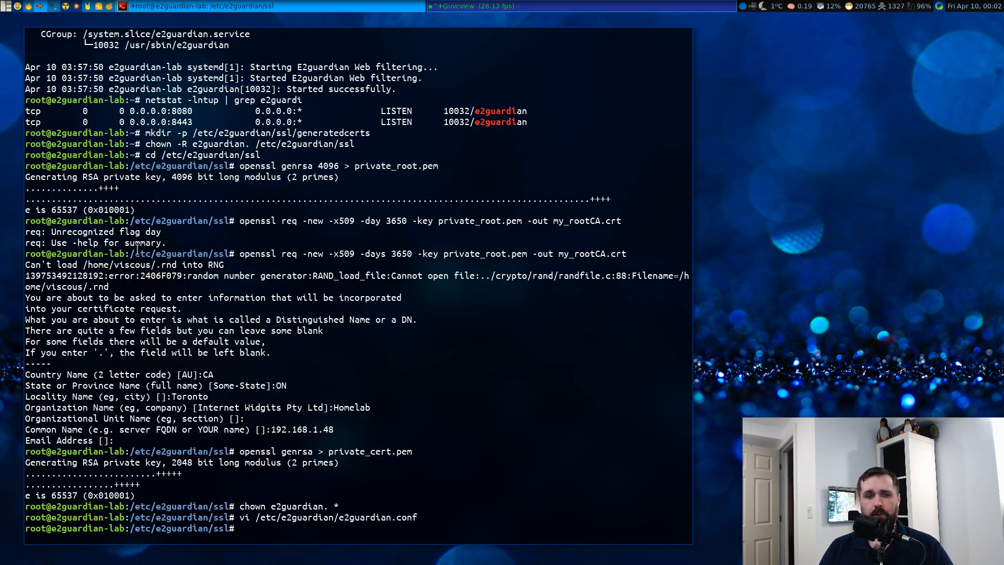
# Open e2guardianf1.conf in vi, set weightedphrasemode to 1 and sslmitm to on
pyautogui.write('vi /etc/e2guardian/e2guardianf1')
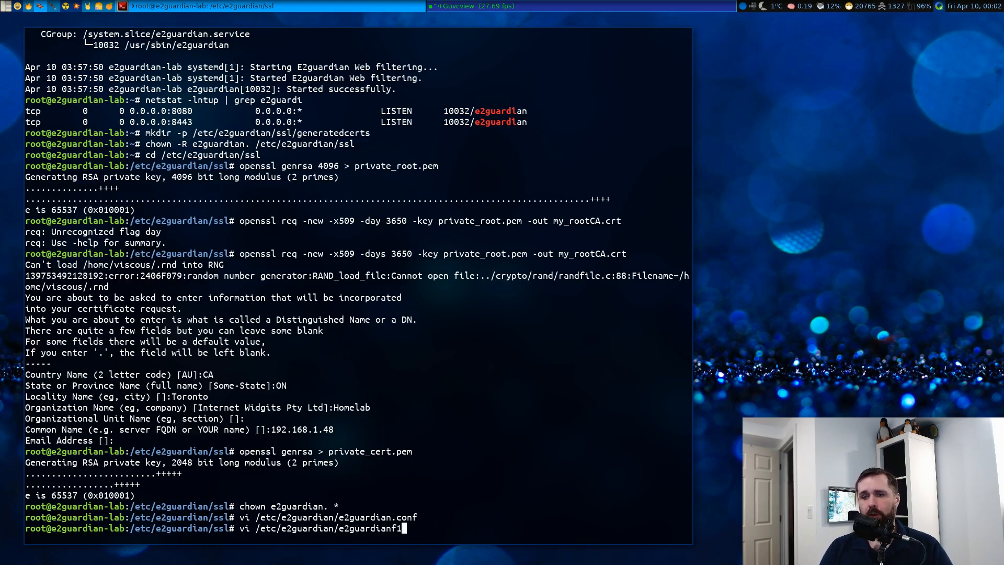
pyautogui.press('Return')
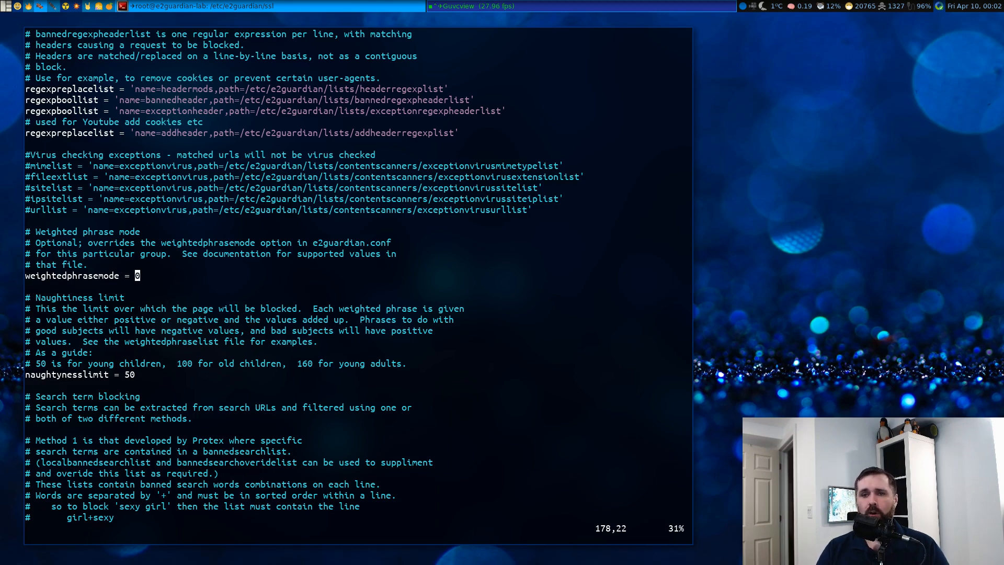
pyautogui.write('1')
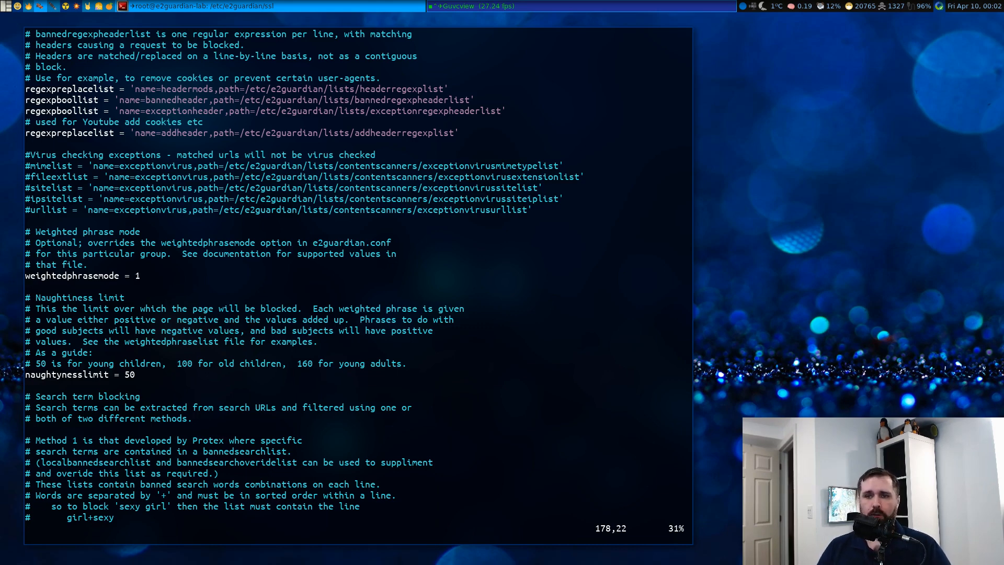
pyautogui.click(136, 276)
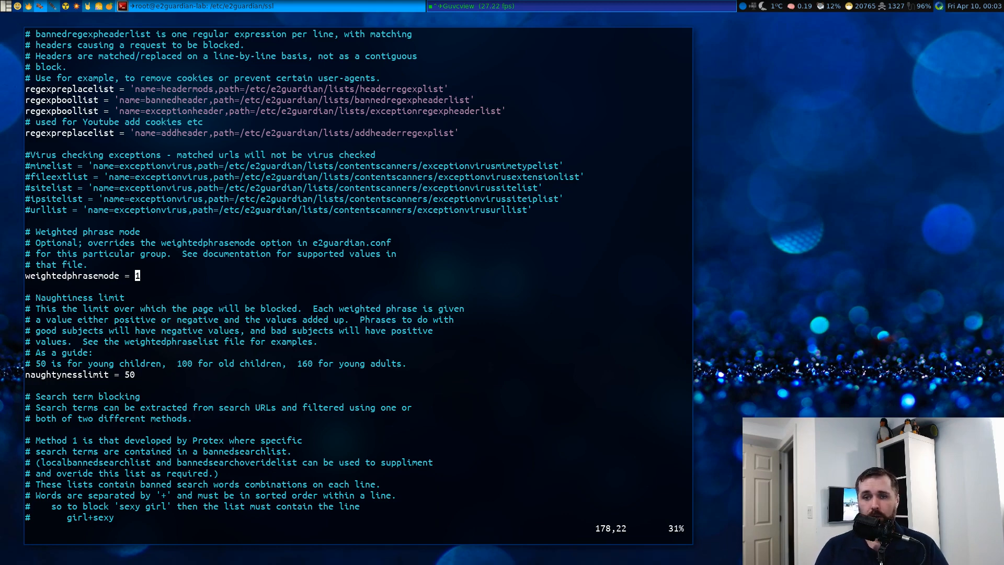
pyautogui.moveTo(137, 363)
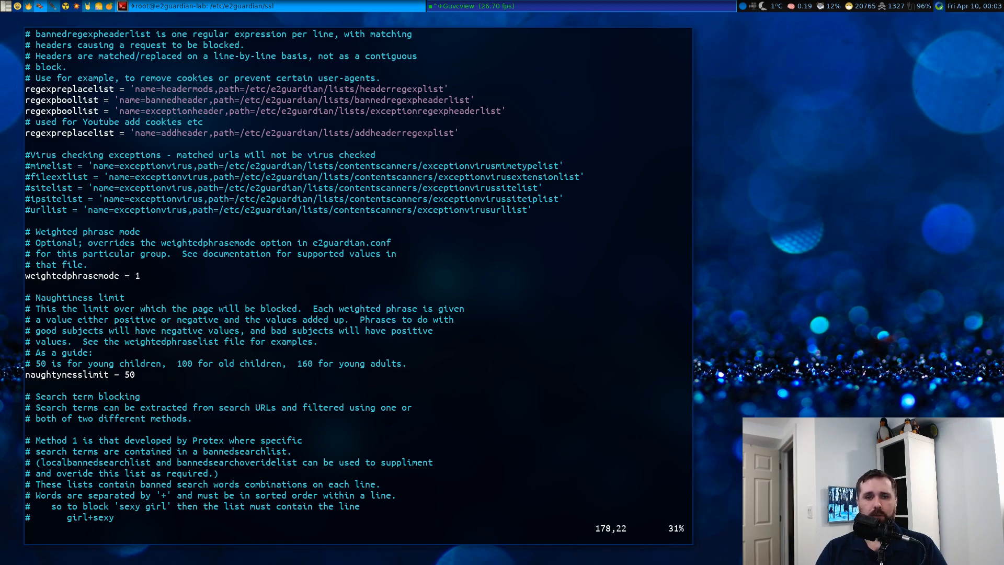
pyautogui.click(136, 276)
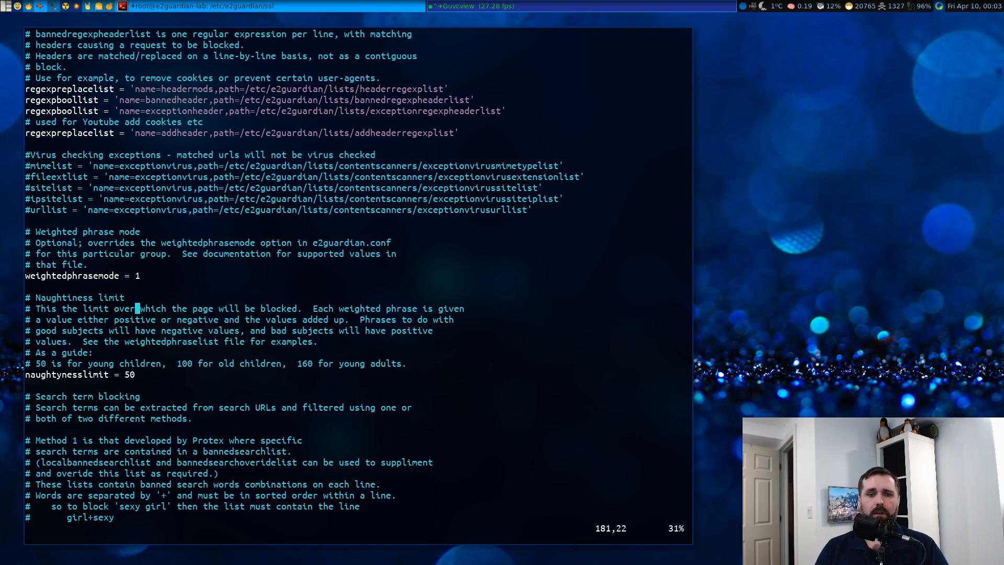
pyautogui.write('/sslmitm')
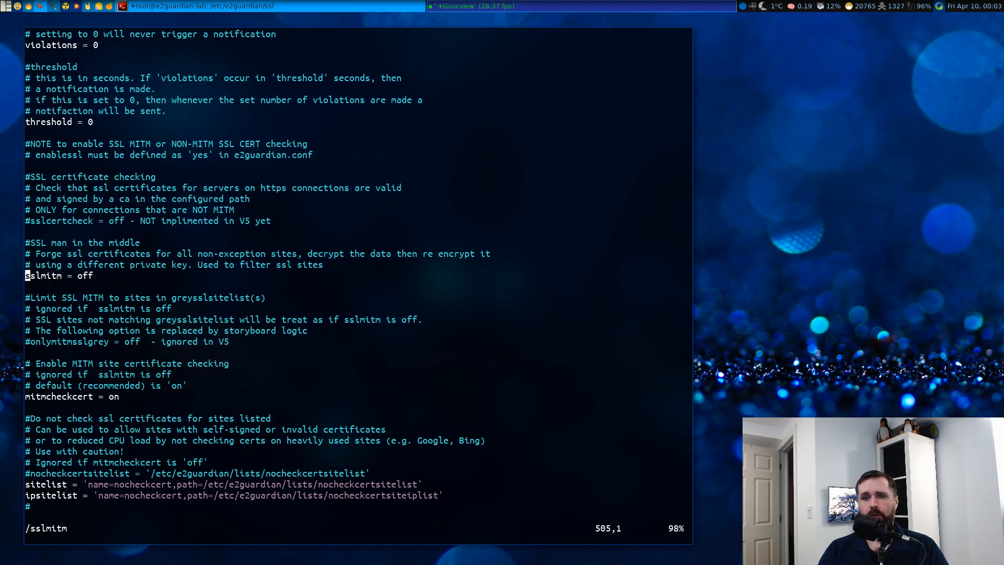
pyautogui.write('on')
pyautogui.write('serv')
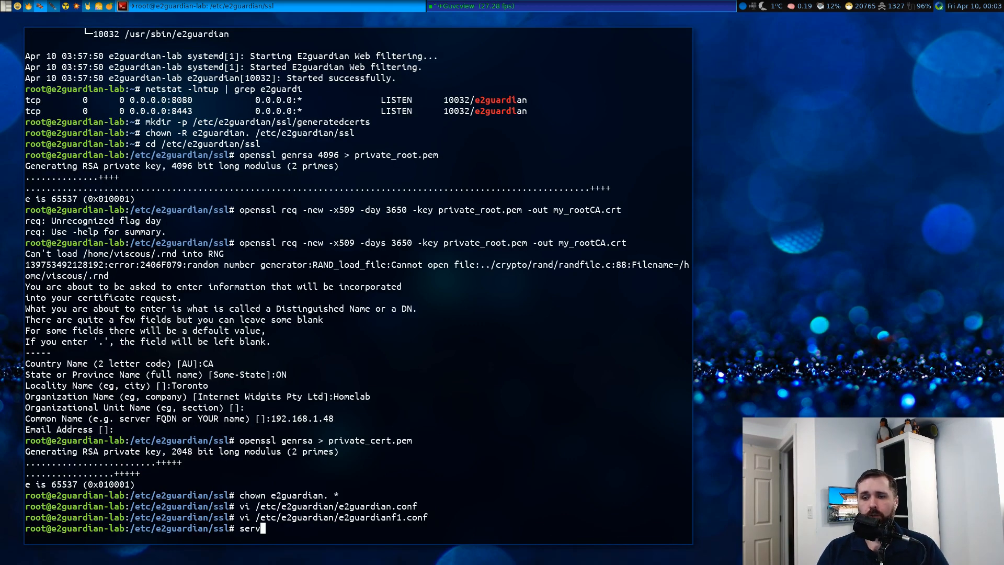
# Restart e2guardian and copy my_rootCA.crt into the viscous user's home folder
pyautogui.write('ice e2guardian restart')
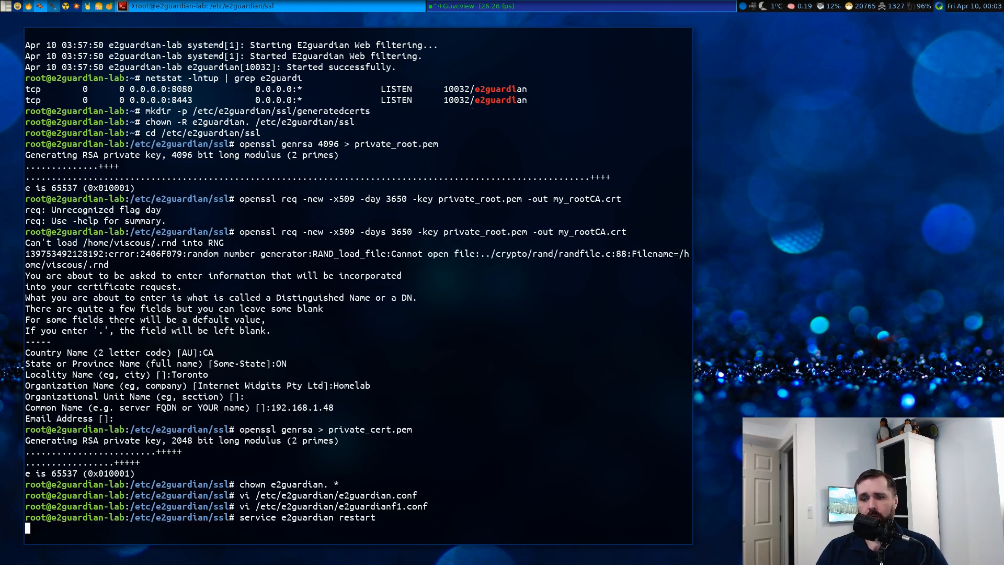
pyautogui.press('Return')
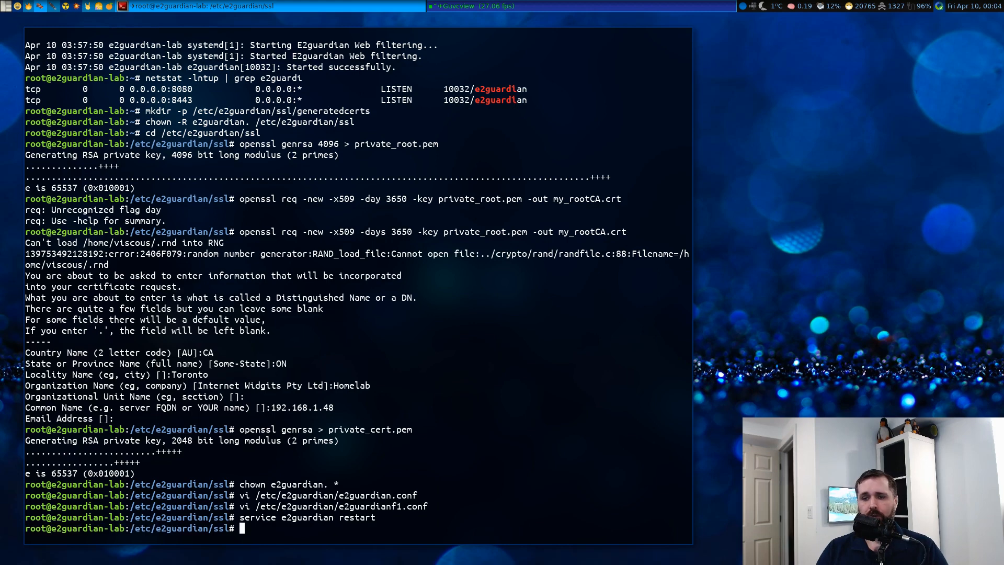
pyautogui.write('cp')
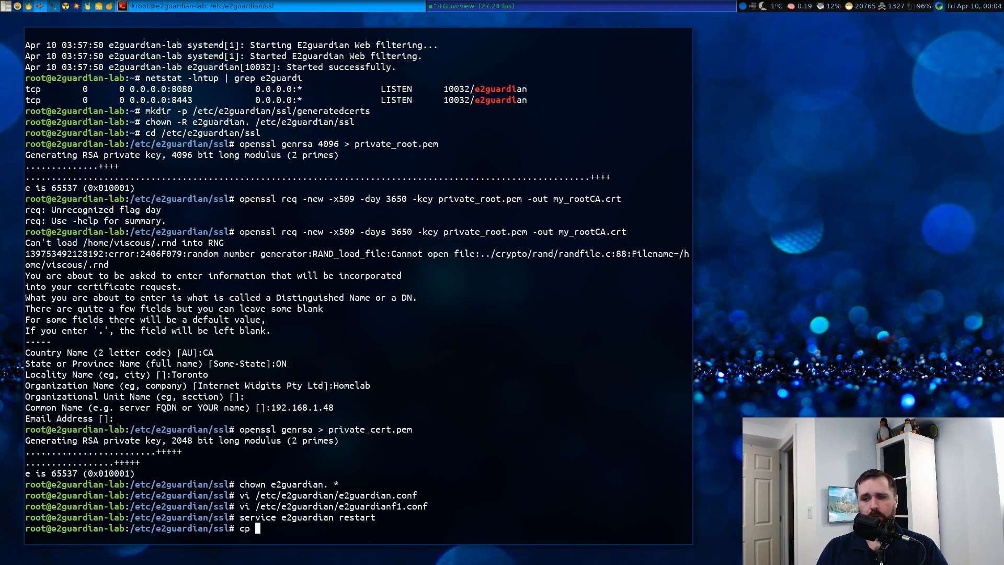
pyautogui.write('my_rootCA.crt')
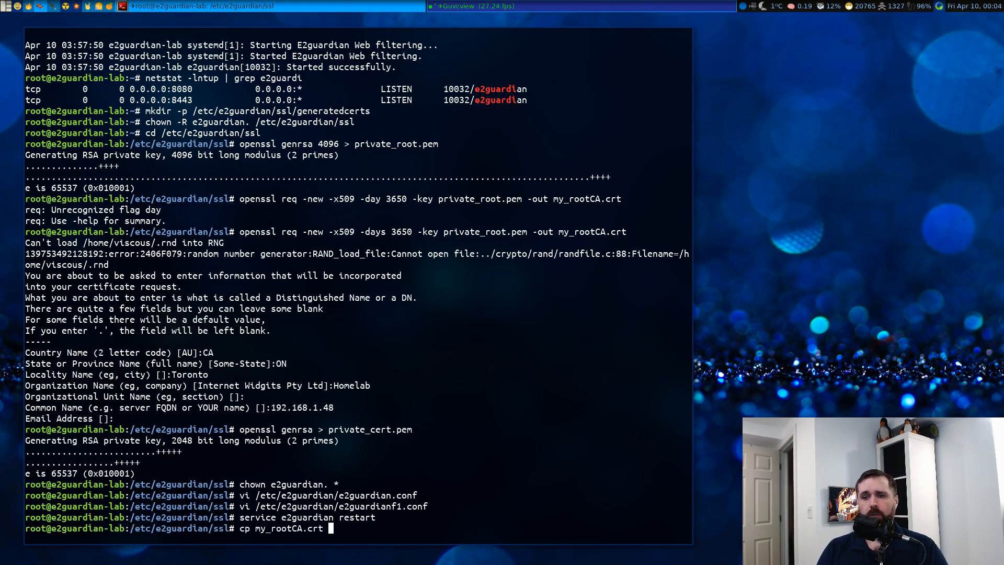
pyautogui.moveTo(329, 528)
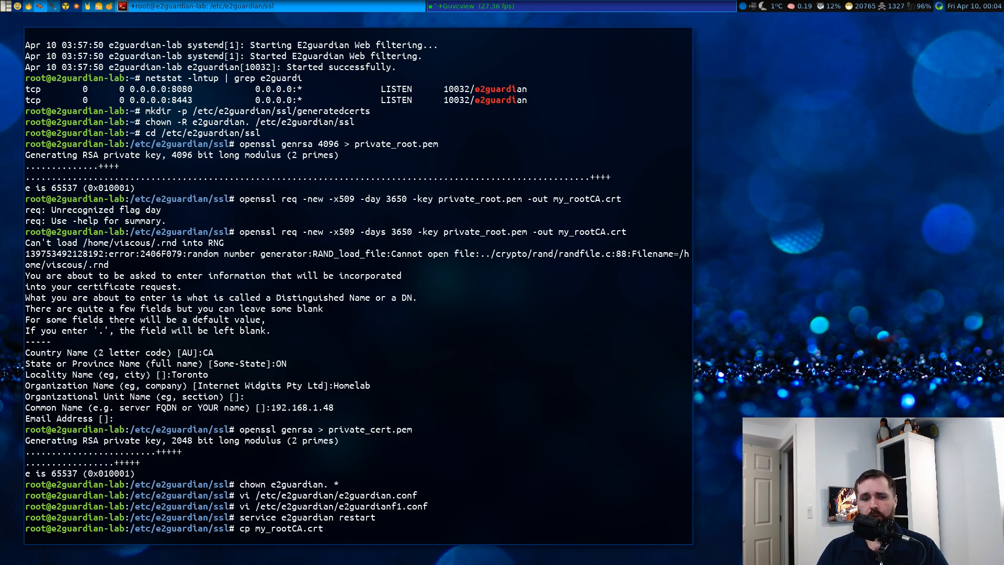
pyautogui.write('~vis')
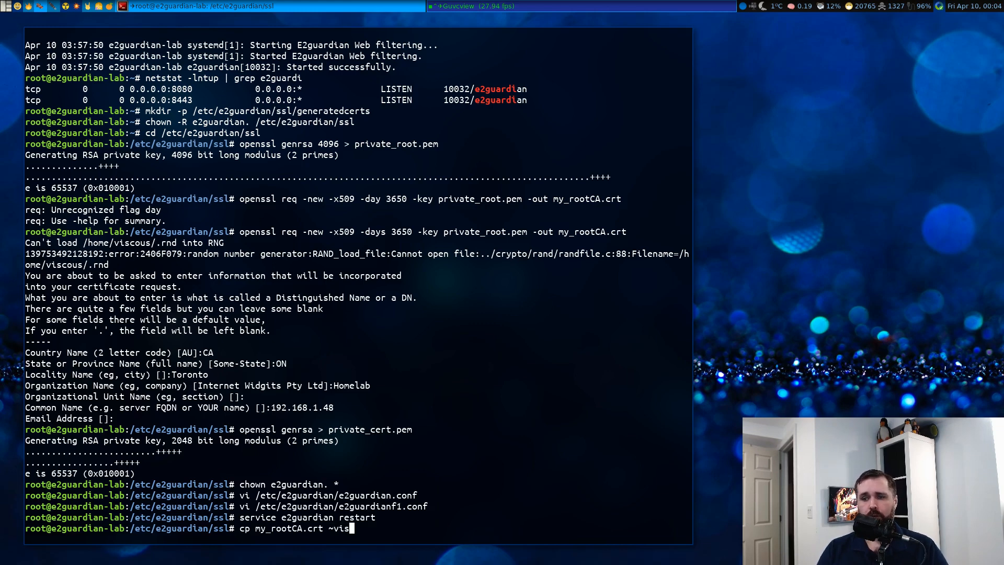
pyautogui.press('Return')
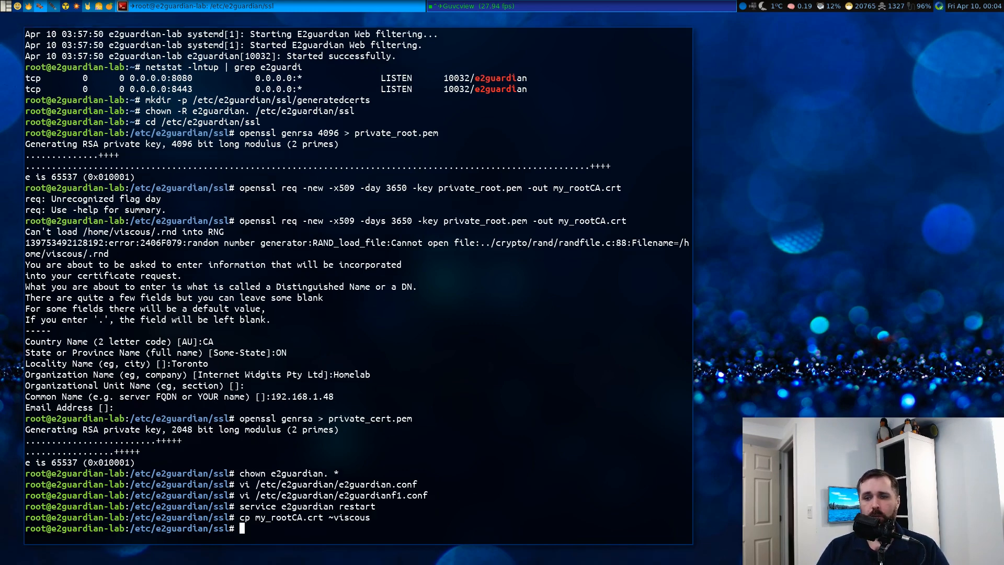
pyautogui.write('e')
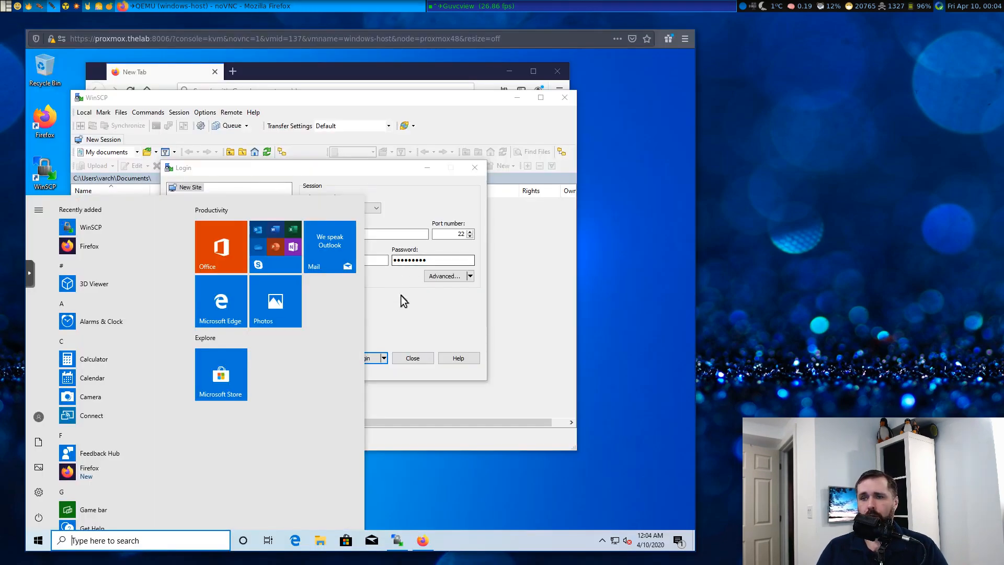
# Download my_rootCA.crt from 192.168.1.48 over SFTP into Documents, then close WinSCP
pyautogui.click(393, 300)
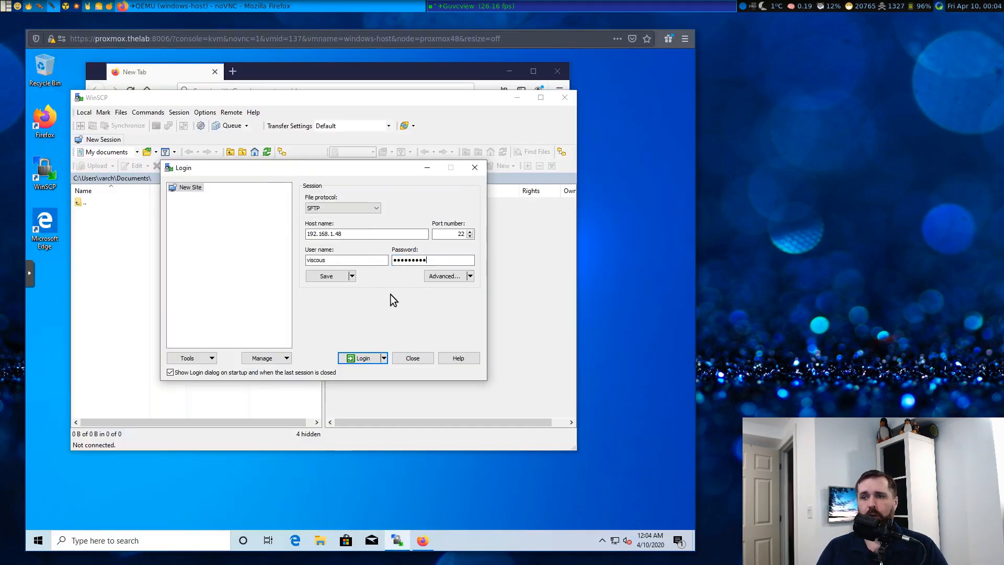
pyautogui.moveTo(394, 309)
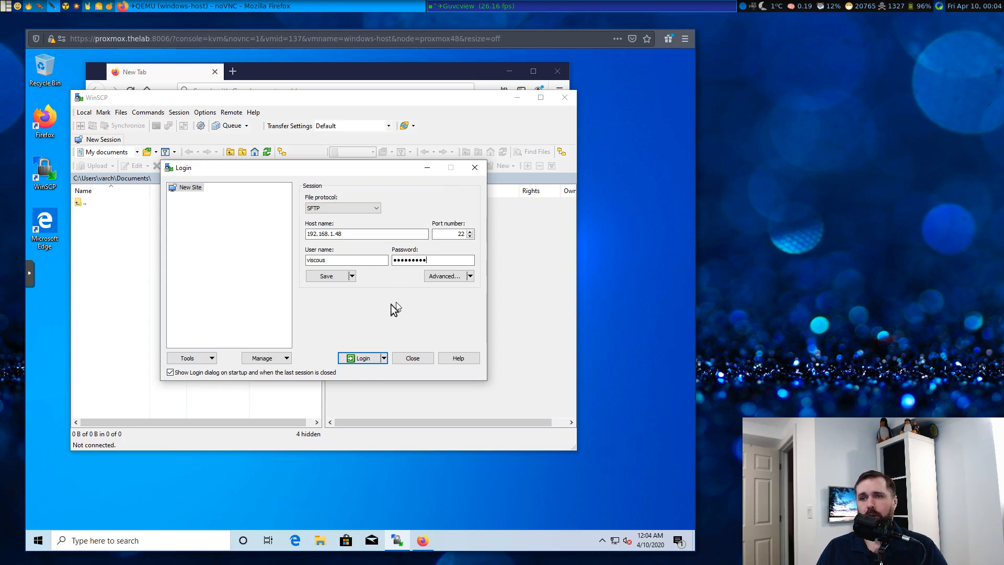
pyautogui.moveTo(378, 326)
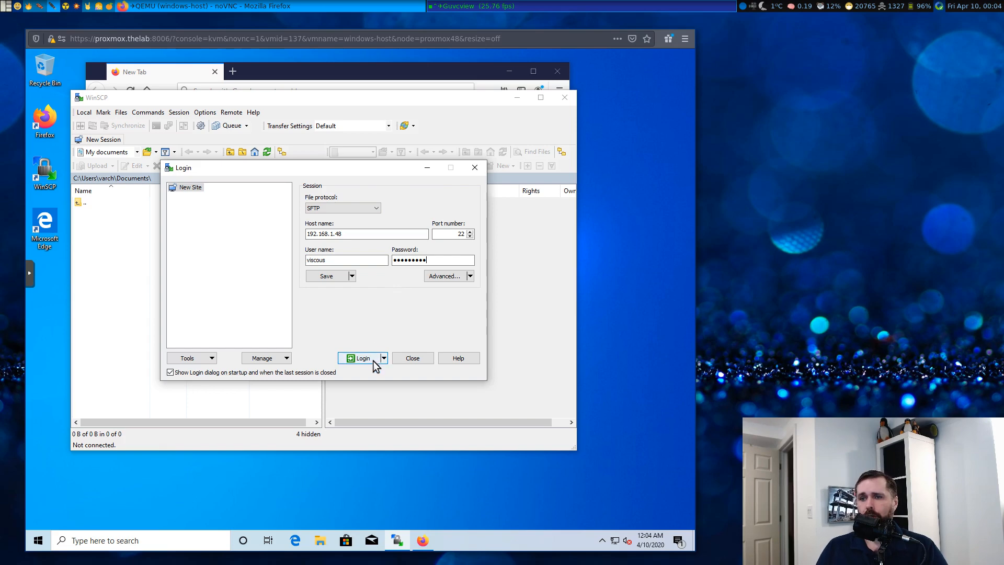
pyautogui.click(362, 357)
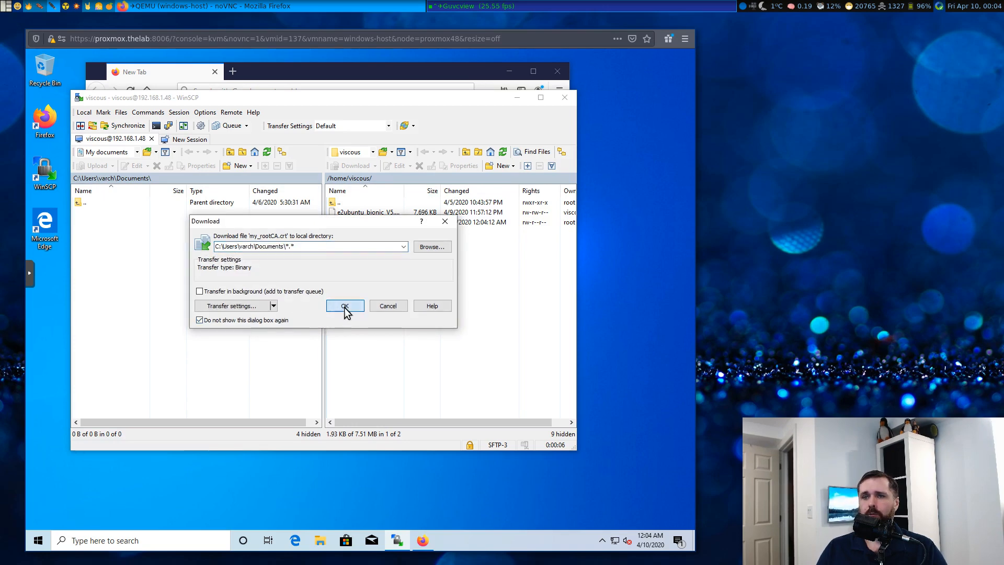
pyautogui.click(345, 305)
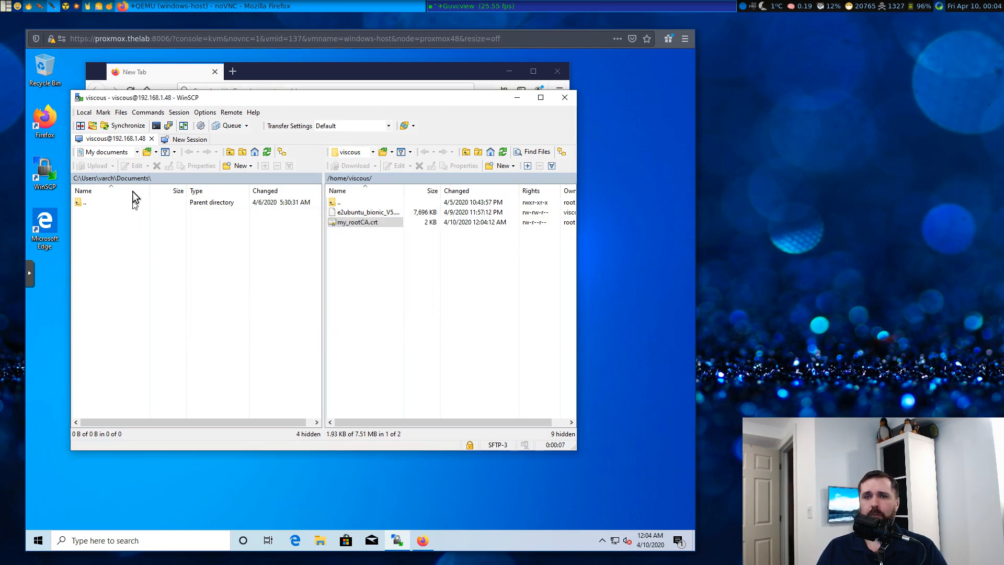
pyautogui.click(353, 165)
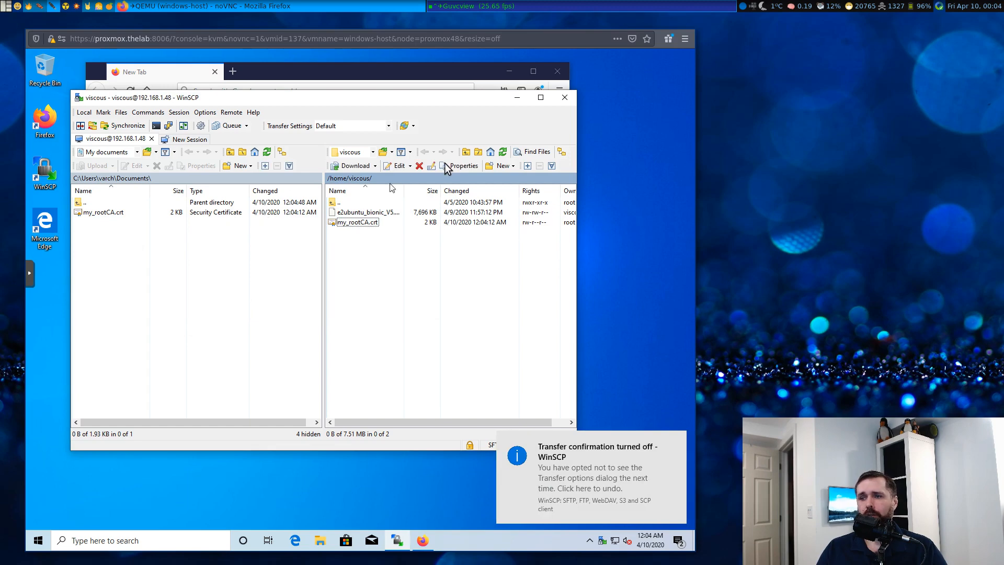
pyautogui.moveTo(565, 97)
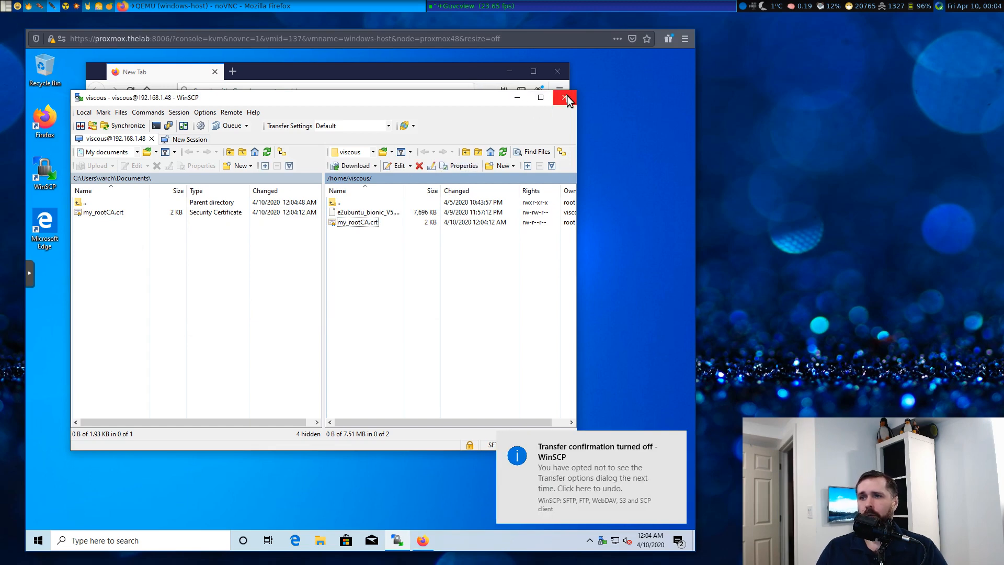
pyautogui.click(565, 97)
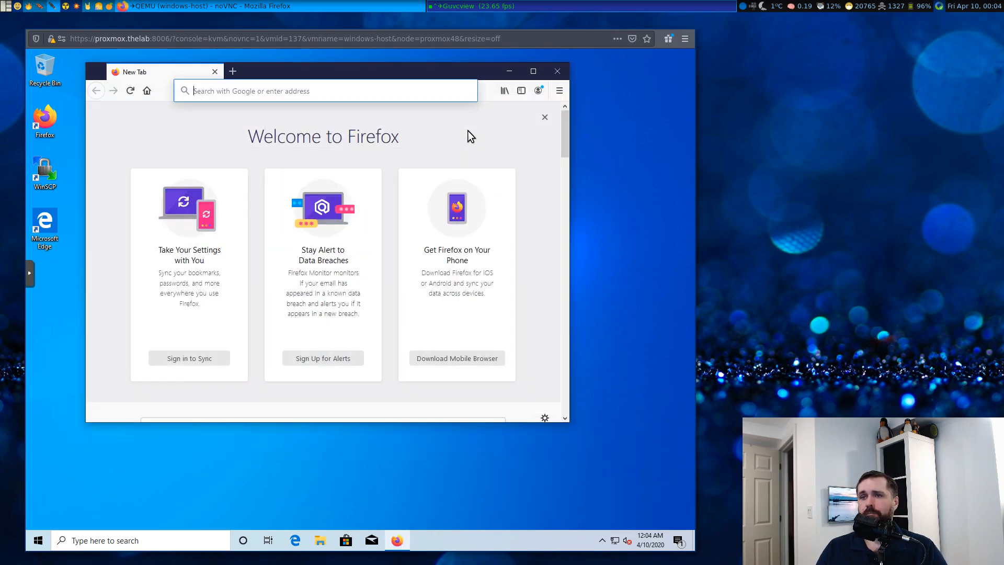
# Open Firefox's certificate manager by searching 'cert' in Options
pyautogui.click(559, 91)
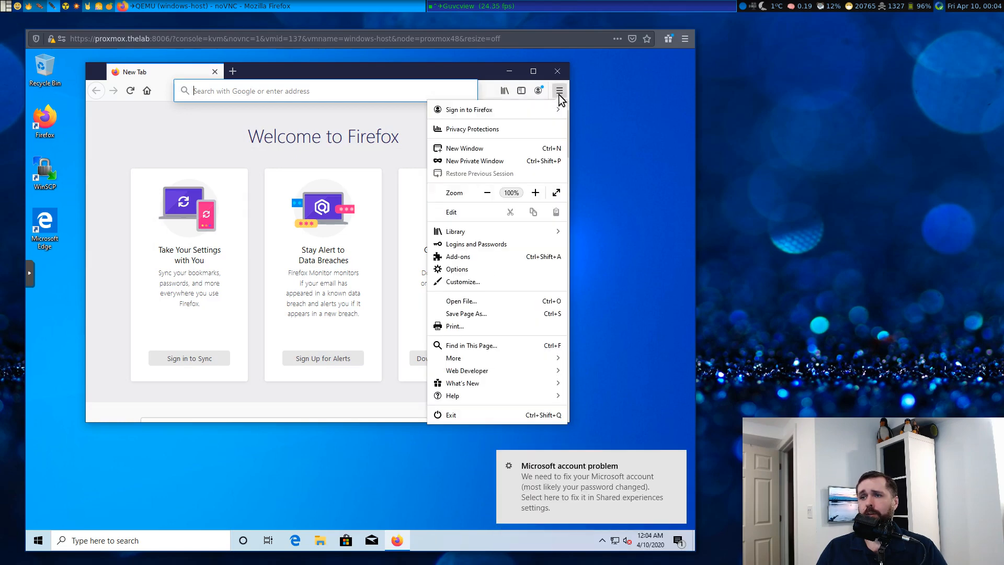
pyautogui.click(458, 269)
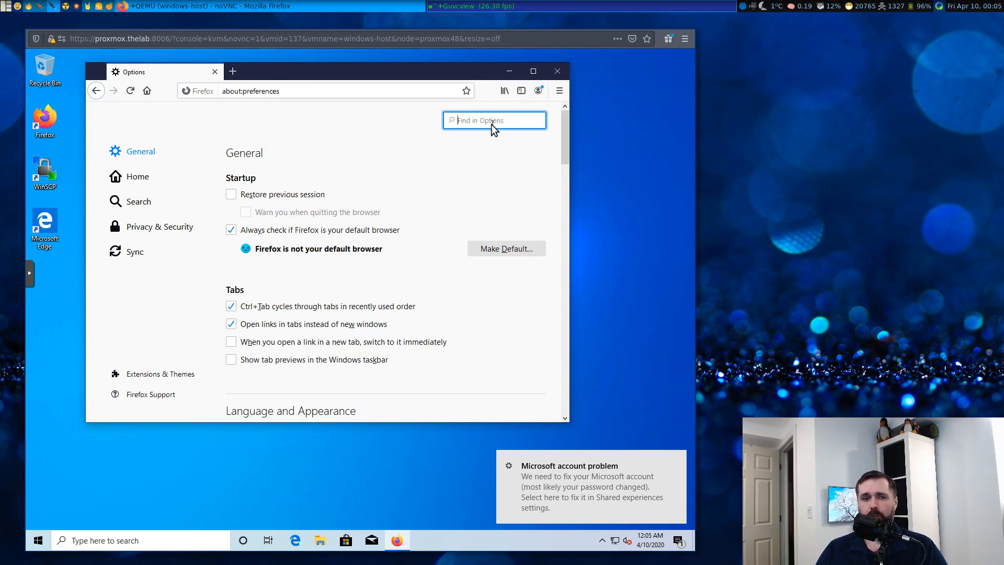
pyautogui.write('cert')
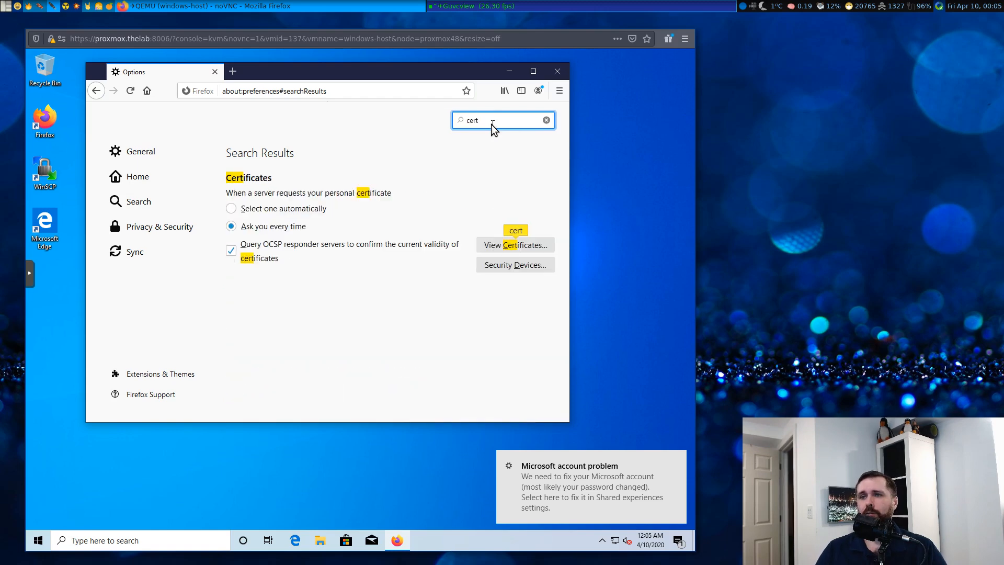
pyautogui.moveTo(516, 245)
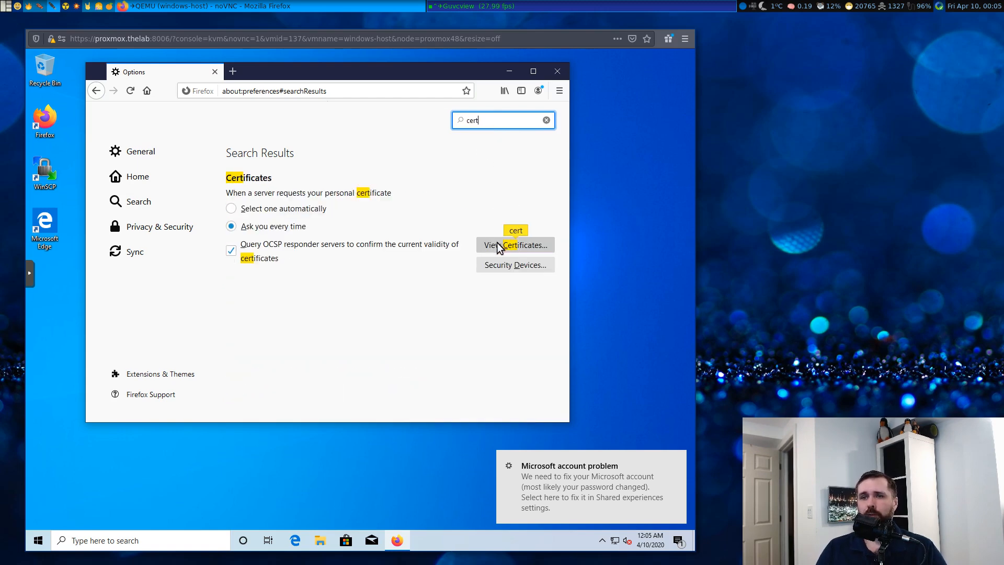
pyautogui.click(515, 245)
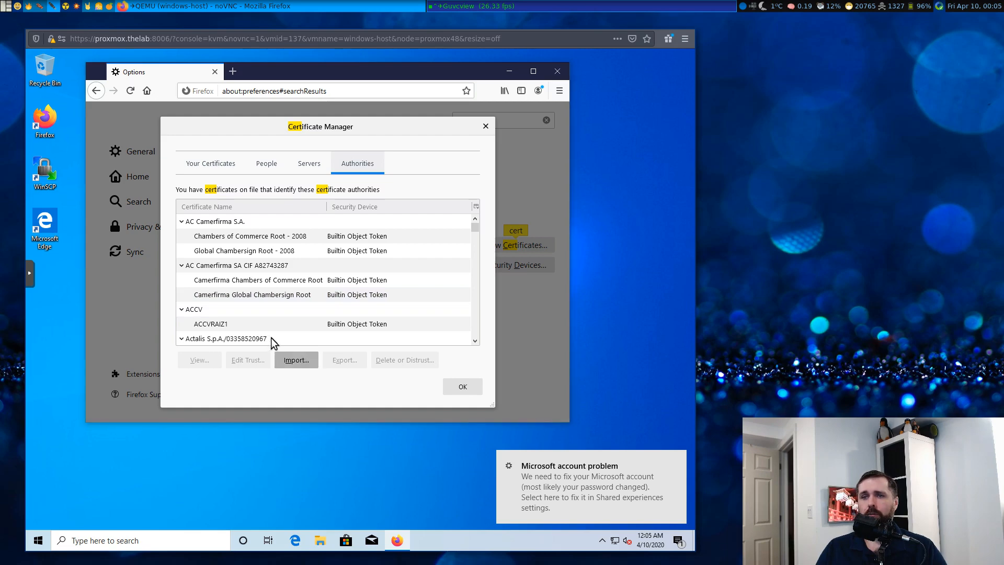
# Import my_rootCA as an authority trusted to identify websites, listed under Homelab
pyautogui.click(296, 359)
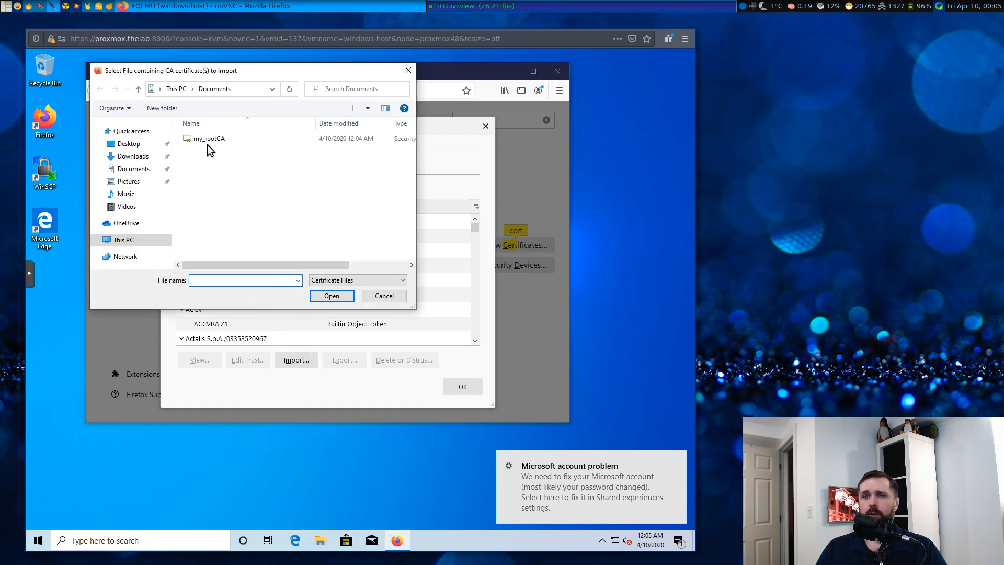
pyautogui.click(210, 138)
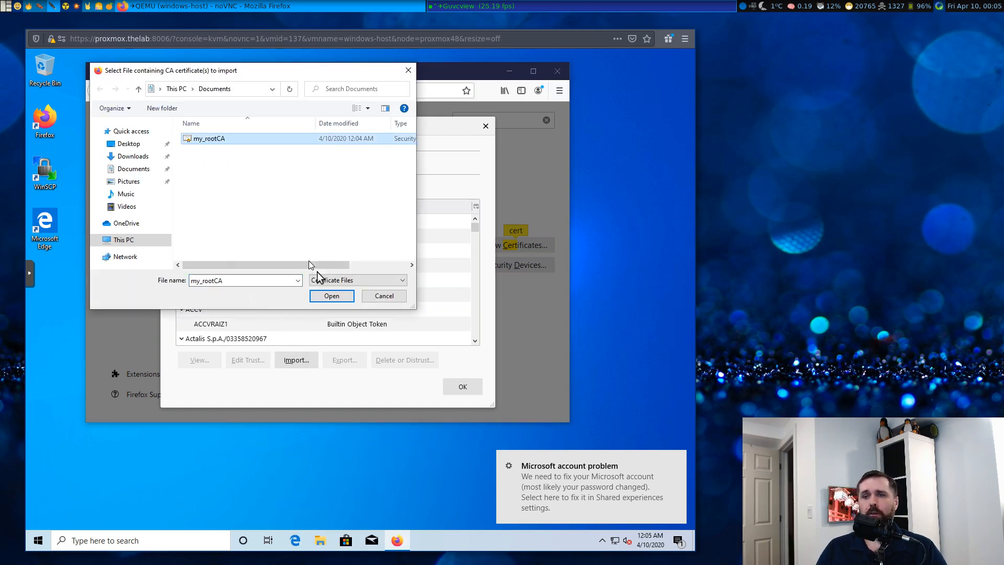
pyautogui.click(331, 294)
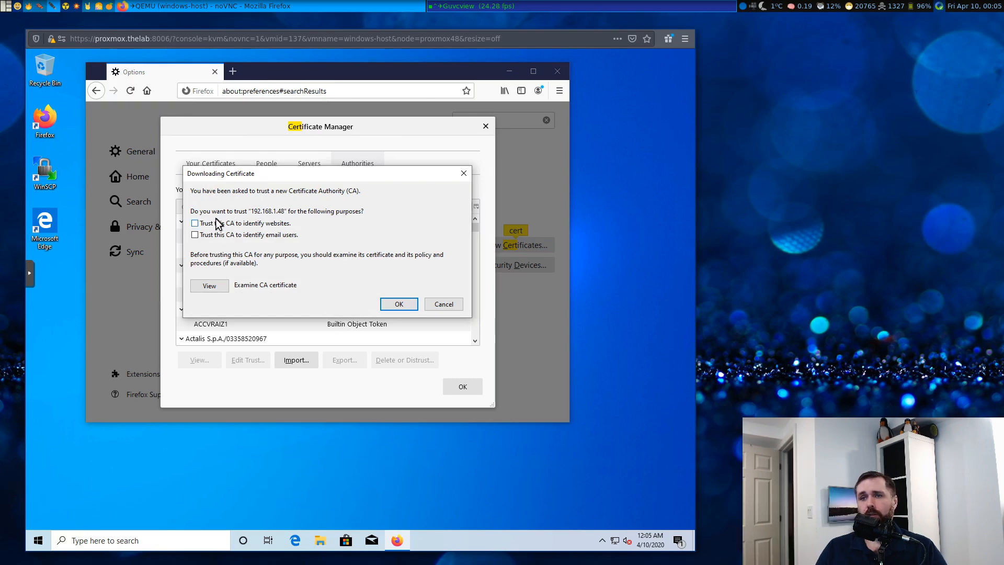
pyautogui.moveTo(273, 230)
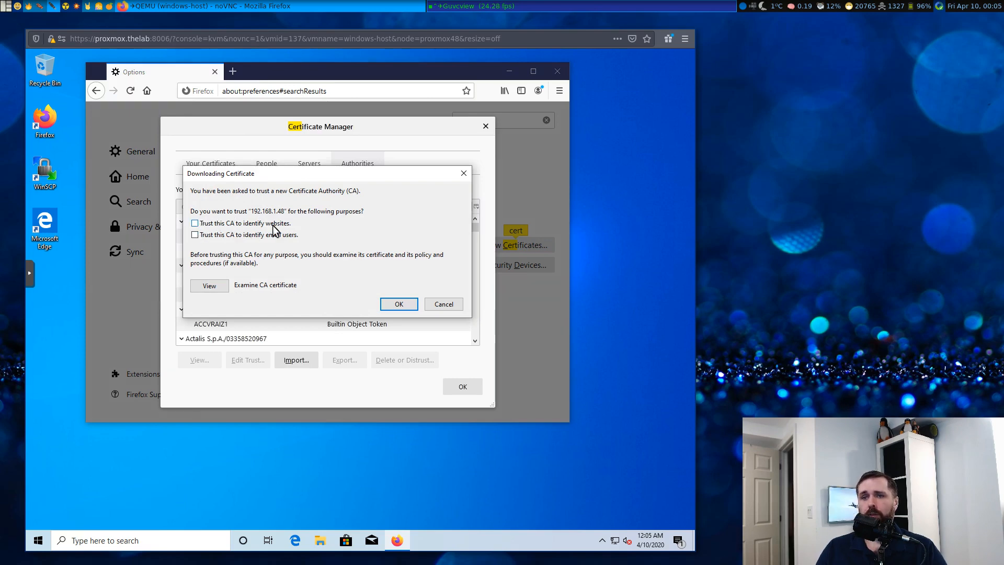
pyautogui.moveTo(281, 232)
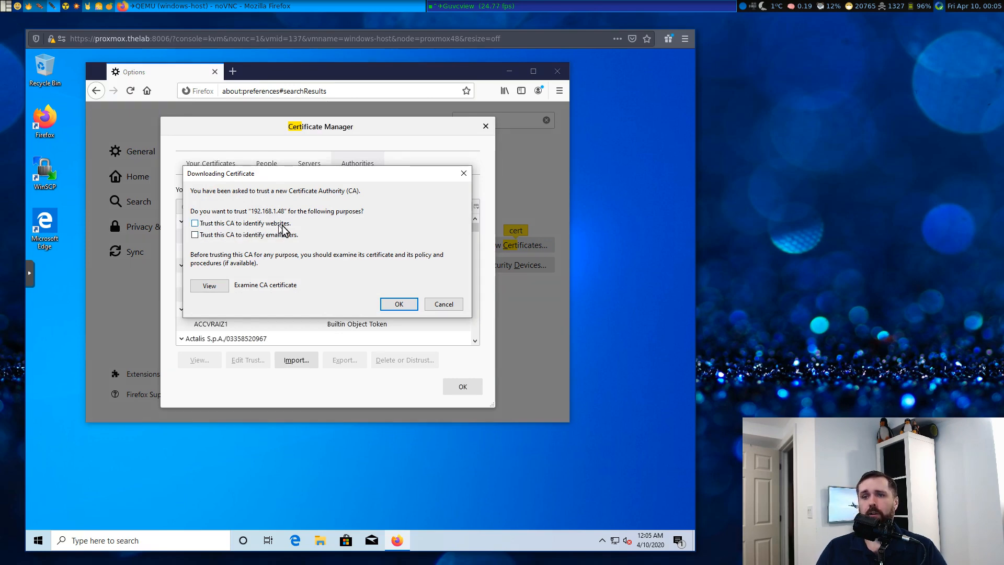
pyautogui.click(195, 223)
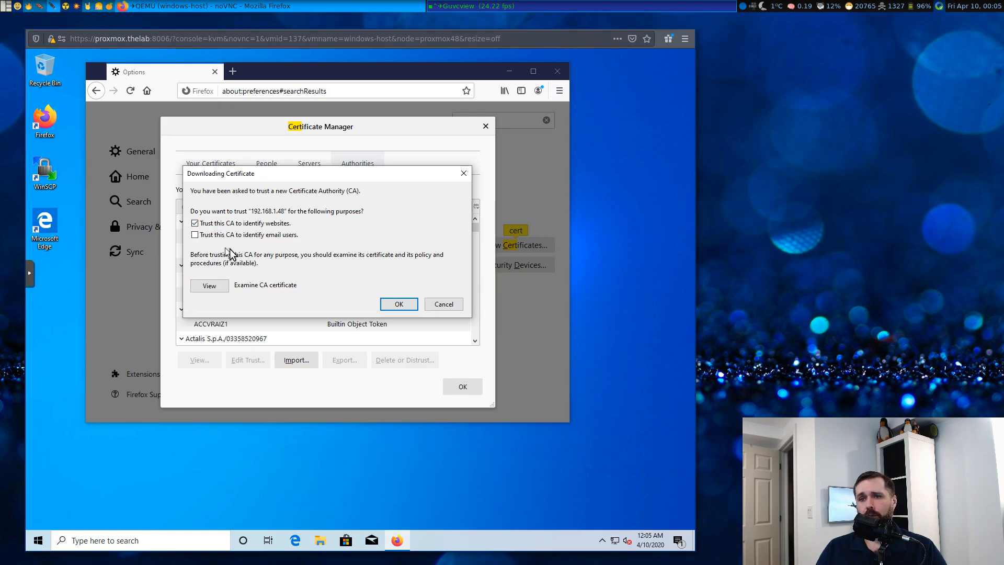
pyautogui.moveTo(388, 295)
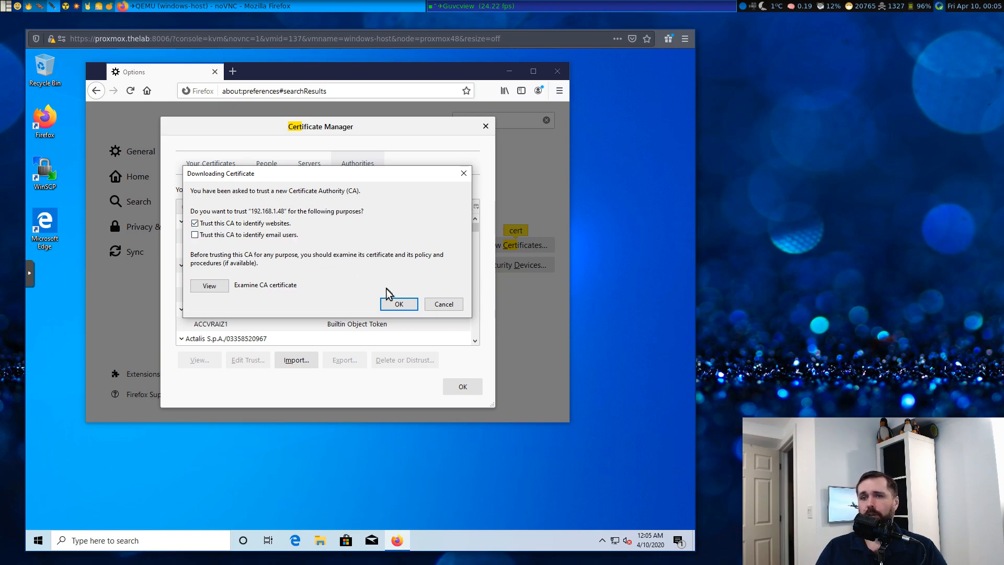
pyautogui.click(399, 304)
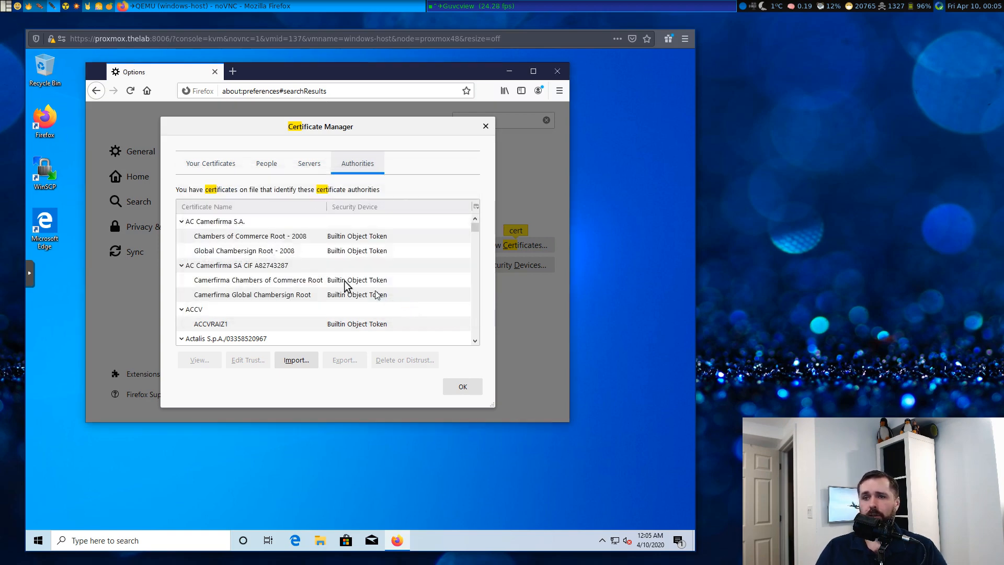
pyautogui.scroll(-3)
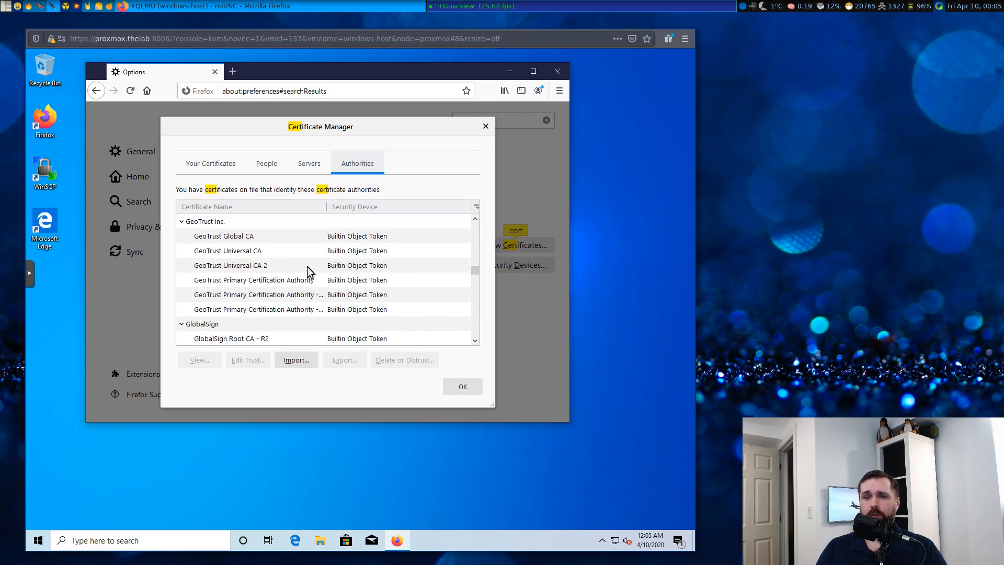
pyautogui.scroll(-3)
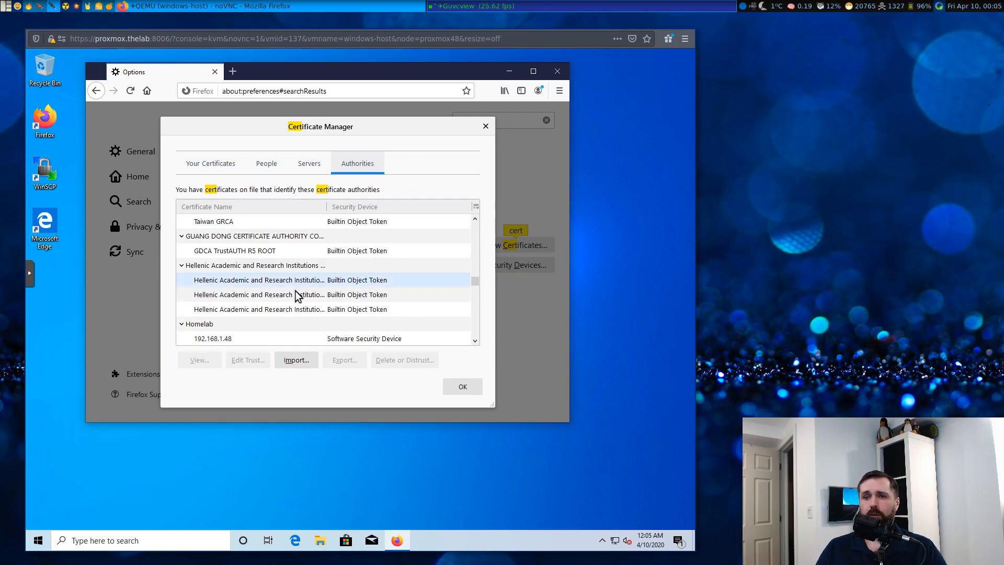
pyautogui.scroll(-3)
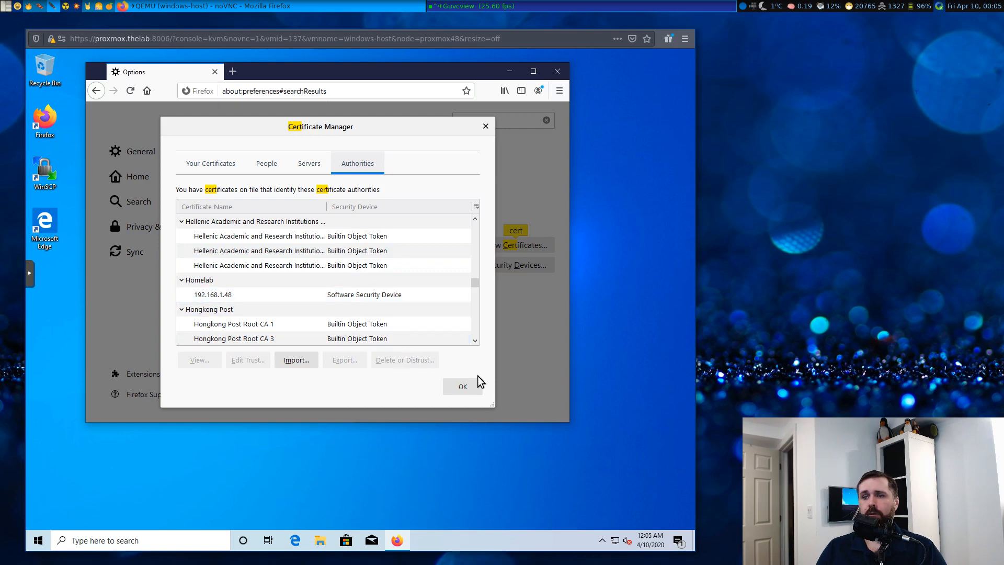
pyautogui.click(462, 386)
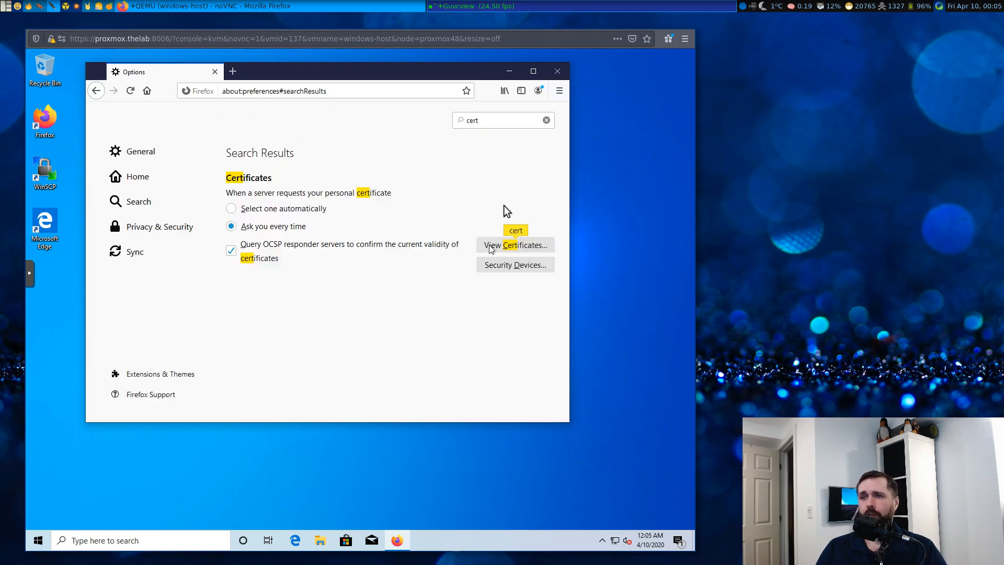
# Set a manual proxy 192.168.1.48 port 8080, also used for HTTPS and FTP
pyautogui.click(502, 121)
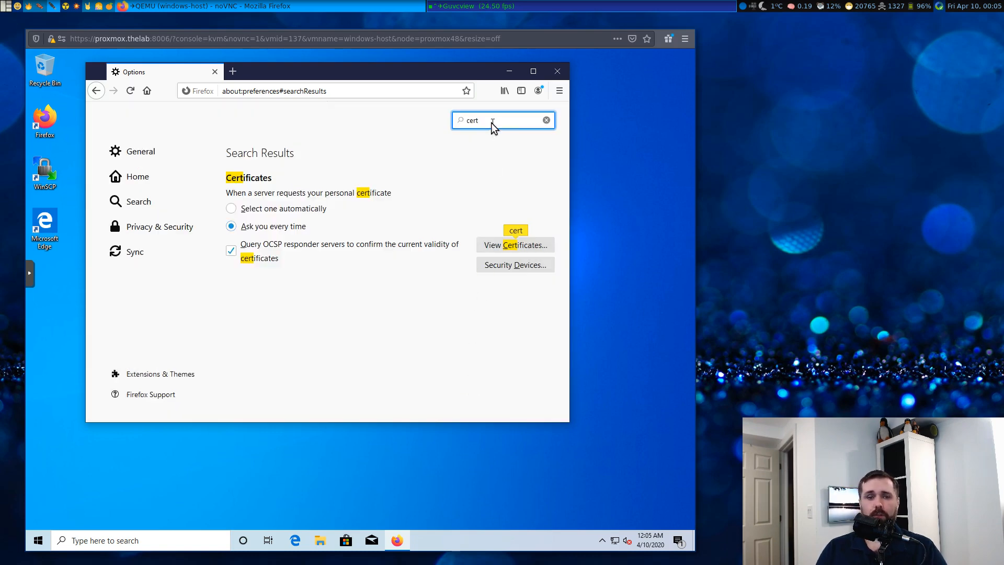
pyautogui.write('proxy')
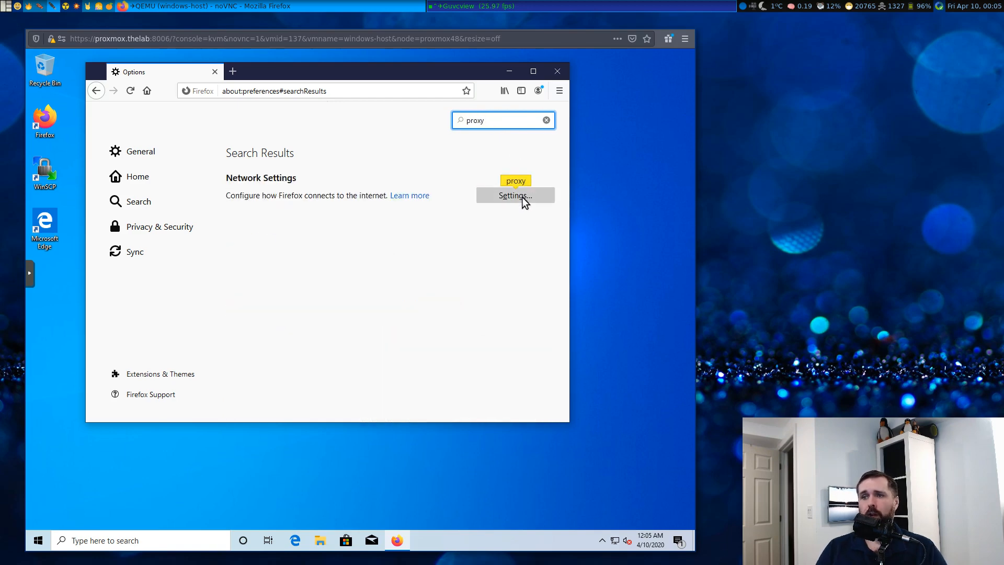
pyautogui.click(514, 195)
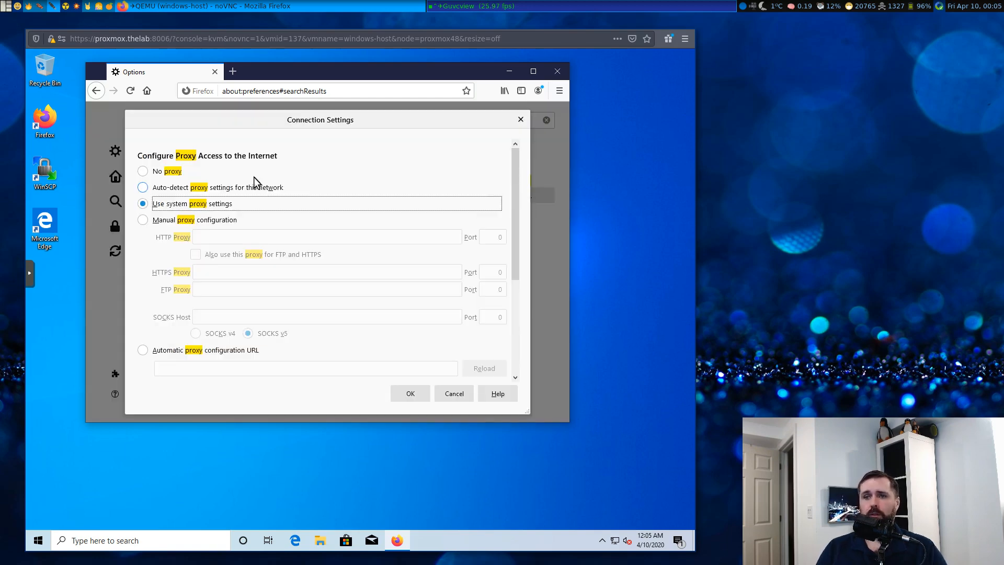
pyautogui.moveTo(142, 219)
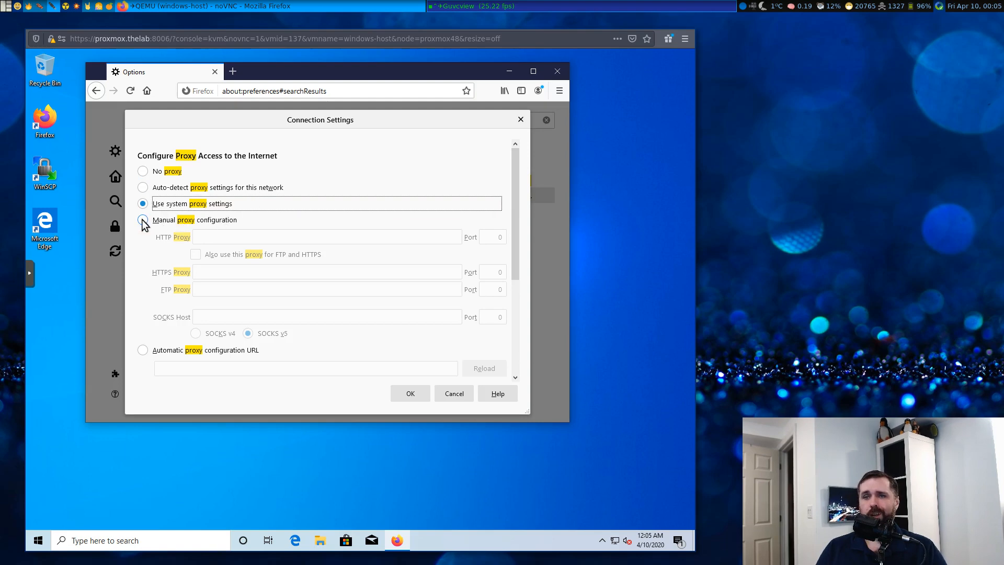
pyautogui.click(143, 219)
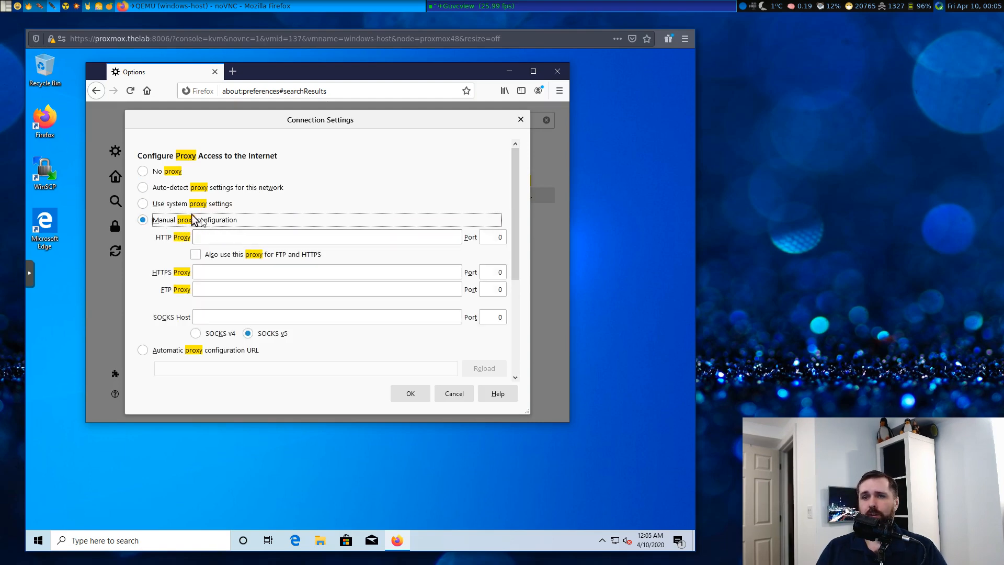
pyautogui.moveTo(142, 203)
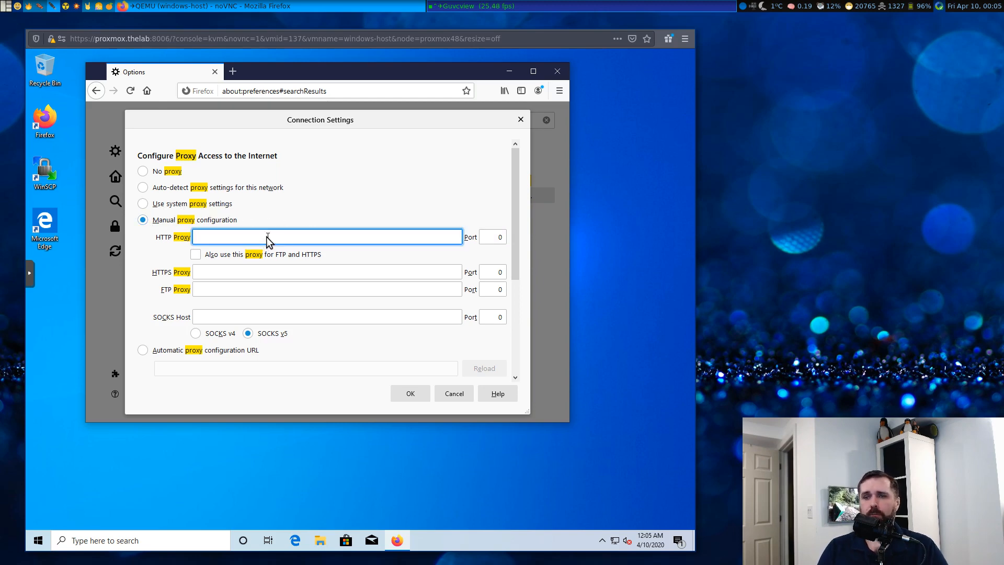
pyautogui.write('192.168.1.4')
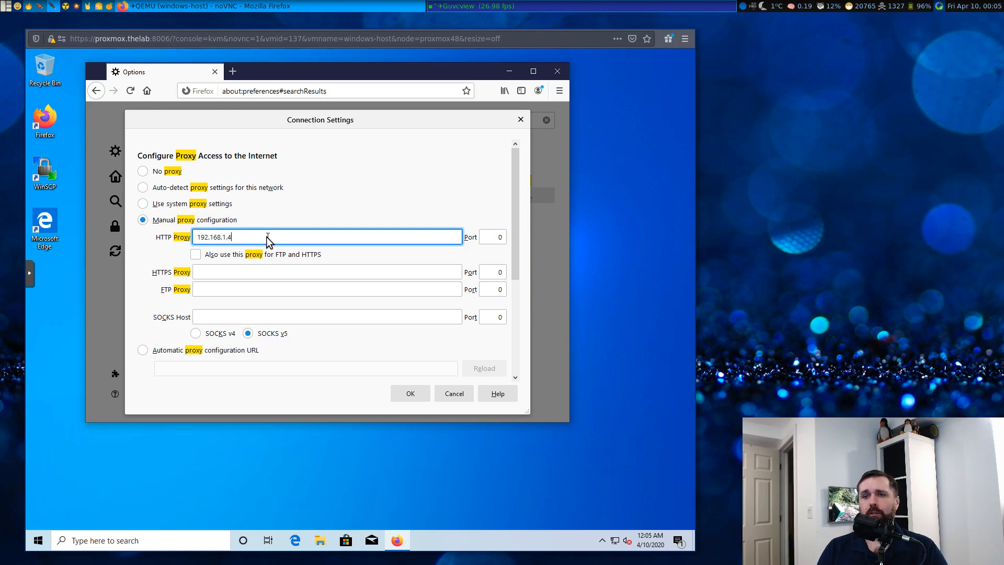
pyautogui.write('8080')
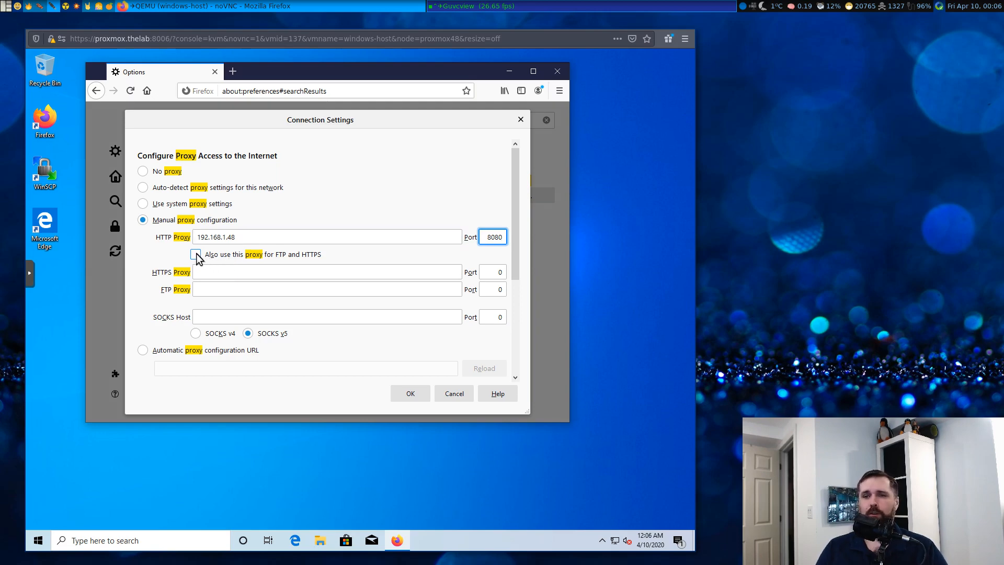
pyautogui.click(195, 254)
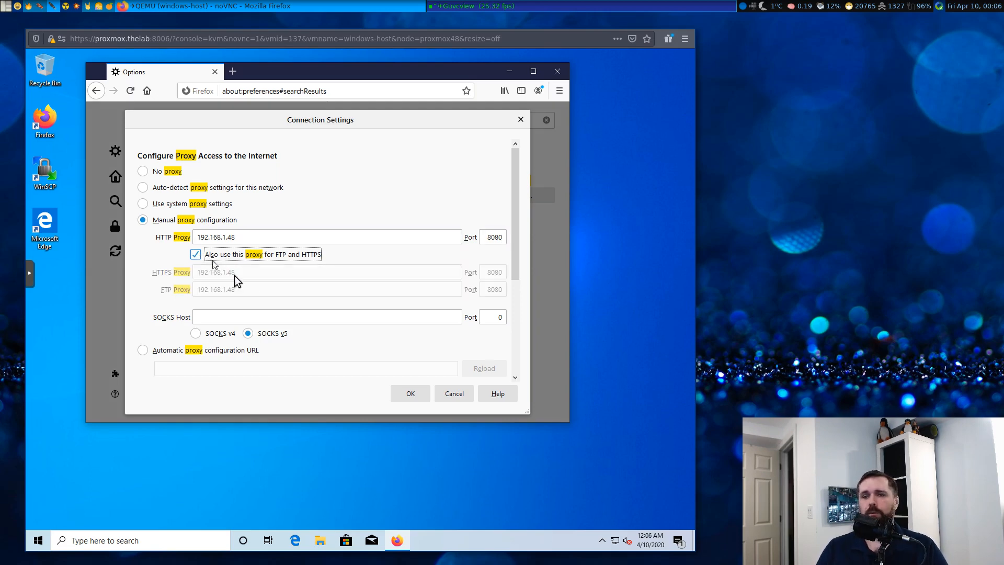
pyautogui.moveTo(410, 393)
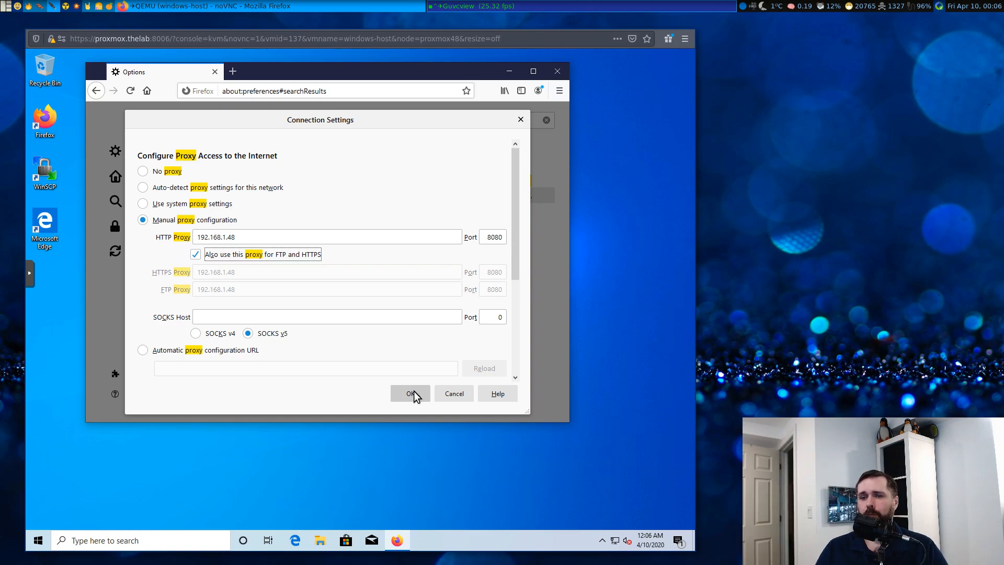
pyautogui.click(410, 393)
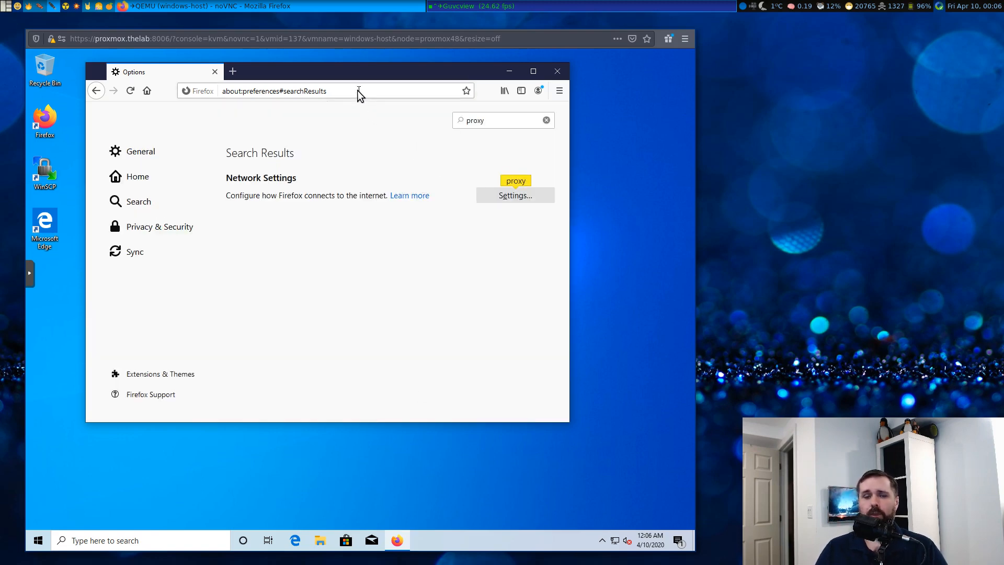
pyautogui.moveTo(244, 66)
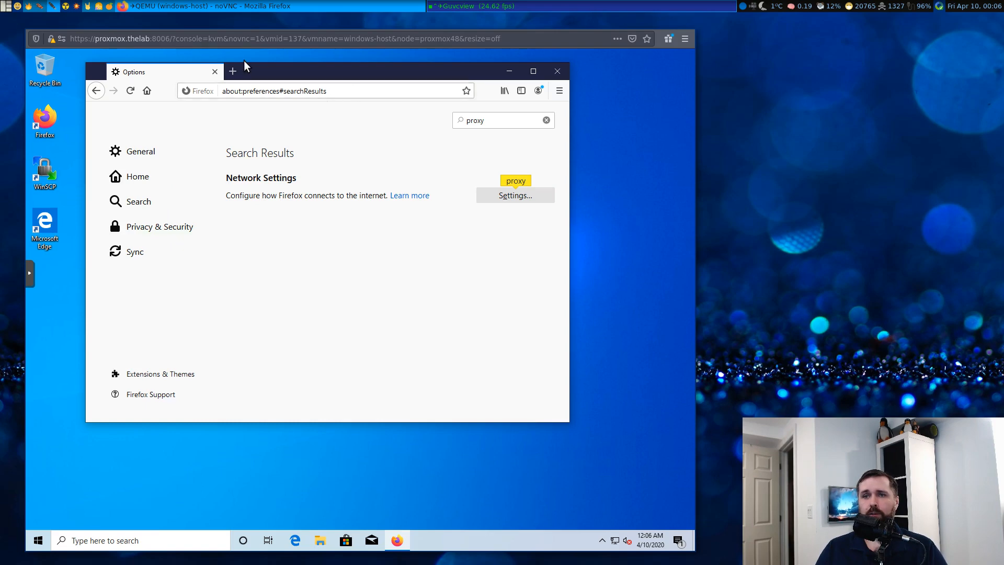
# Search Google for 'rabbits' in a new tab, then type a blocked query 'porn'
pyautogui.click(232, 71)
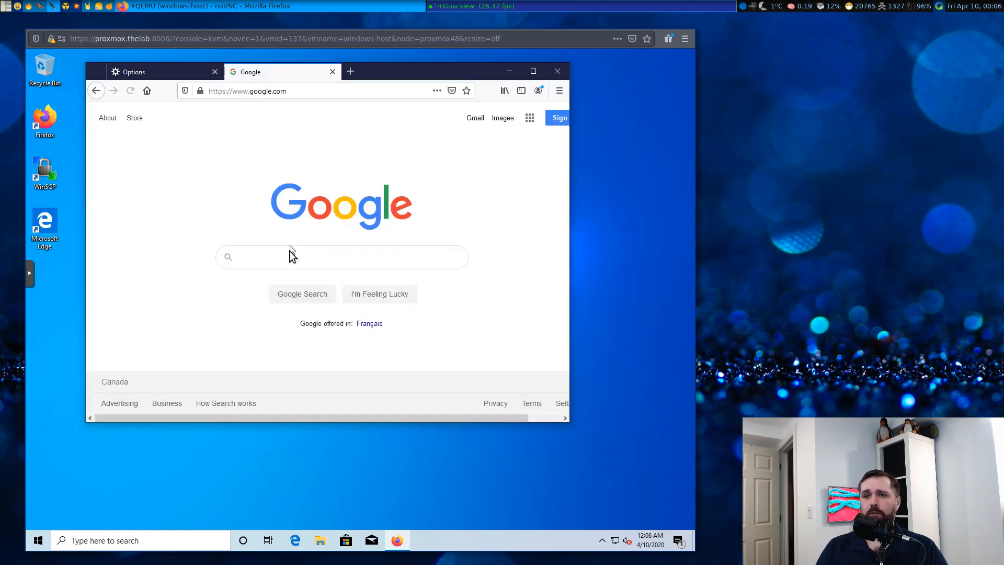
pyautogui.write('rabbits')
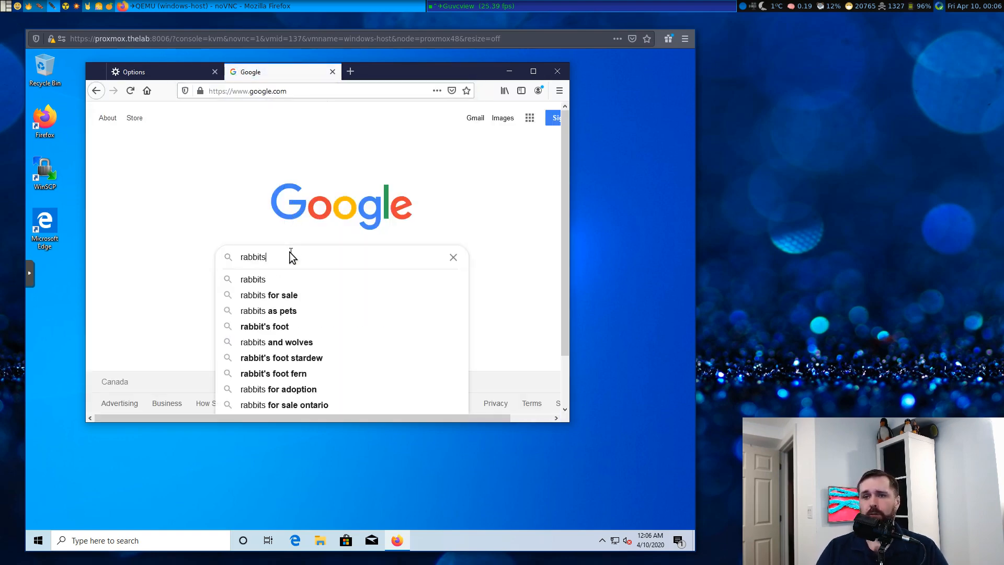
pyautogui.press('Return')
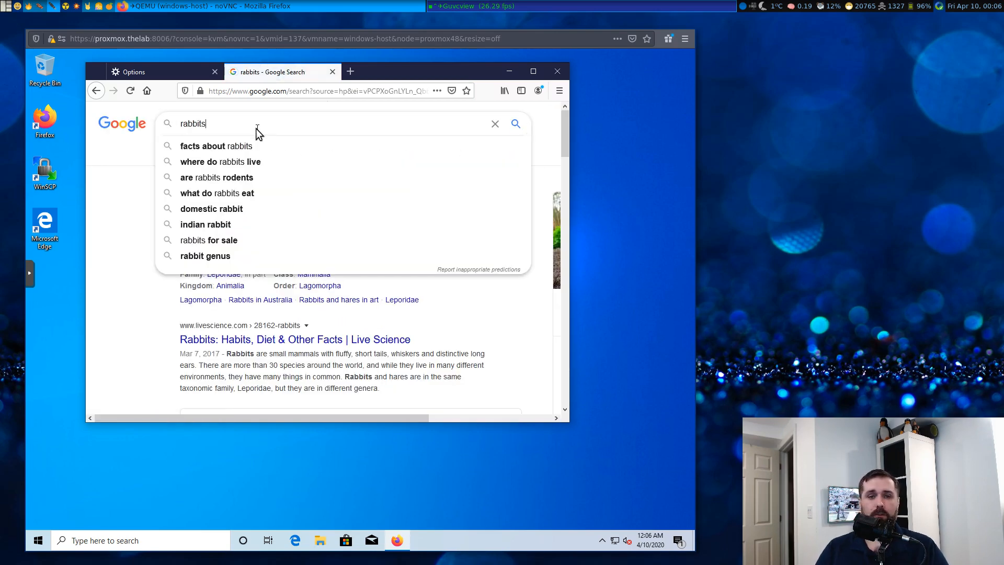
pyautogui.moveTo(256, 139)
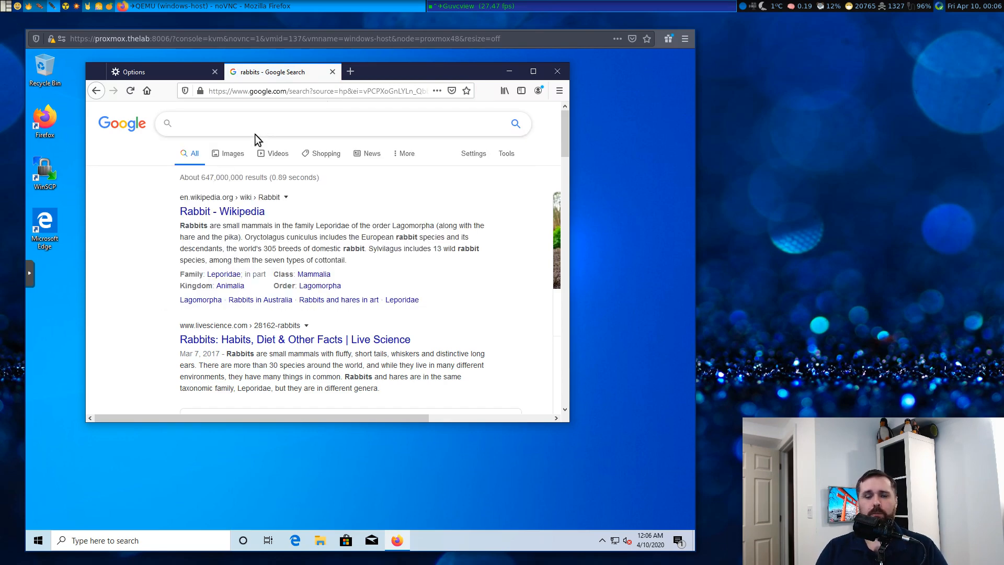
pyautogui.click(345, 123)
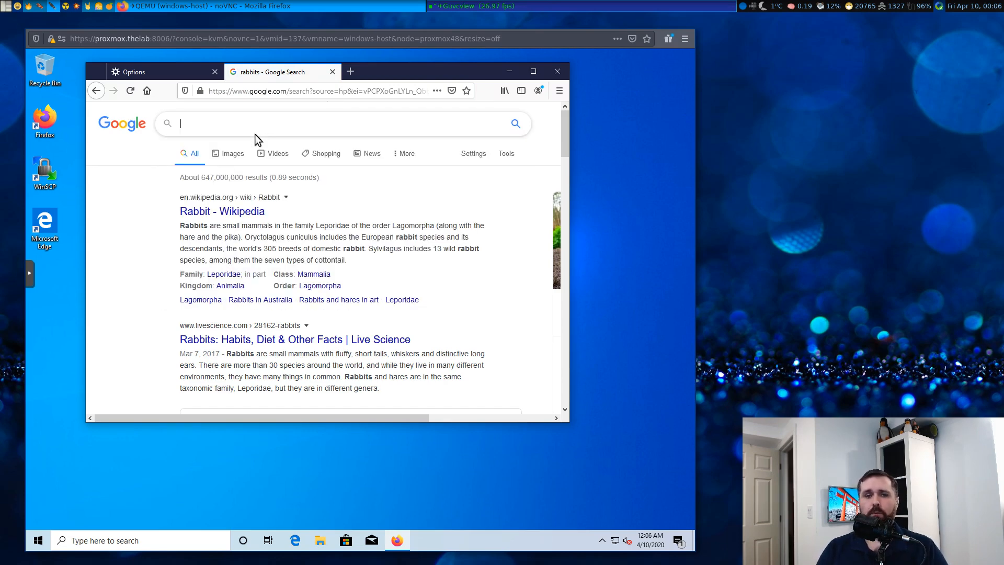
pyautogui.write('porn')
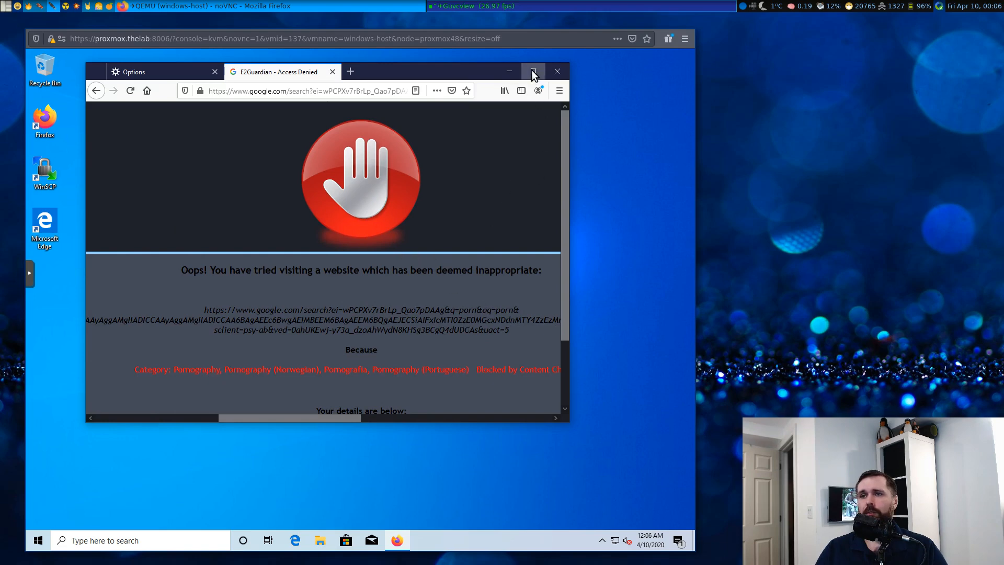
# Maximize Firefox to show the full E2Guardian Access Denied page
pyautogui.click(534, 71)
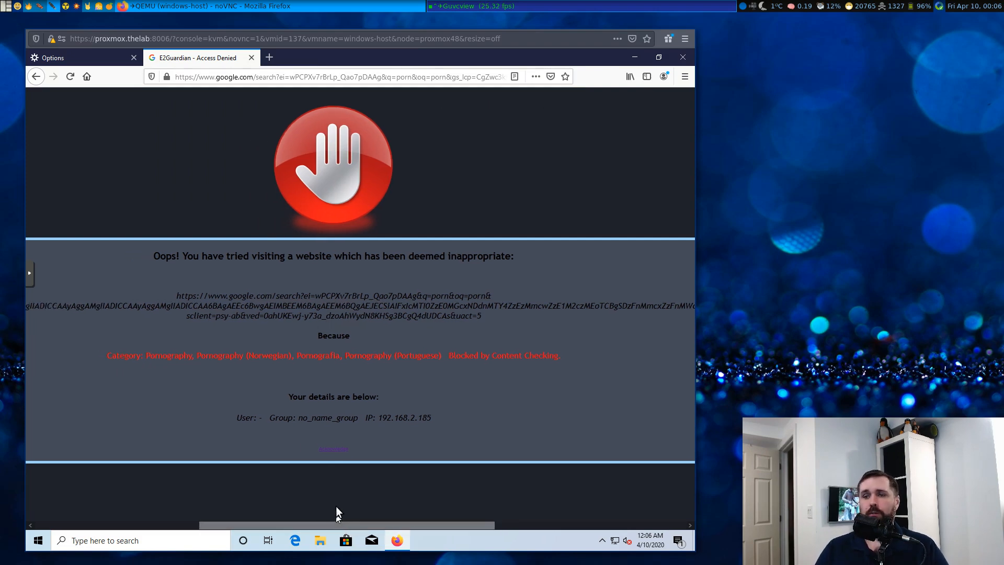
pyautogui.moveTo(345, 291)
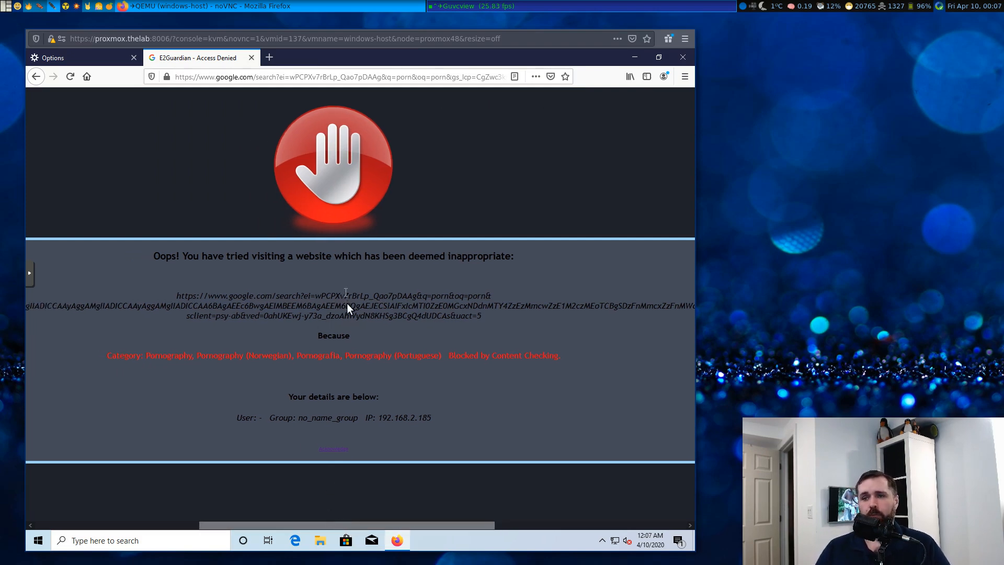
pyautogui.moveTo(313, 333)
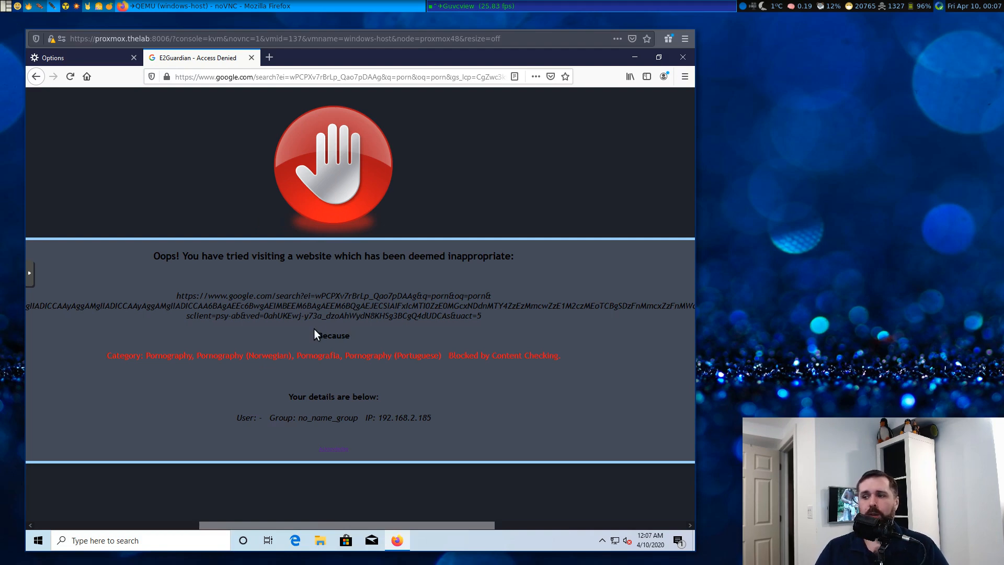
pyautogui.moveTo(352, 162)
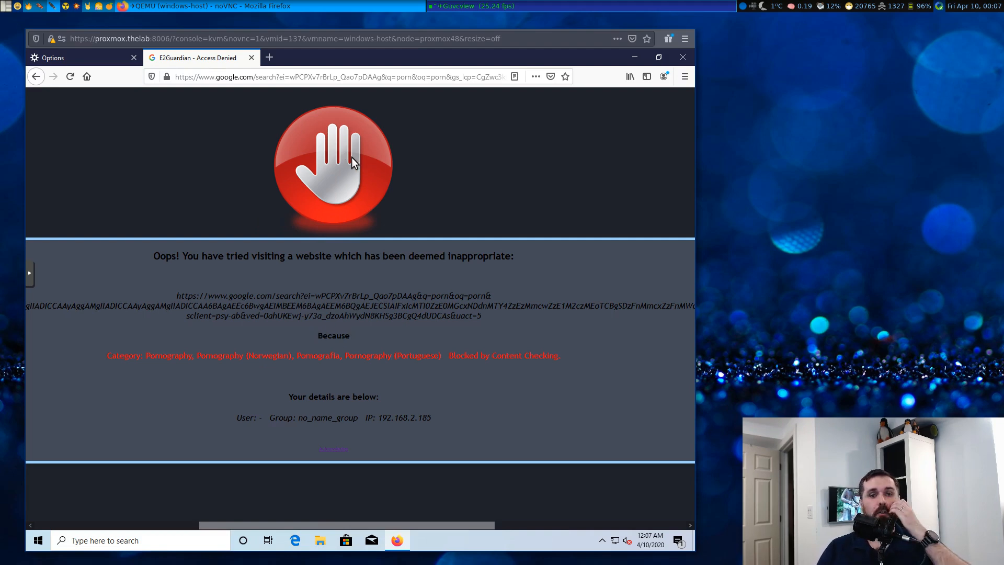
pyautogui.moveTo(348, 203)
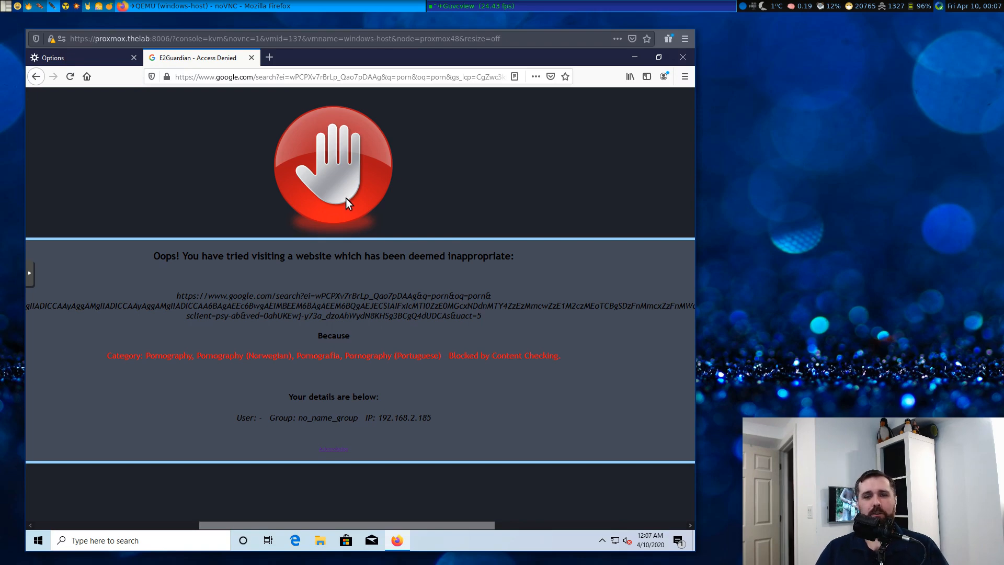
pyautogui.moveTo(341, 268)
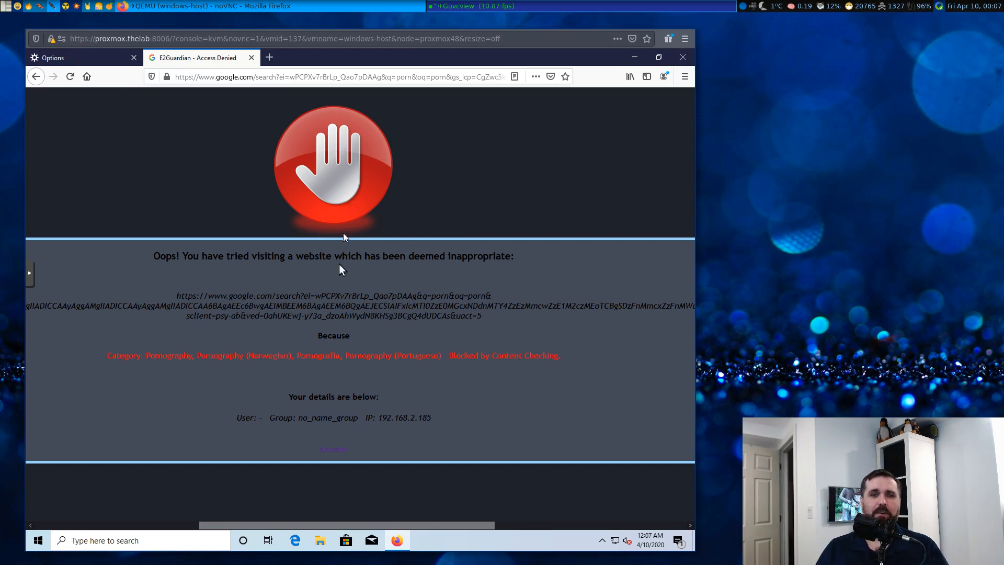
pyautogui.moveTo(325, 281)
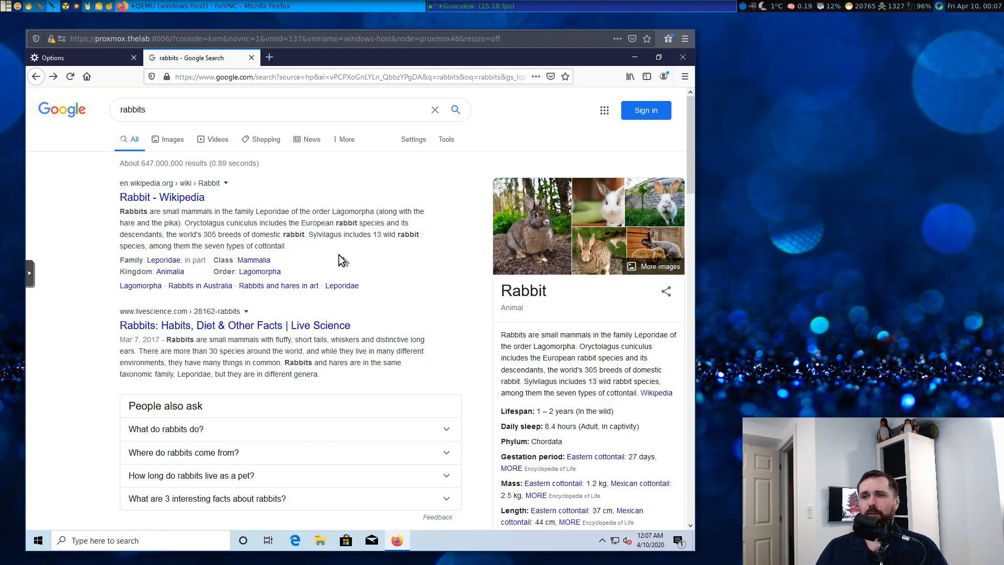
pyautogui.moveTo(189, 165)
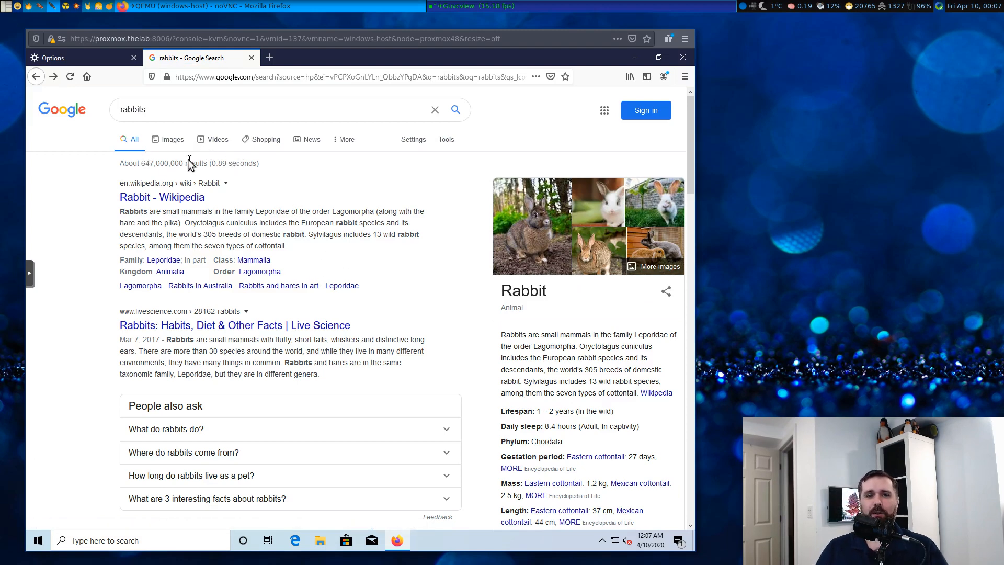
pyautogui.moveTo(31, 188)
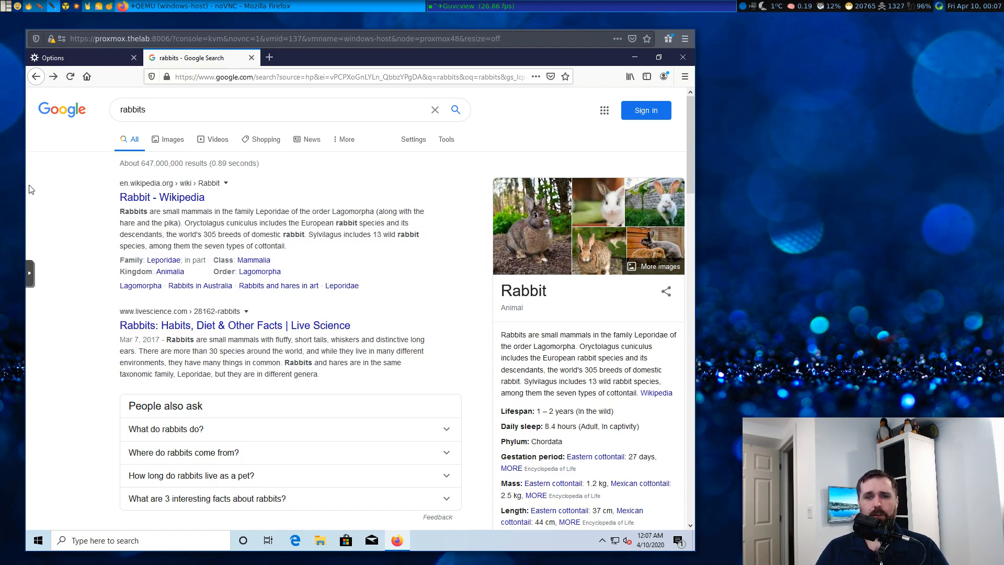
pyautogui.moveTo(236, 246)
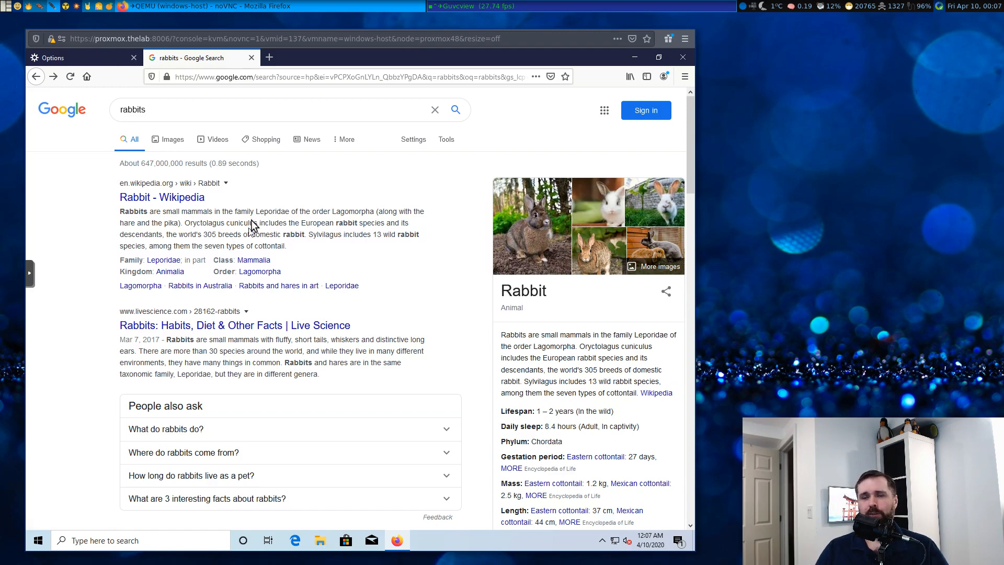
pyautogui.moveTo(336, 206)
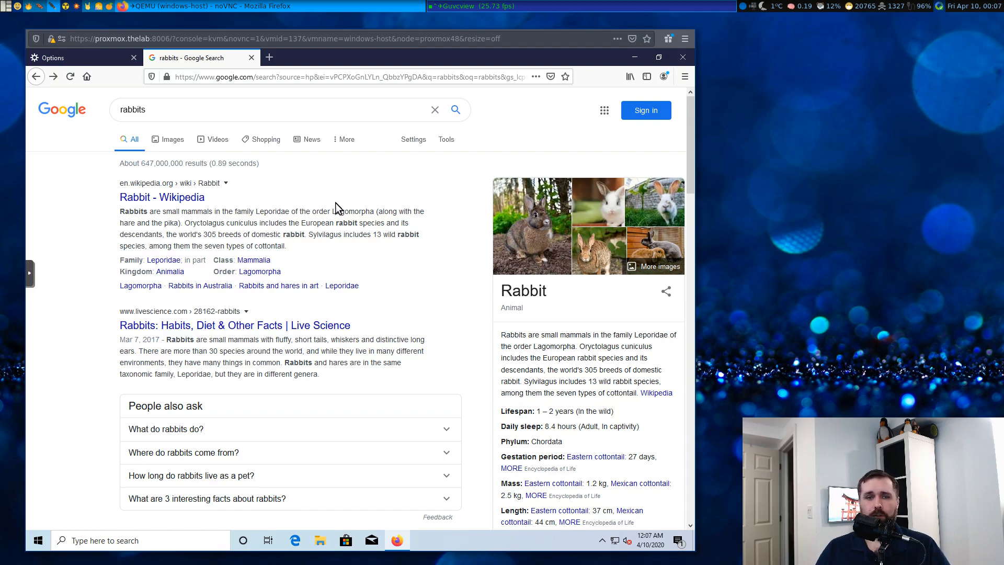
pyautogui.moveTo(337, 216)
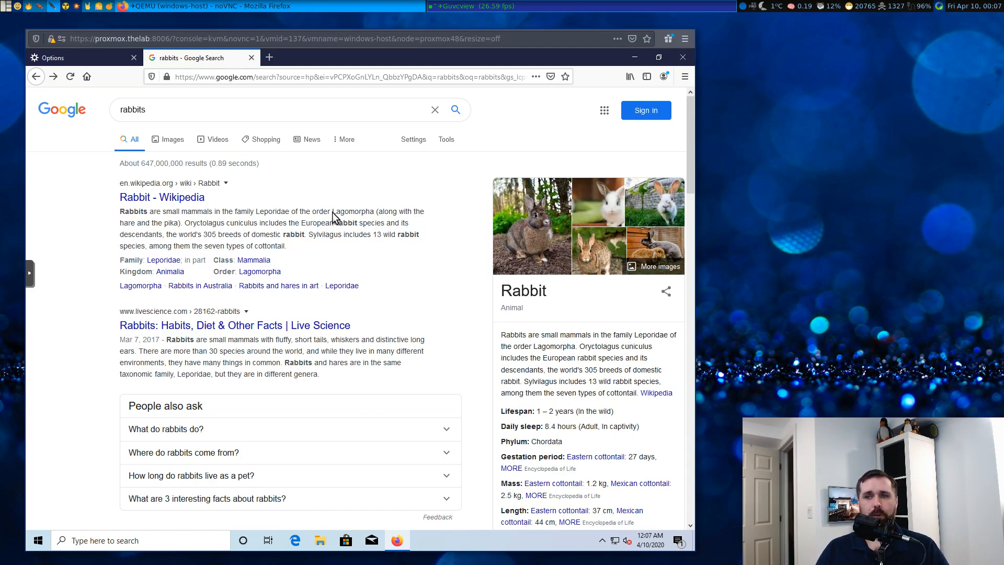
pyautogui.moveTo(320, 208)
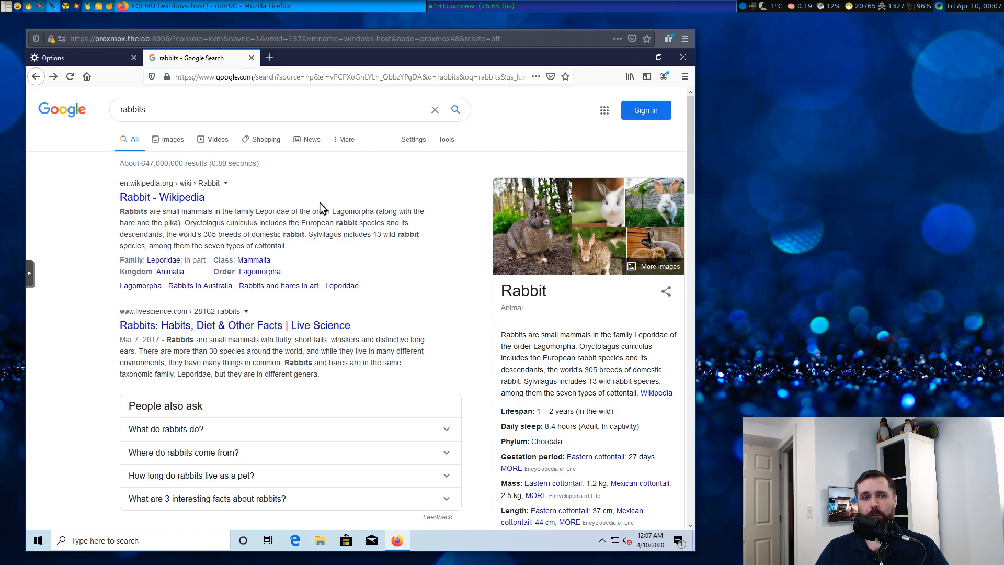
pyautogui.moveTo(319, 191)
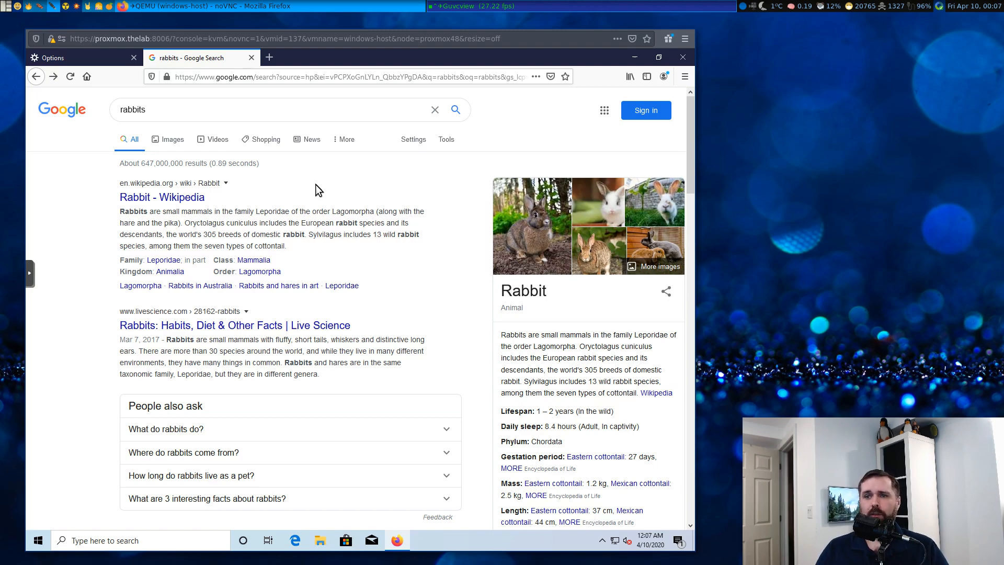
pyautogui.moveTo(302, 209)
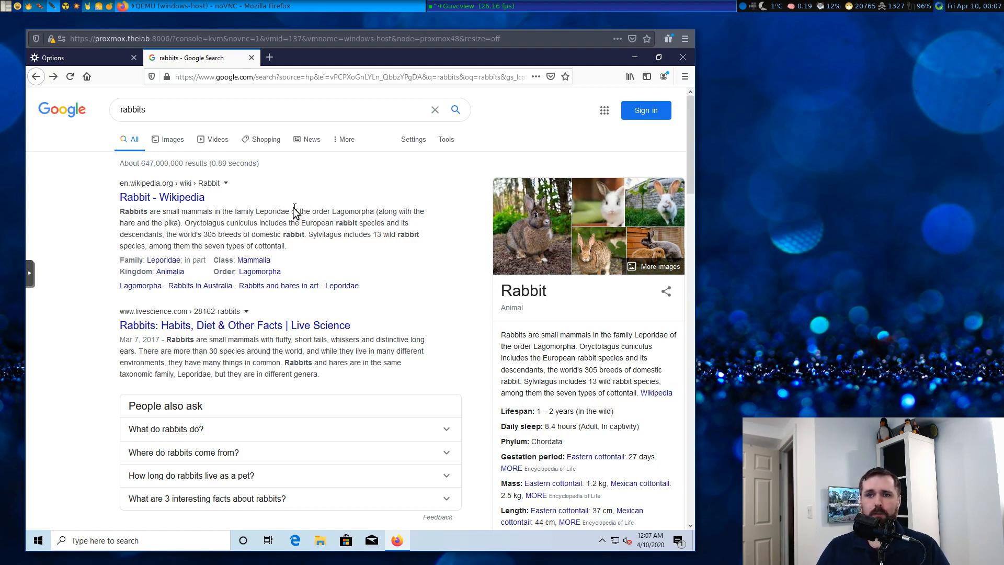
pyautogui.moveTo(292, 215)
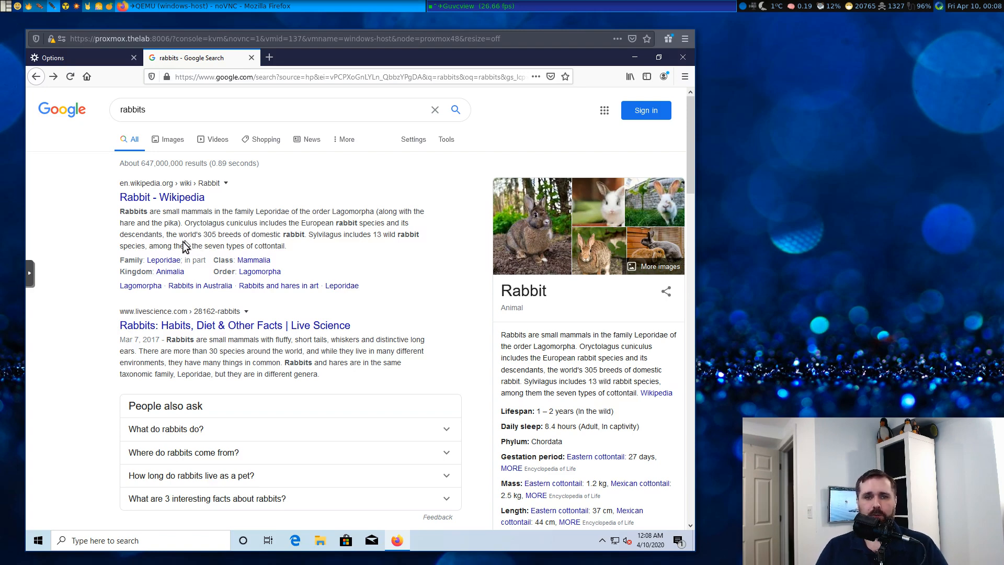
pyautogui.moveTo(26, 252)
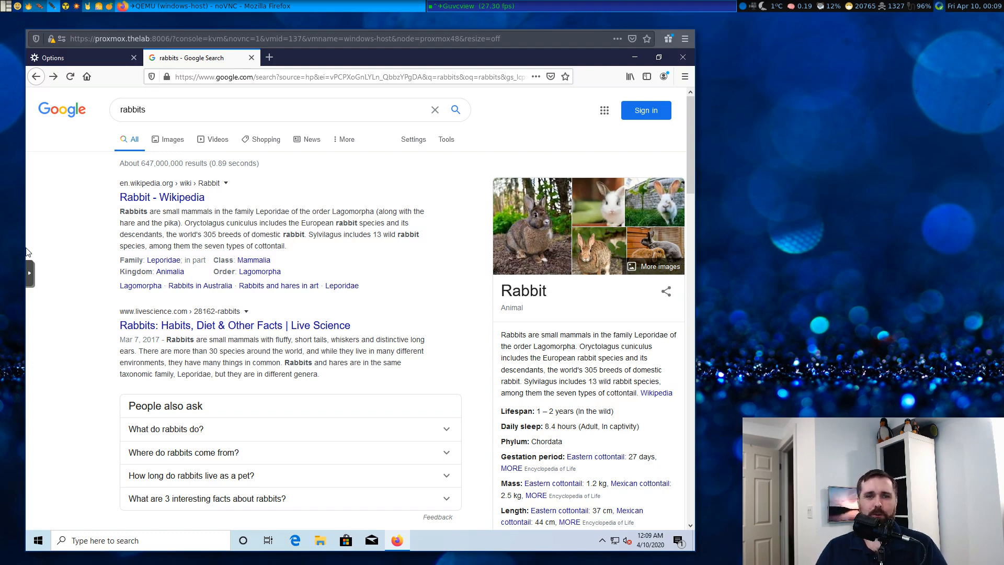
pyautogui.moveTo(30, 126)
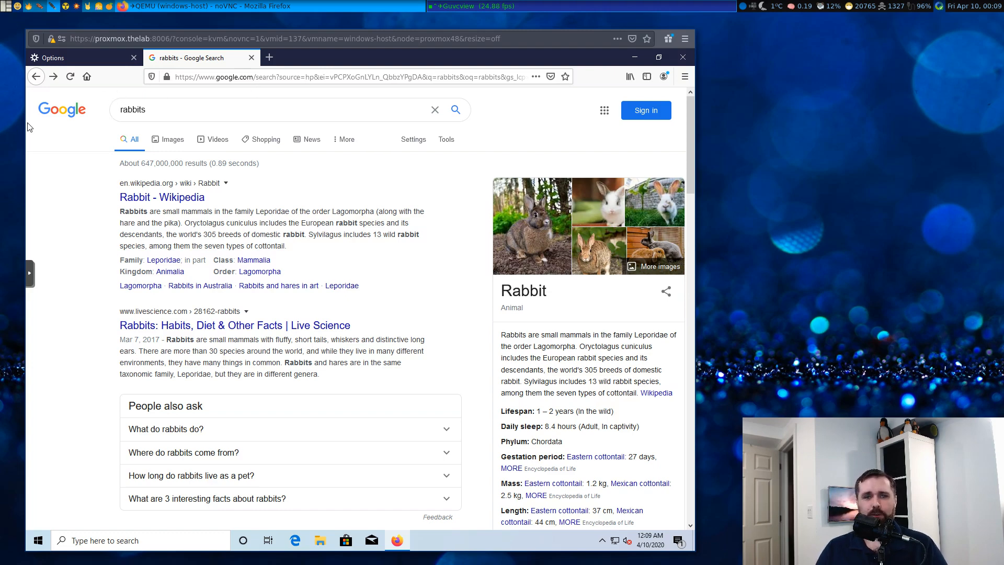